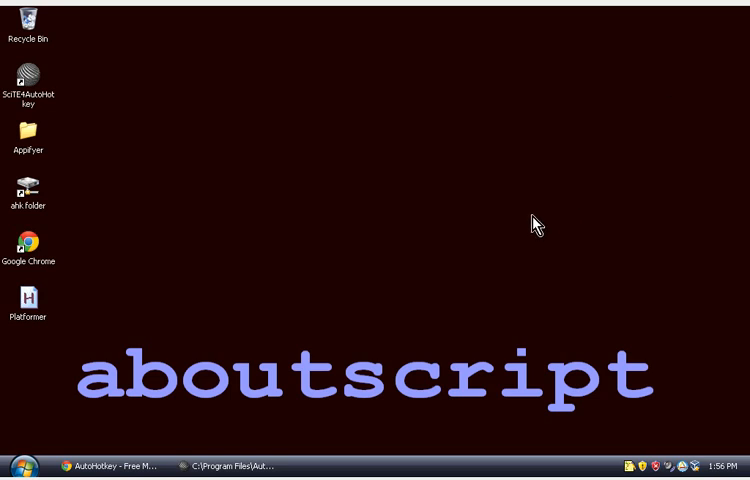
mouse_move(210, 310)
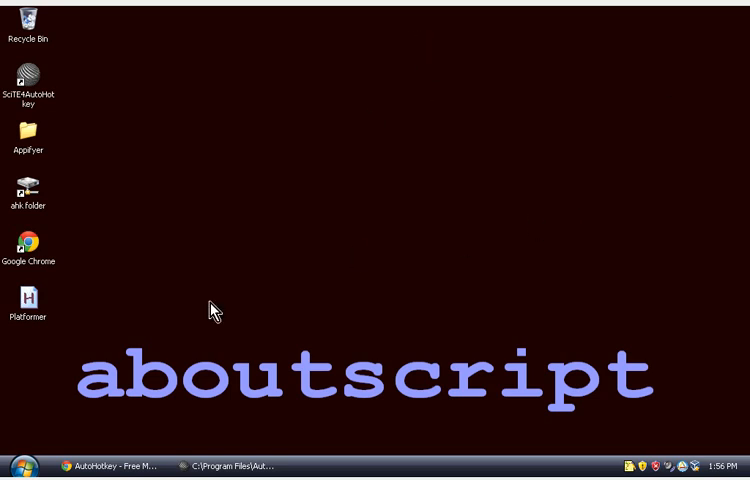
mouse_move(270, 232)
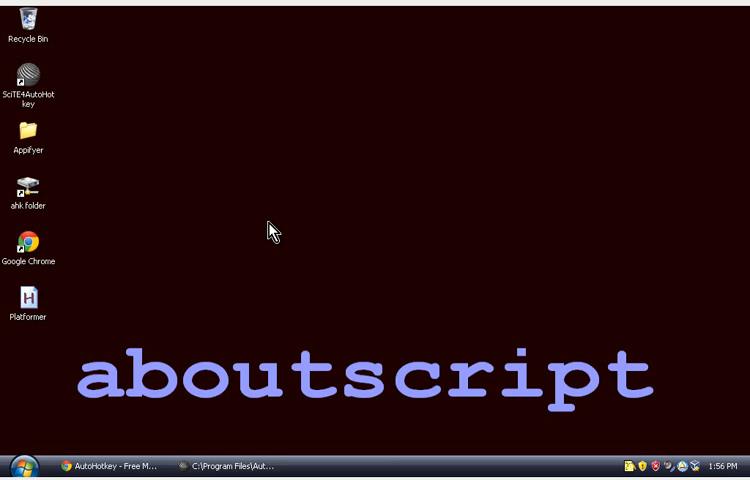
mouse_move(302, 292)
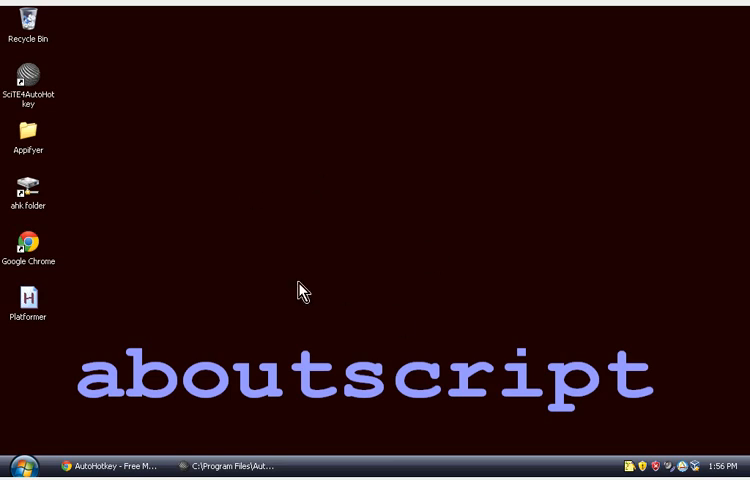
mouse_move(132, 104)
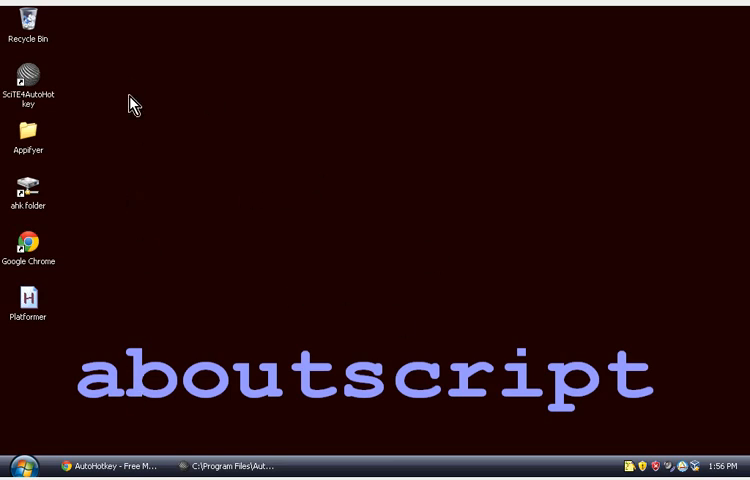
mouse_move(258, 280)
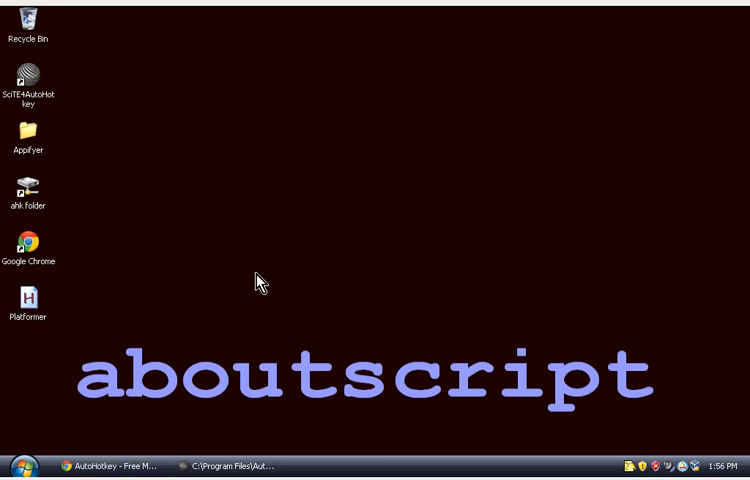
mouse_move(240, 420)
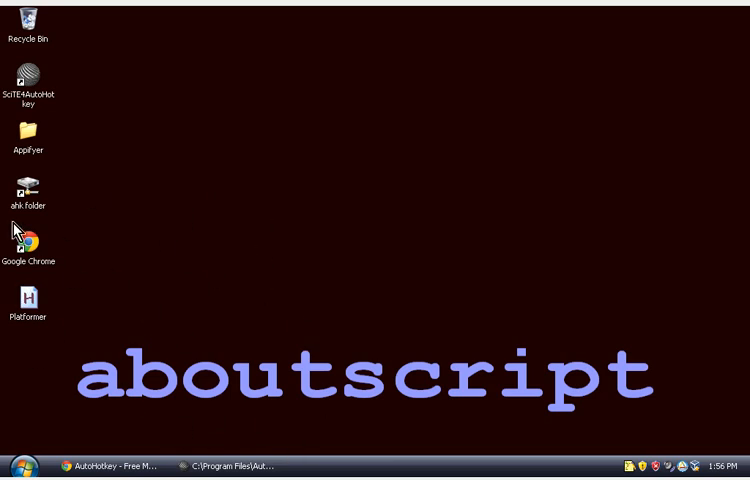
mouse_move(184, 264)
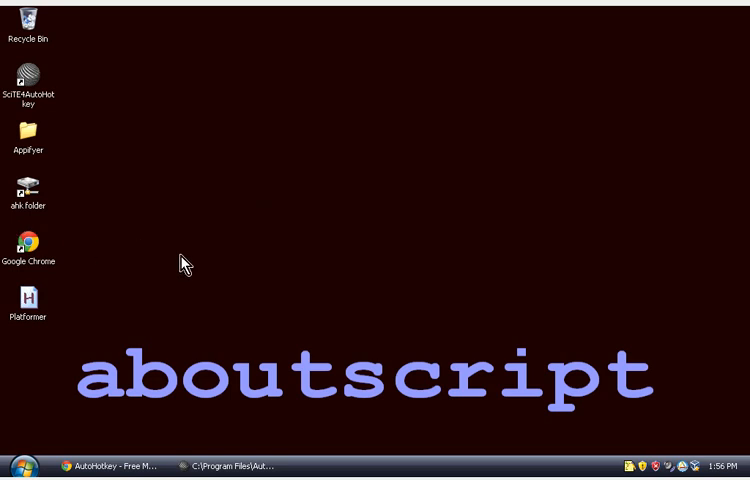
mouse_move(136, 292)
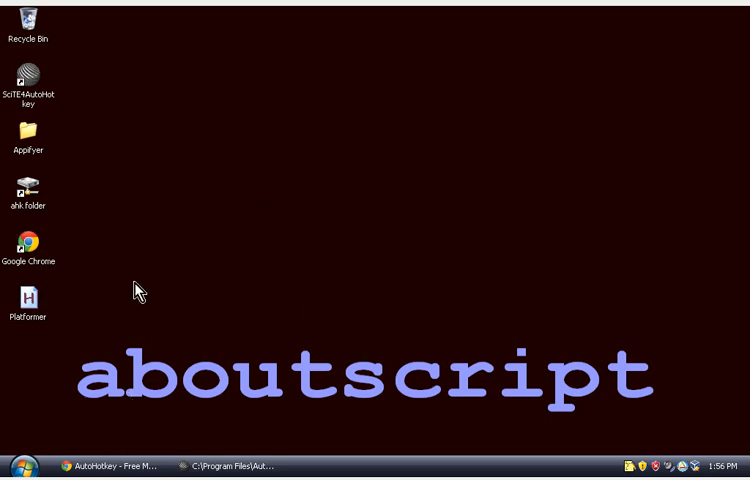
Launch a command prompt from the Run dialog and close it again.
key("Win+r")
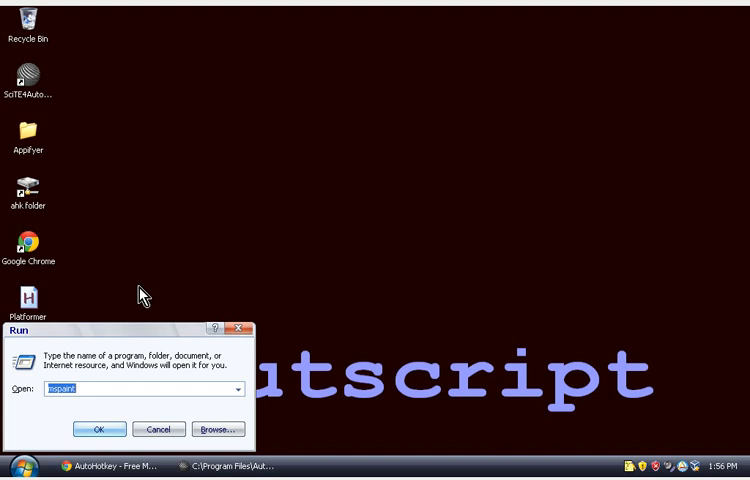
left_click(100, 428)
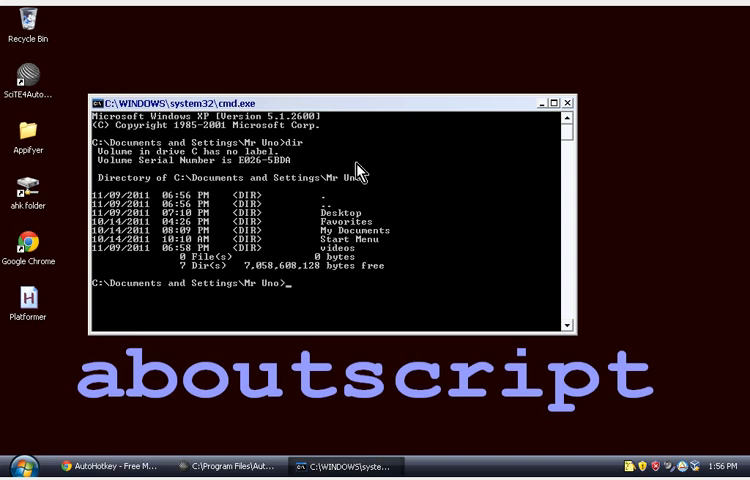
mouse_move(576, 120)
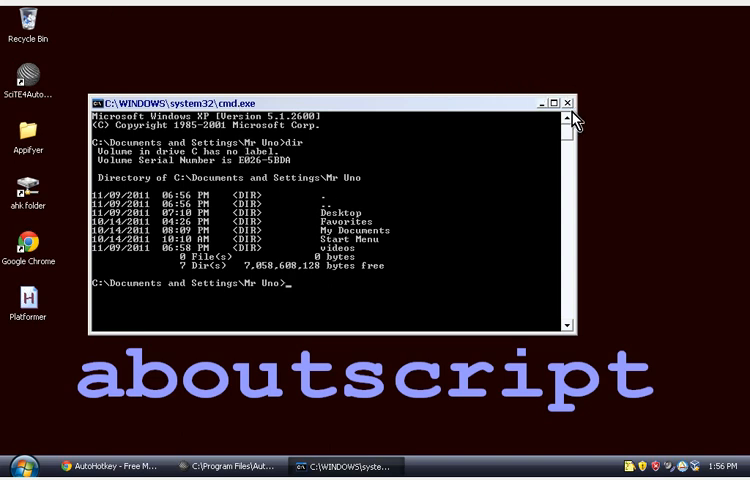
left_click(572, 100)
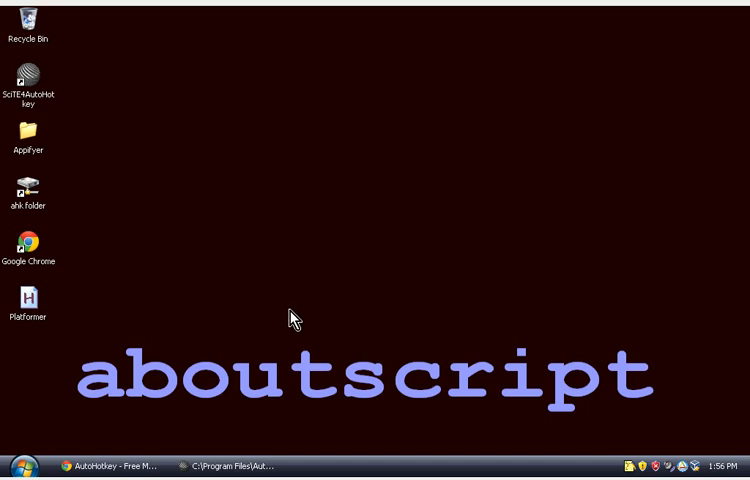
mouse_move(222, 186)
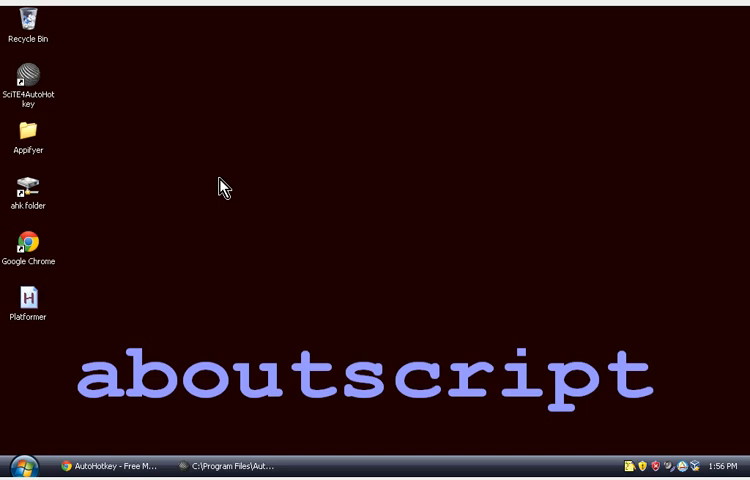
mouse_move(120, 328)
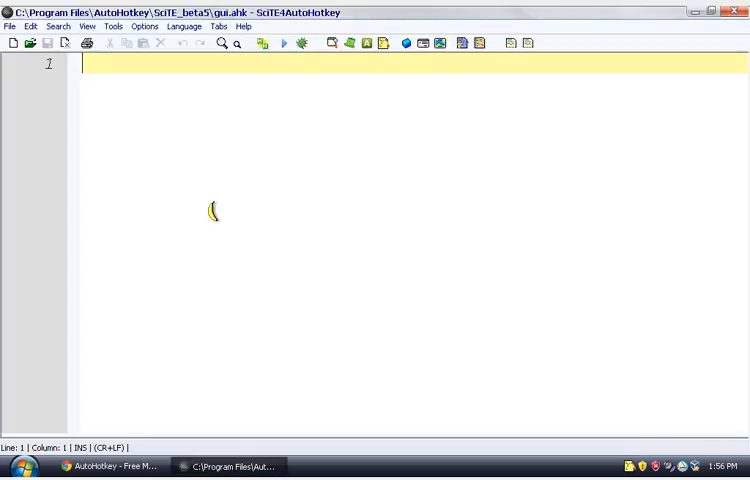
mouse_move(100, 138)
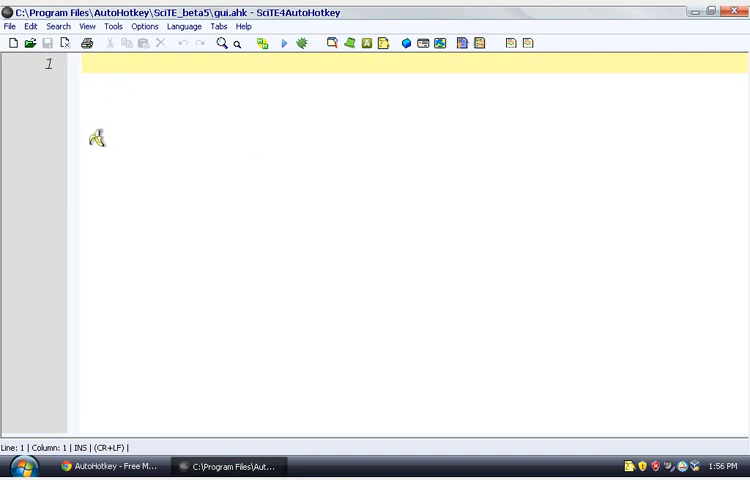
mouse_move(412, 180)
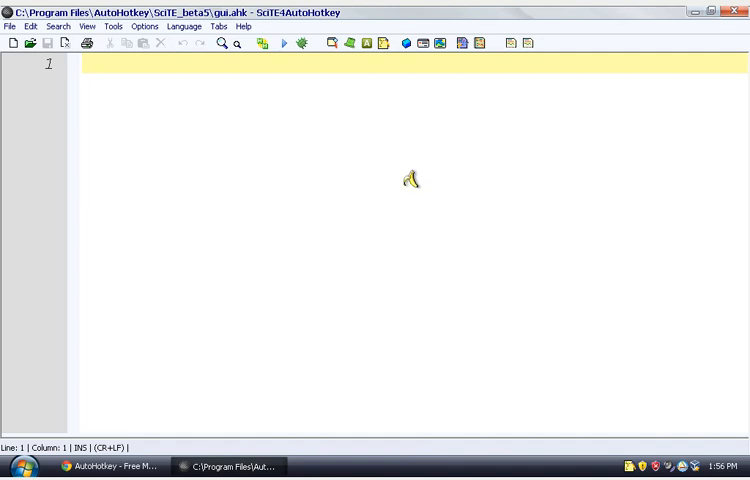
Write the script lines InputBox Var and MsgBox ABC %Var% in gui.ahk.
type("MSg")
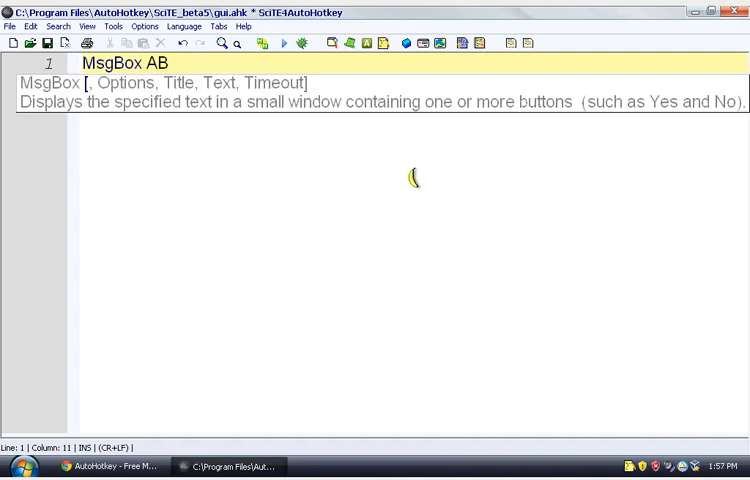
type("C")
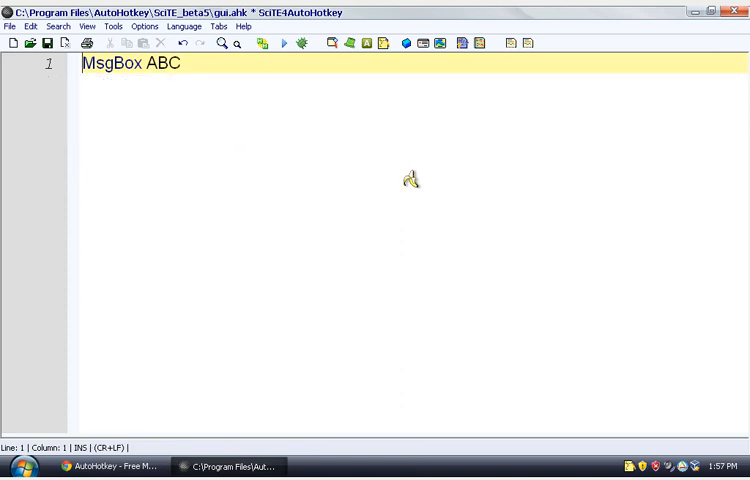
type("InputBox")
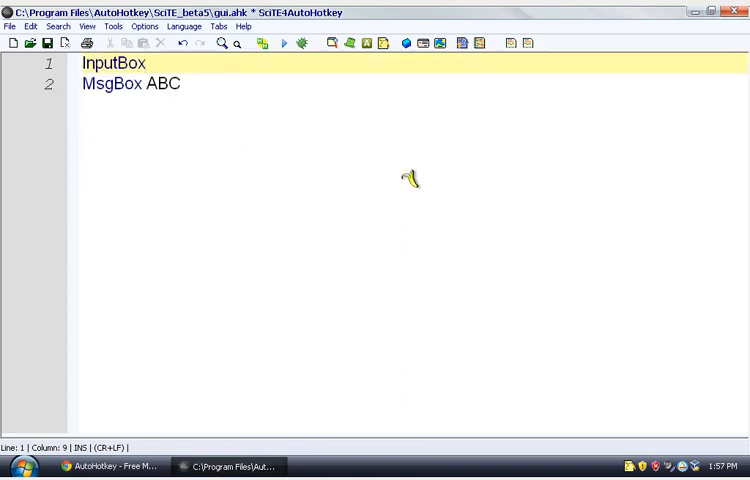
type("Var")
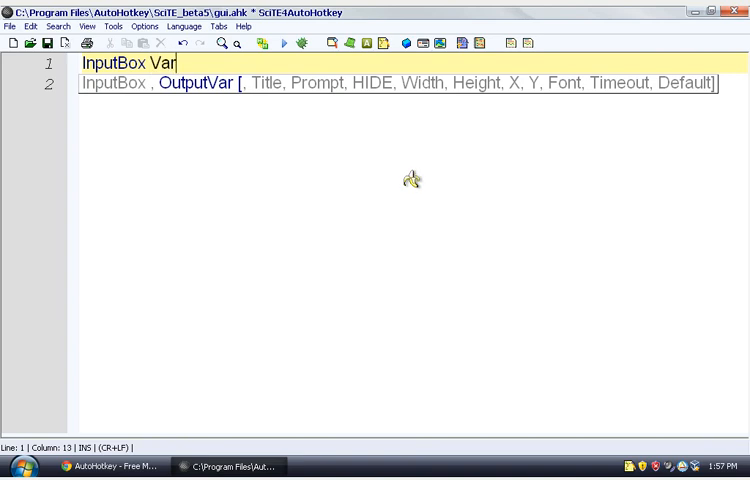
type("MsgBox ABC")
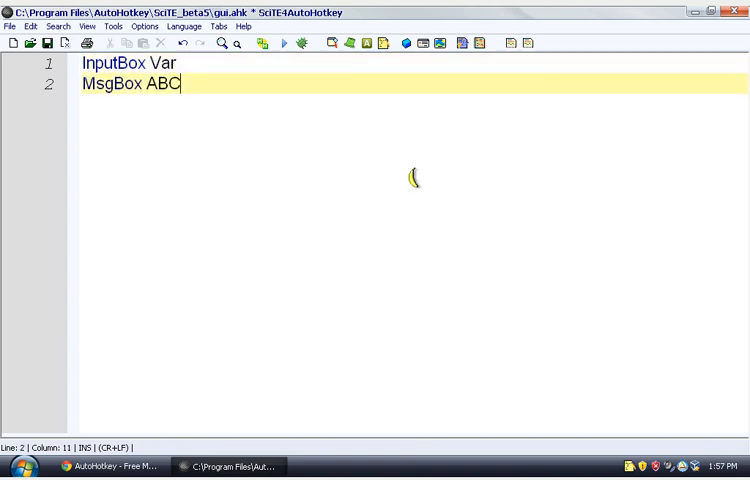
mouse_move(410, 178)
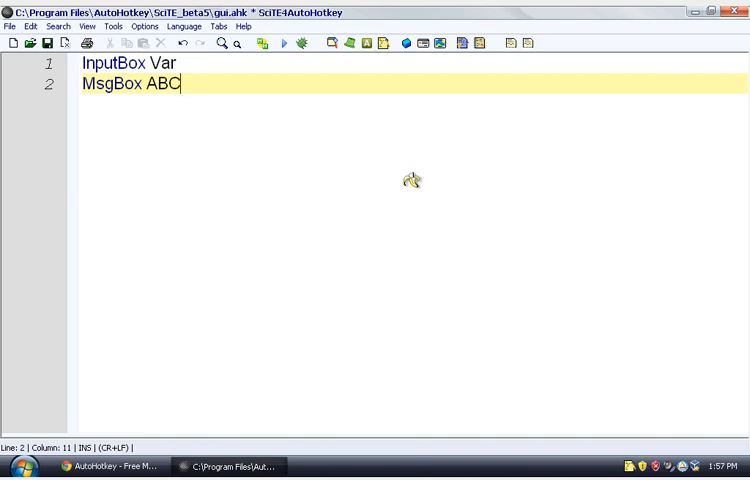
type("%Var%")
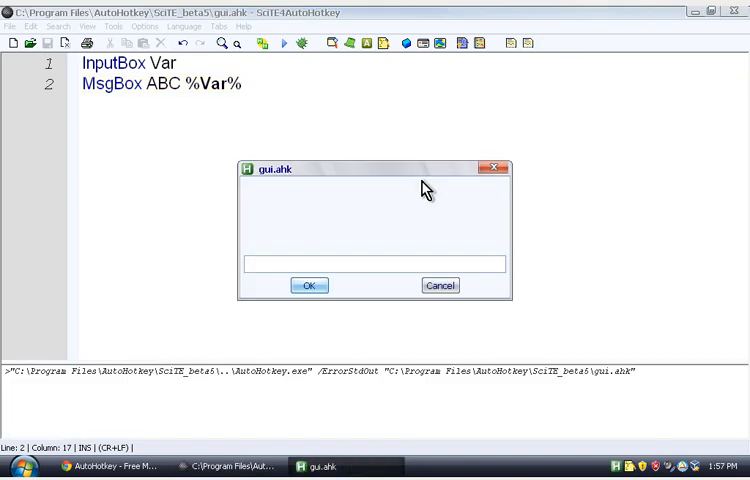
Run the script, enter text in the input box and dismiss the resulting message box.
left_click(310, 284)
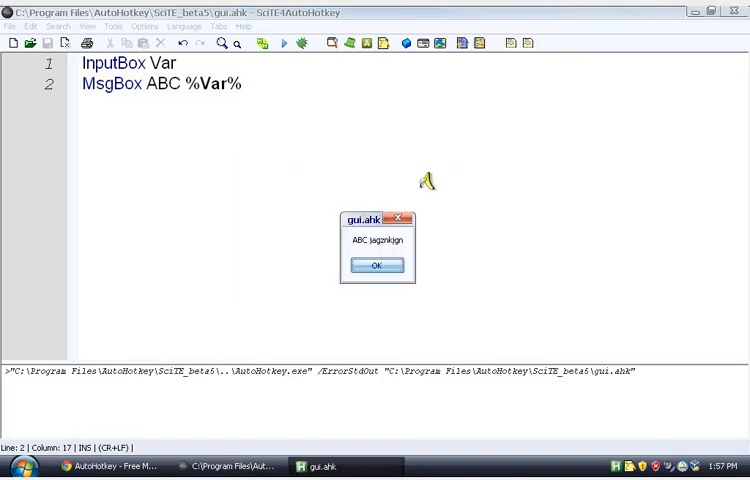
left_click(378, 264)
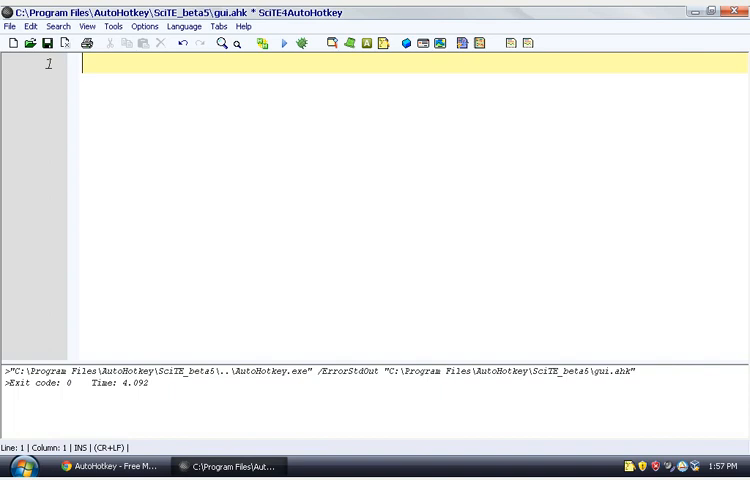
Start line 1 with the command Gui, Show, ready for its options.
type("Gui,")
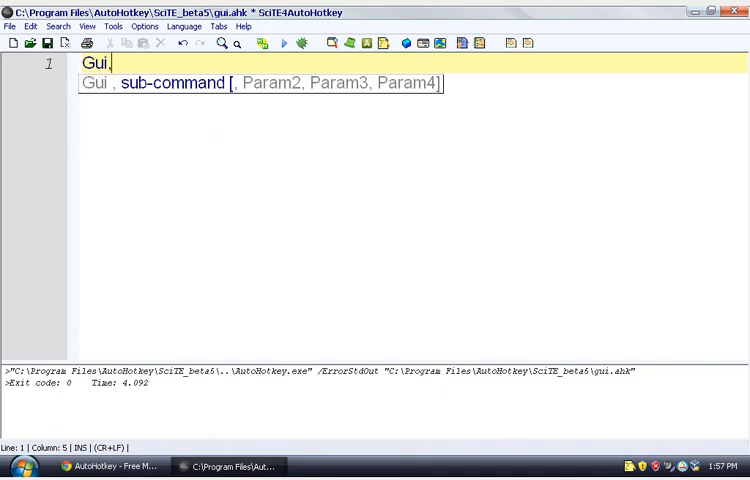
type(",")
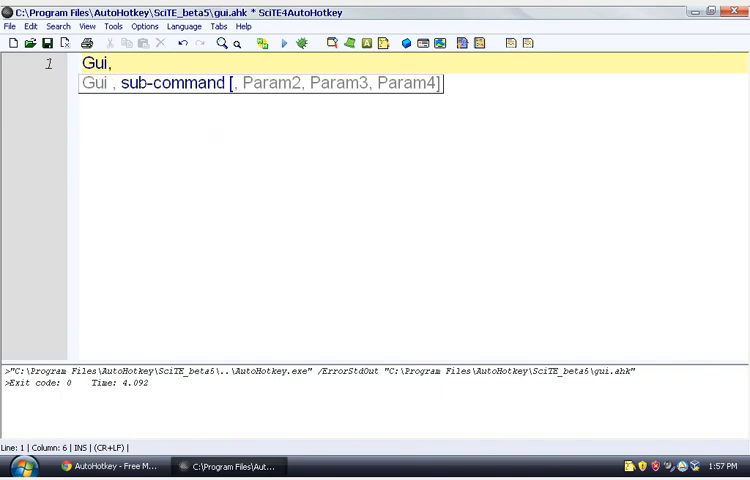
mouse_move(324, 282)
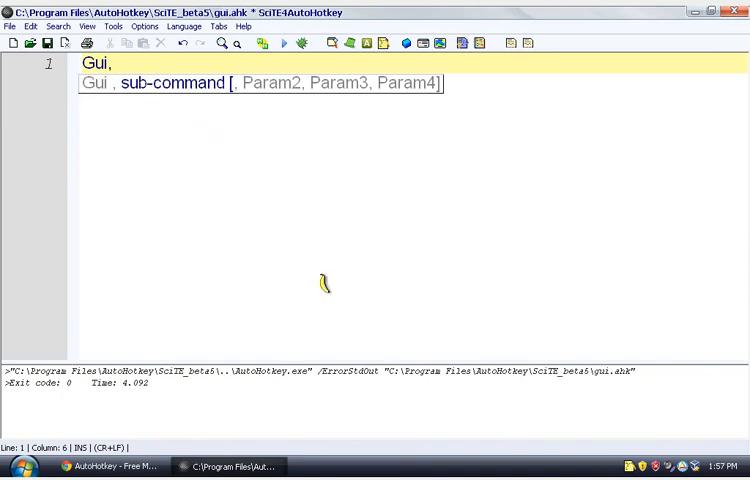
type("Show")
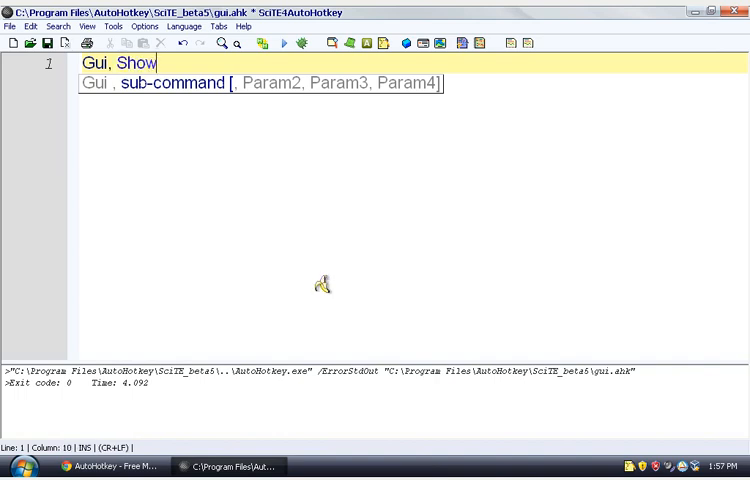
type(",")
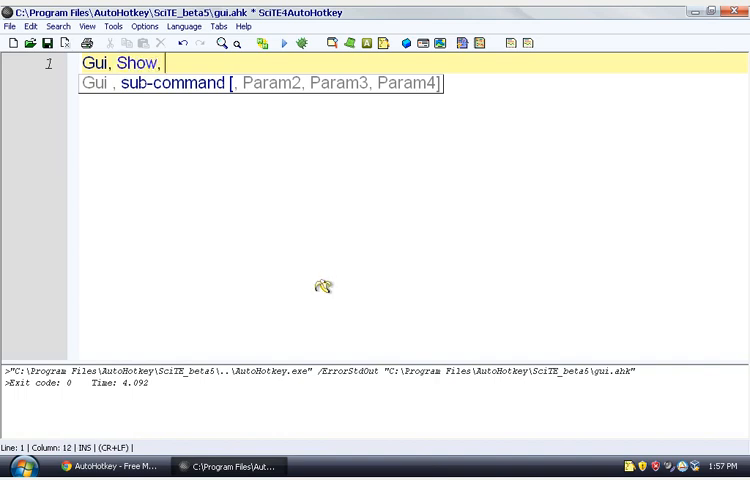
mouse_move(258, 88)
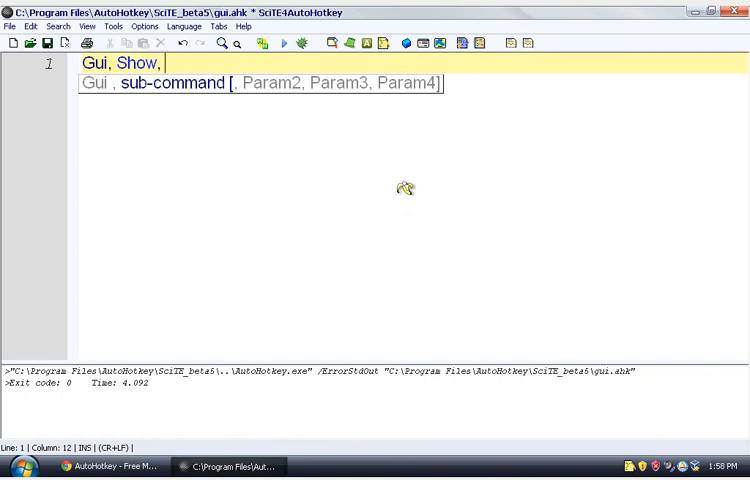
mouse_move(404, 184)
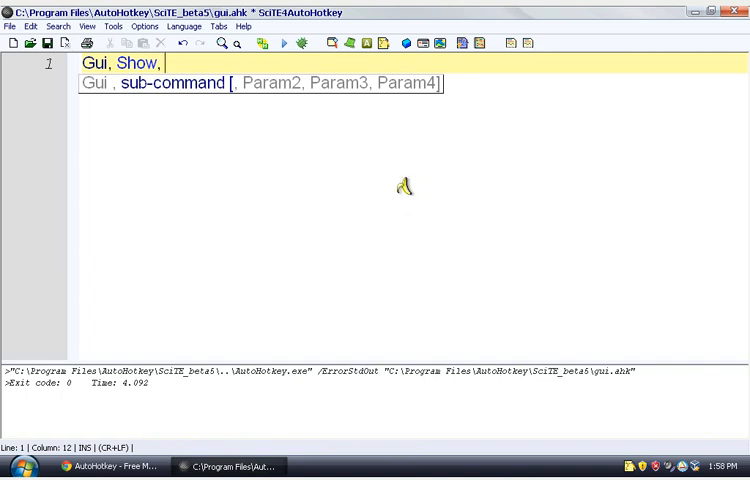
mouse_move(576, 186)
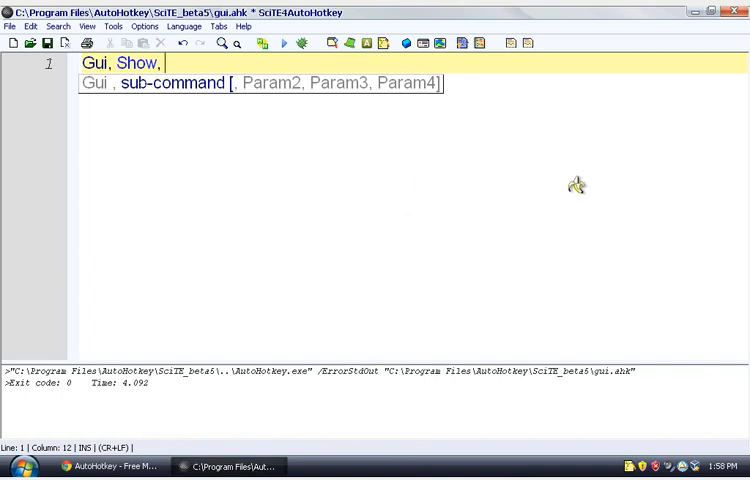
mouse_move(578, 184)
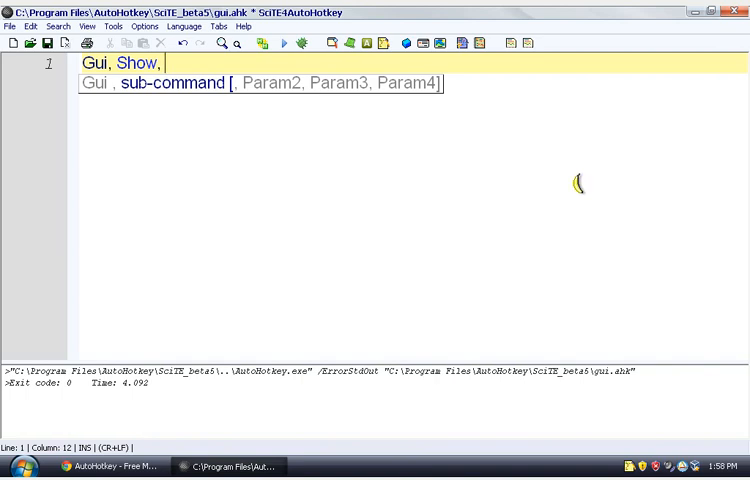
mouse_move(578, 184)
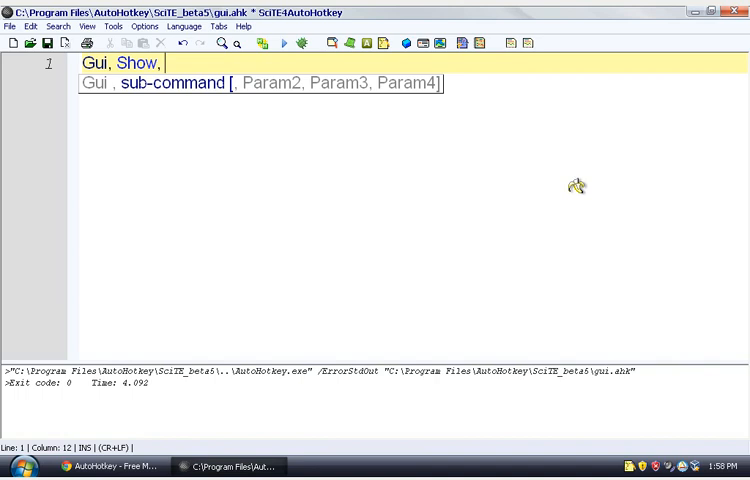
Complete the line with size w500 h300 and the window title MY First GUI.
type("w")
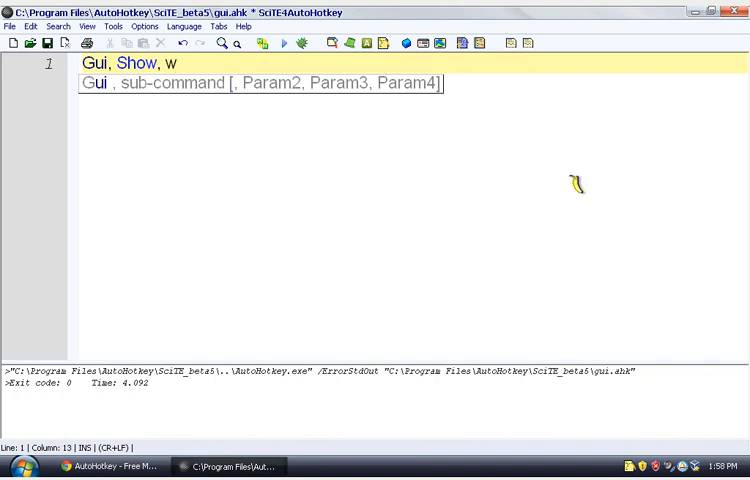
mouse_move(578, 184)
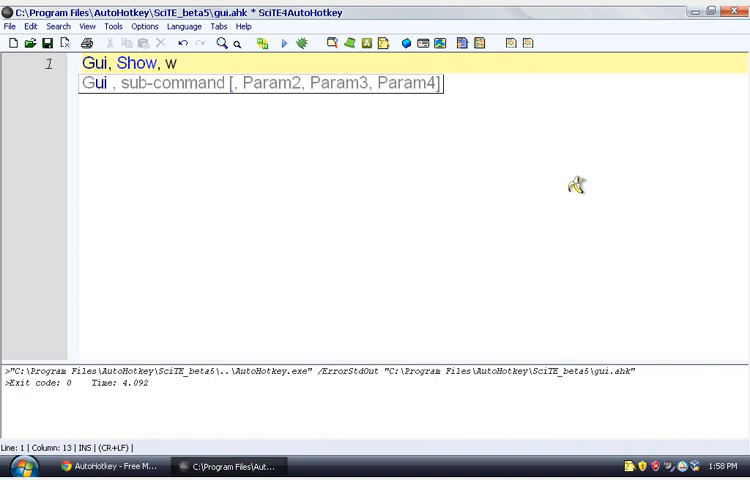
type("500")
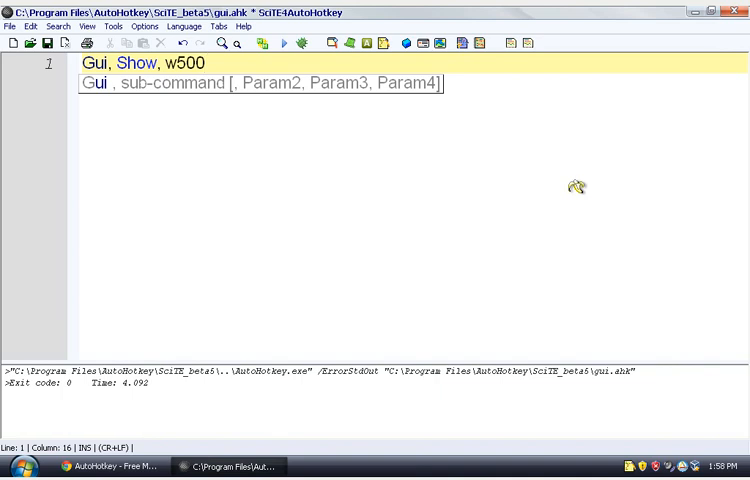
type("h")
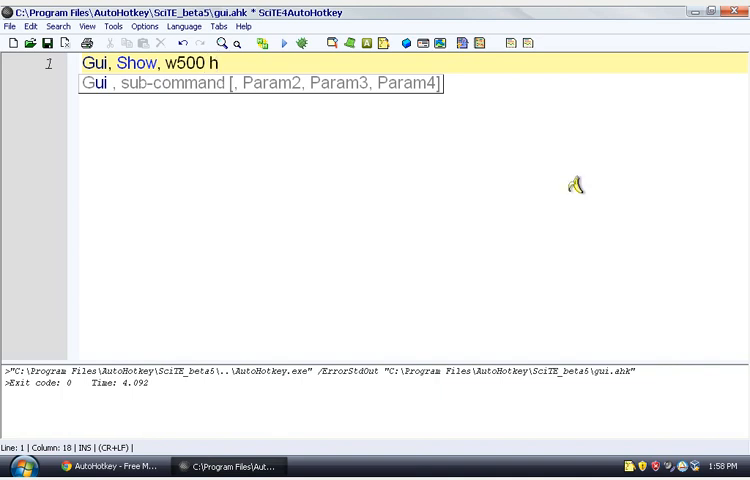
mouse_move(576, 184)
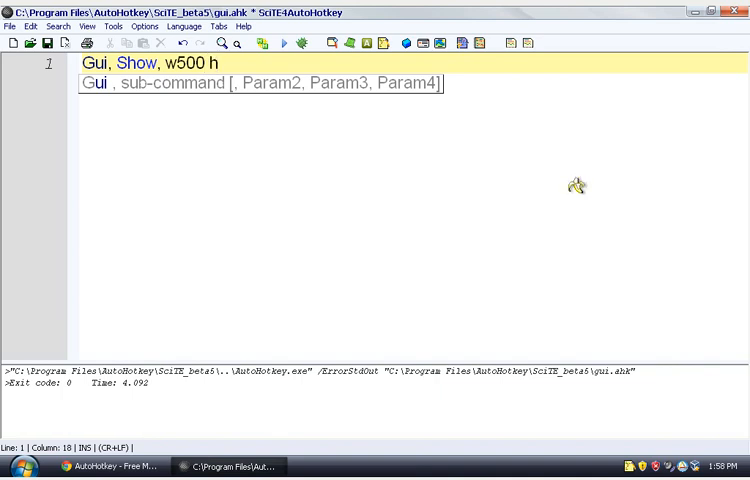
type("300")
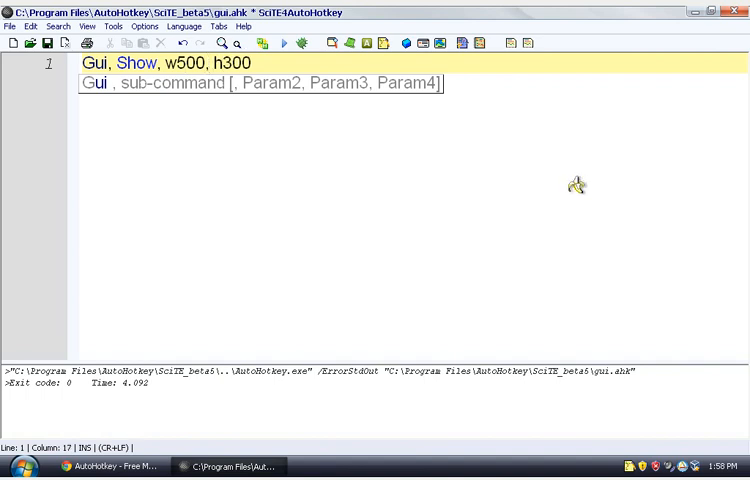
mouse_move(430, 164)
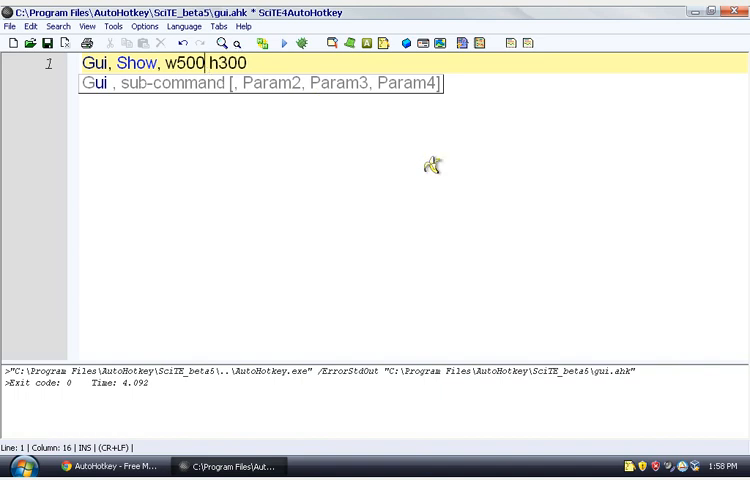
type(",")
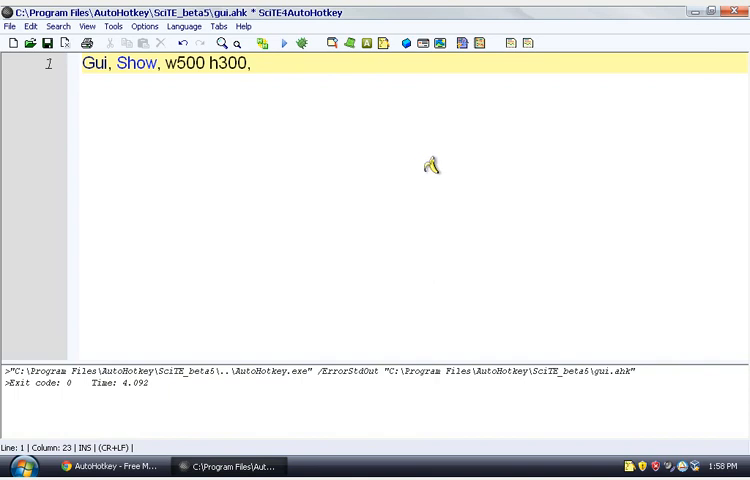
type("MY First G")
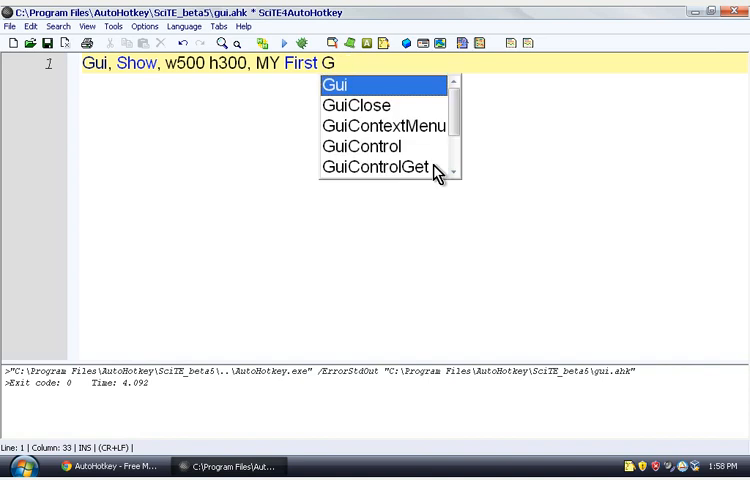
type("UI")
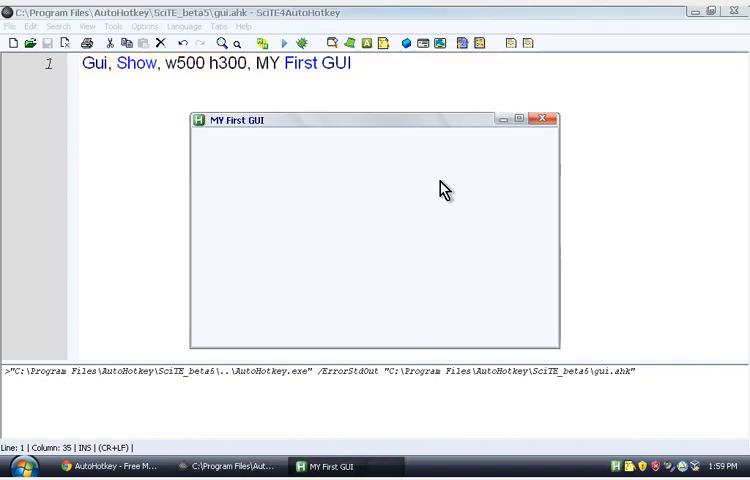
Drag the running MY First GUI window by its title bar to a new position.
left_click_drag(376, 120, 224, 68)
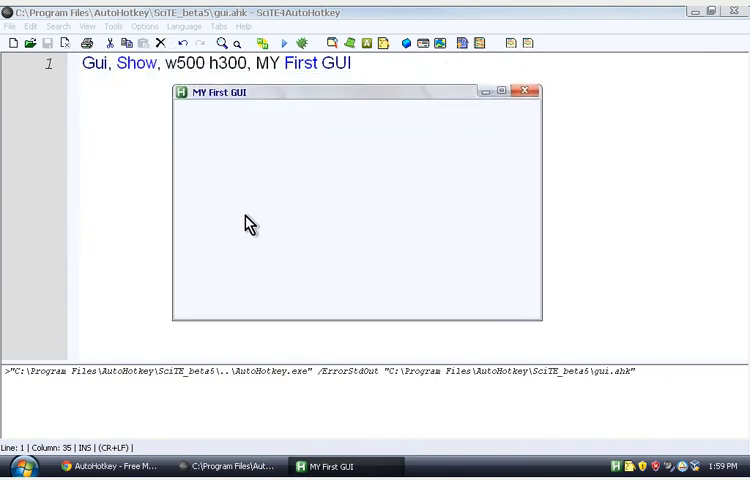
mouse_move(488, 272)
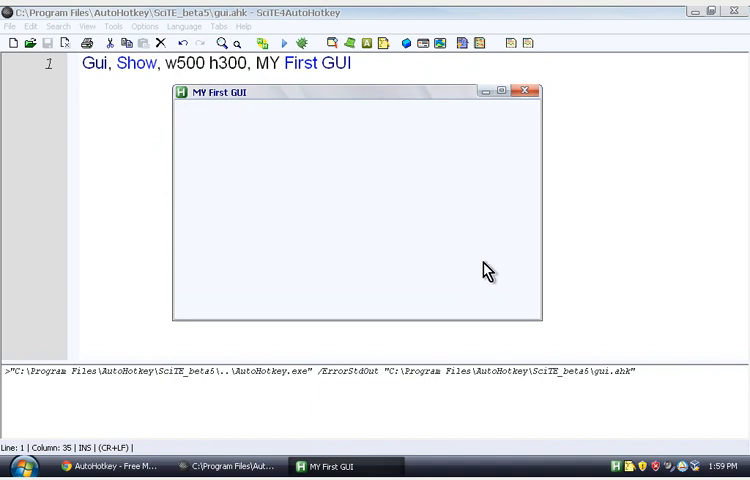
mouse_move(196, 120)
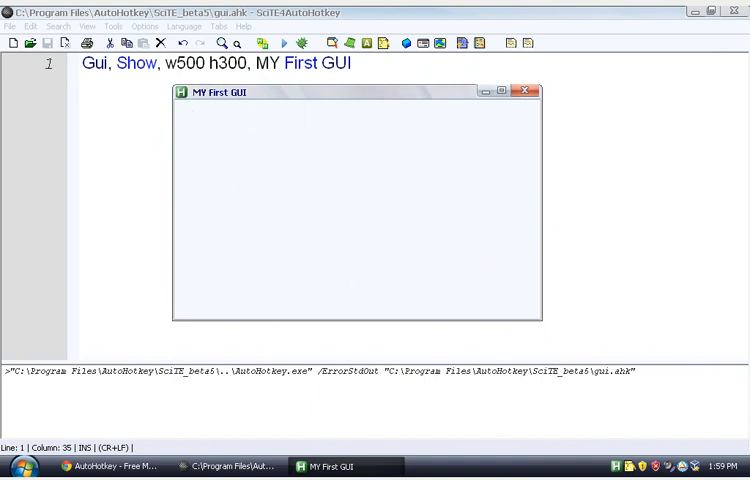
Close the MY First GUI window so the script exits and the editor shows gui.ahk.
right_click(636, 466)
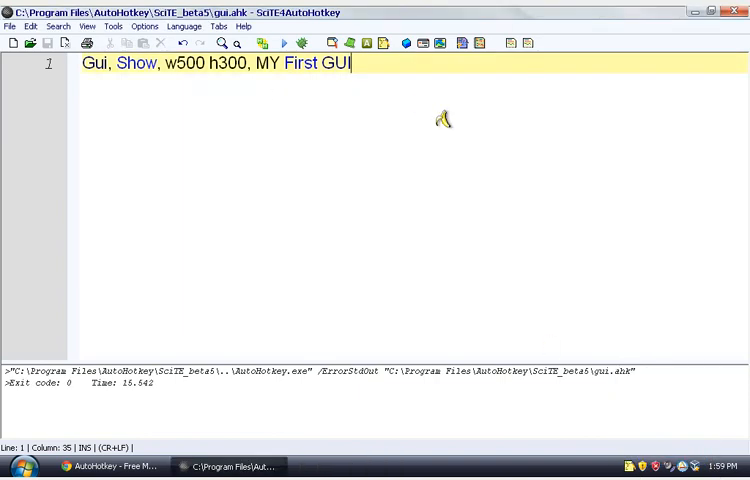
mouse_move(92, 114)
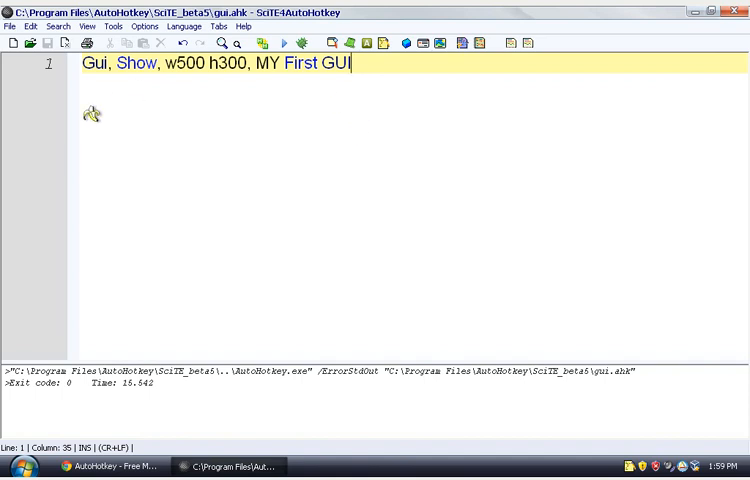
mouse_move(422, 84)
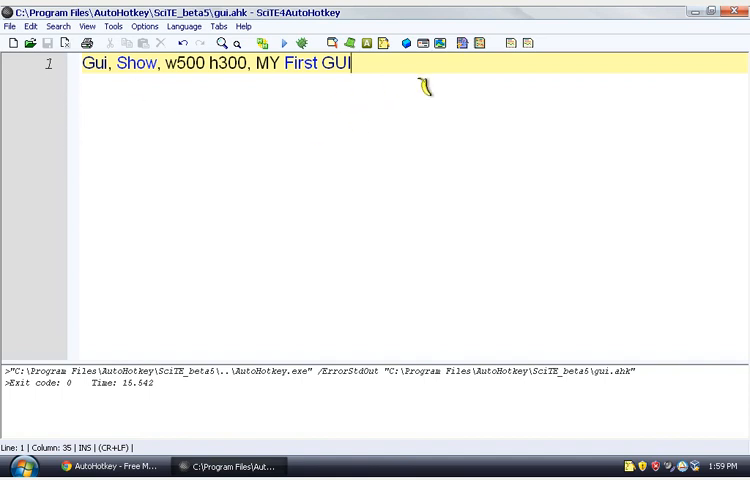
mouse_move(202, 172)
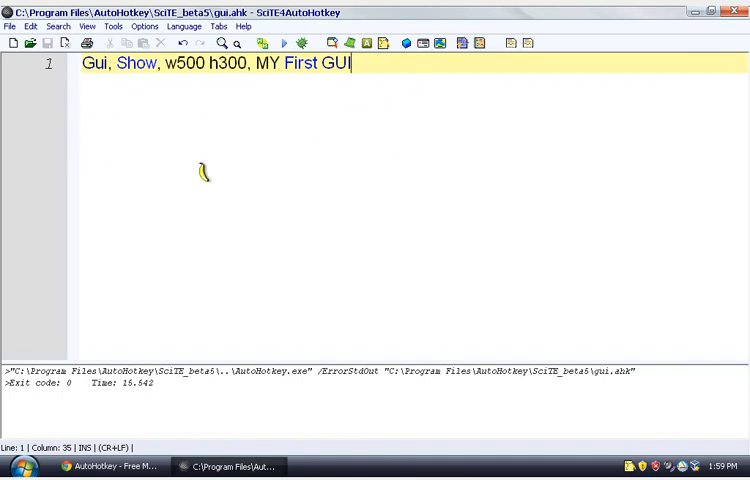
mouse_move(156, 302)
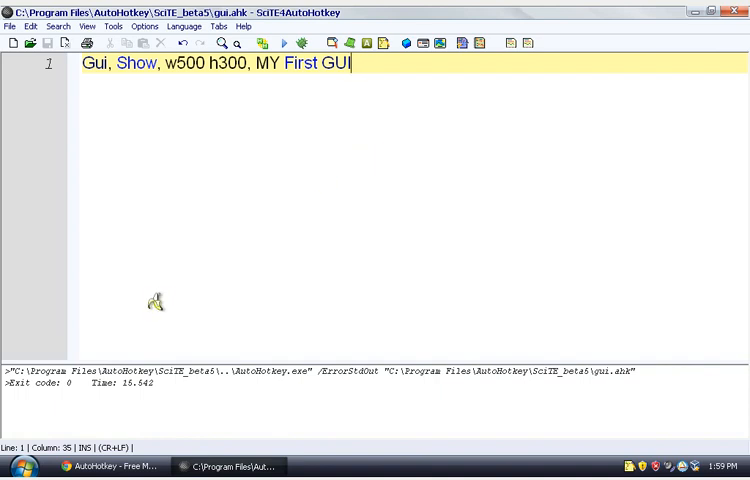
mouse_move(422, 92)
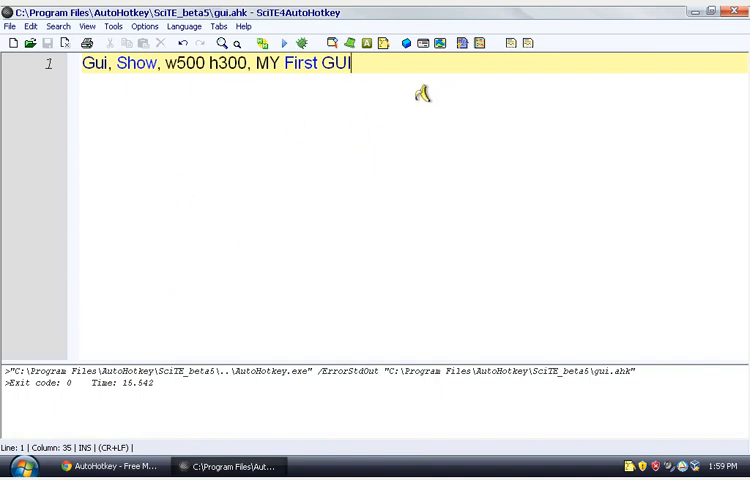
mouse_move(162, 196)
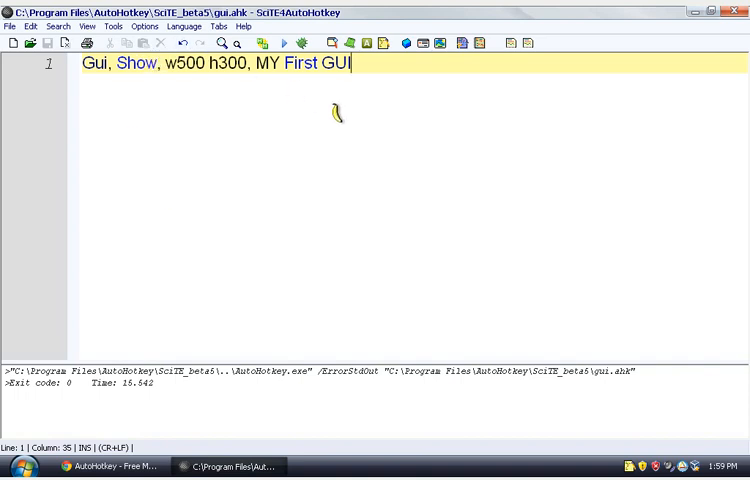
mouse_move(108, 466)
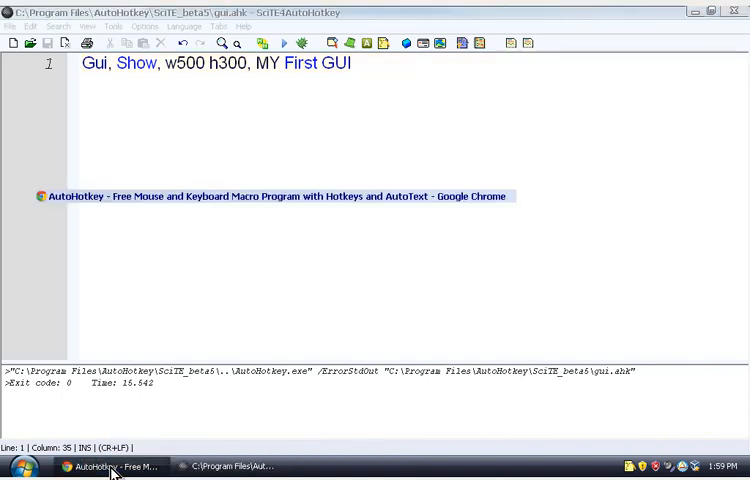
Browse the AutoHotkey documentation in Chrome to the GUI command page.
left_click(110, 466)
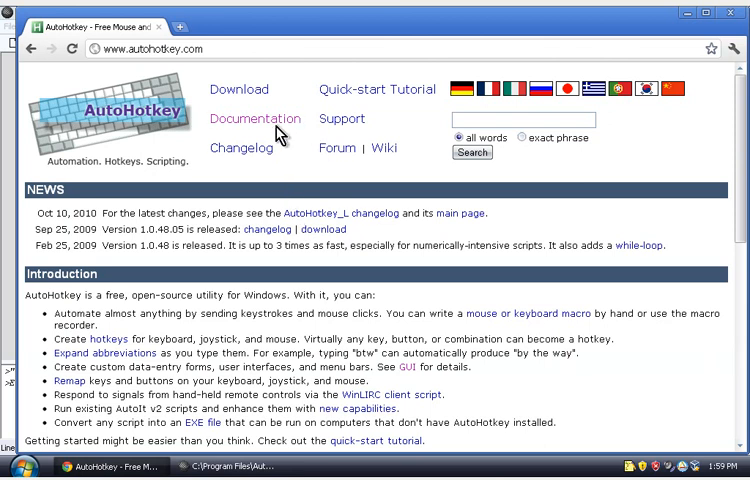
left_click(254, 118)
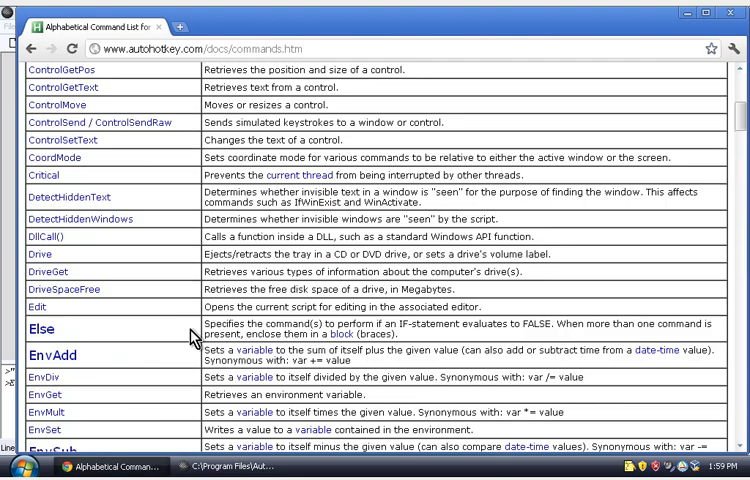
scroll("down", 3)
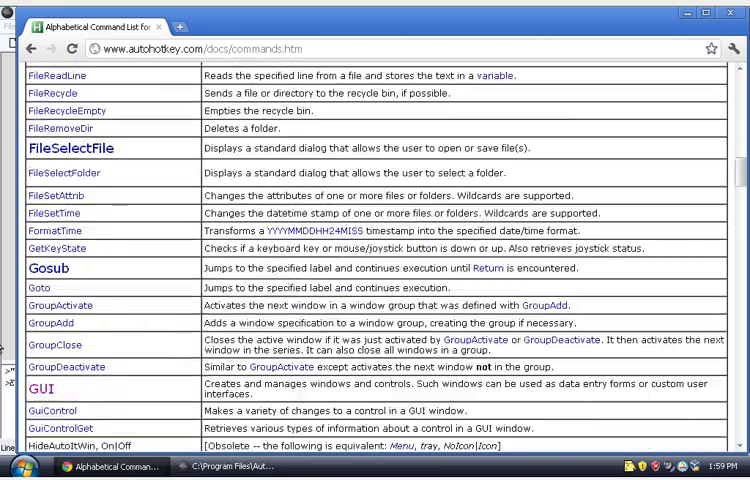
left_click(40, 388)
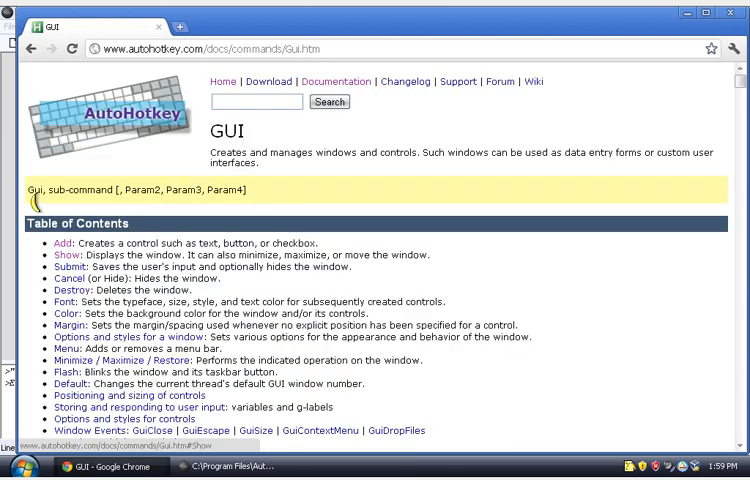
scroll("down", 3)
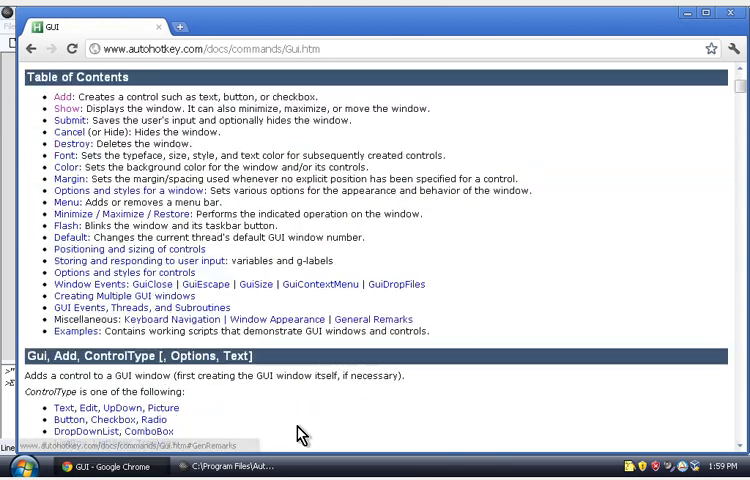
scroll("down", 3)
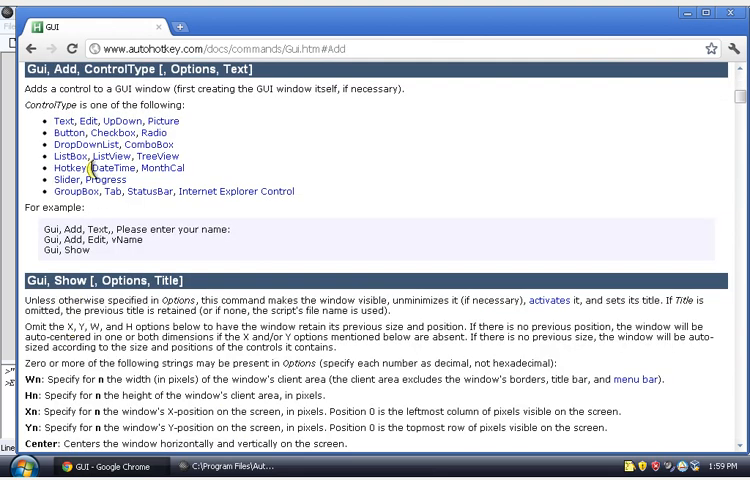
mouse_move(88, 120)
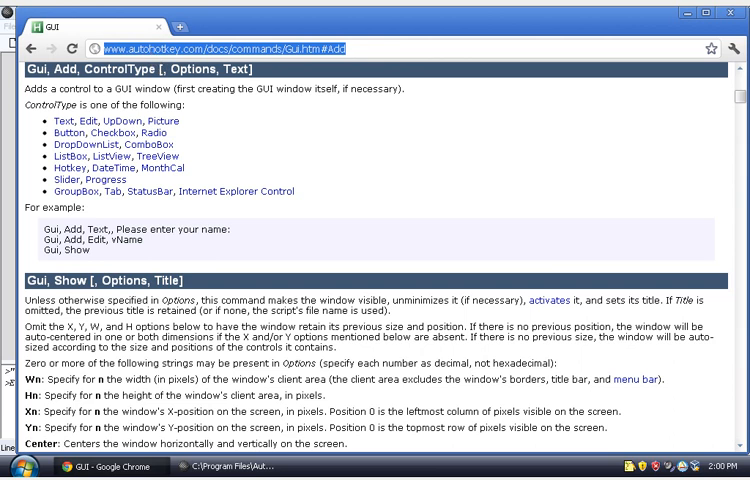
mouse_move(240, 156)
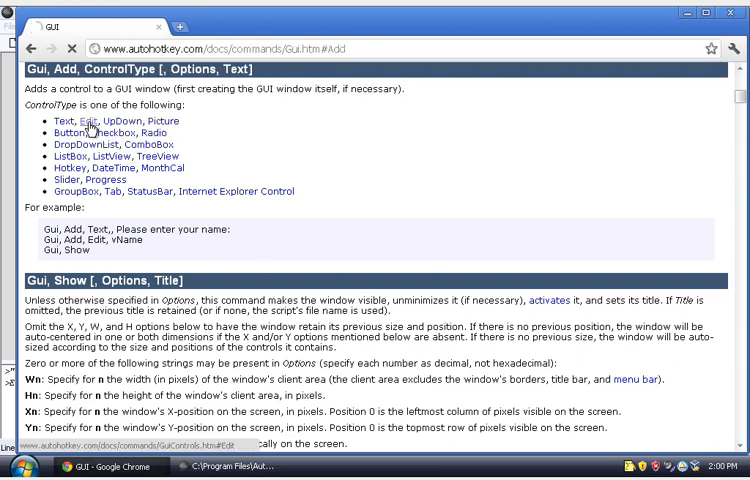
View the Edit control section of the GUI Control Types documentation.
left_click(98, 120)
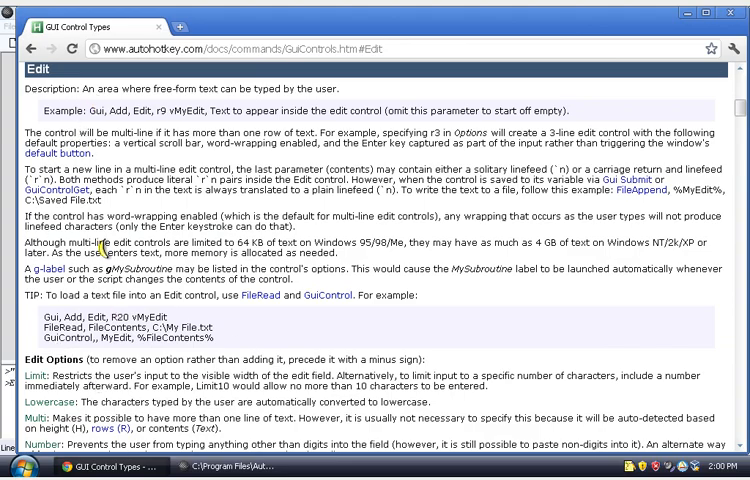
scroll("down", 3)
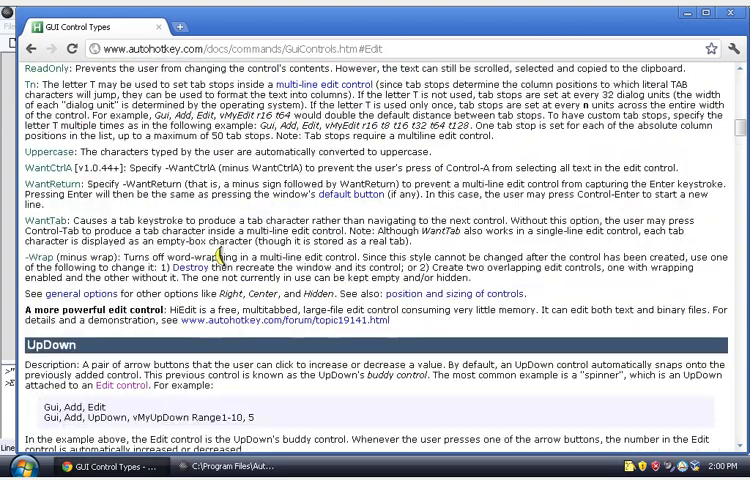
scroll("up", 3)
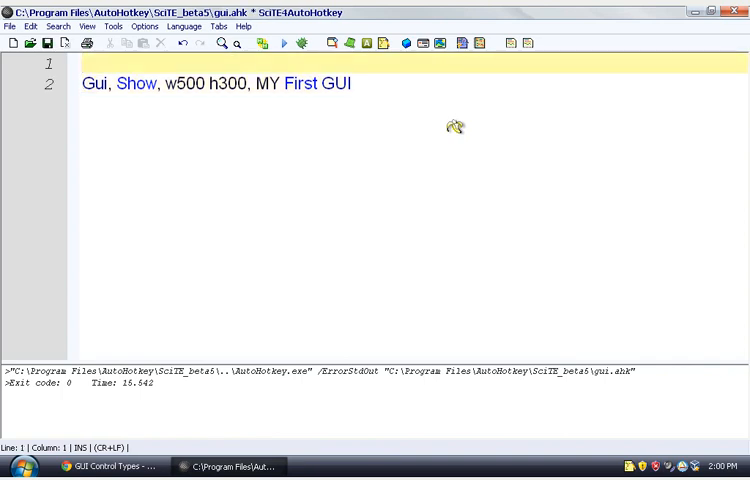
mouse_move(176, 184)
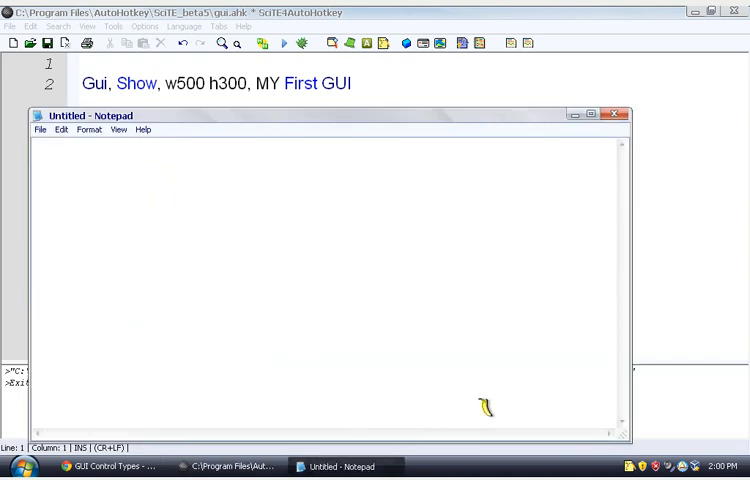
left_click(88, 128)
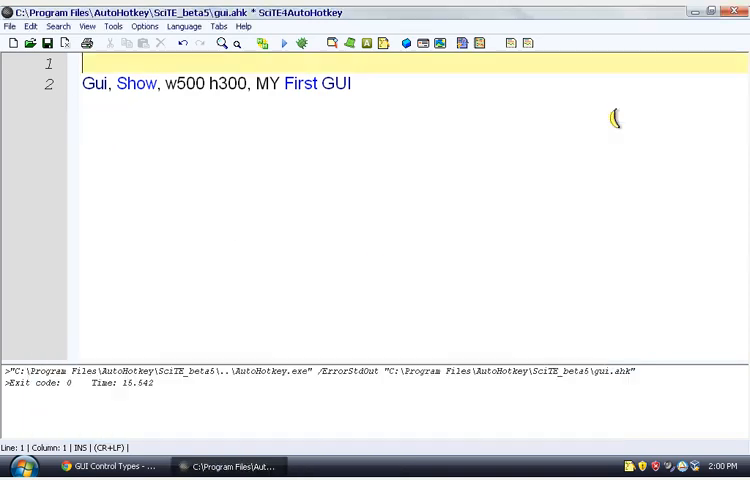
mouse_move(240, 76)
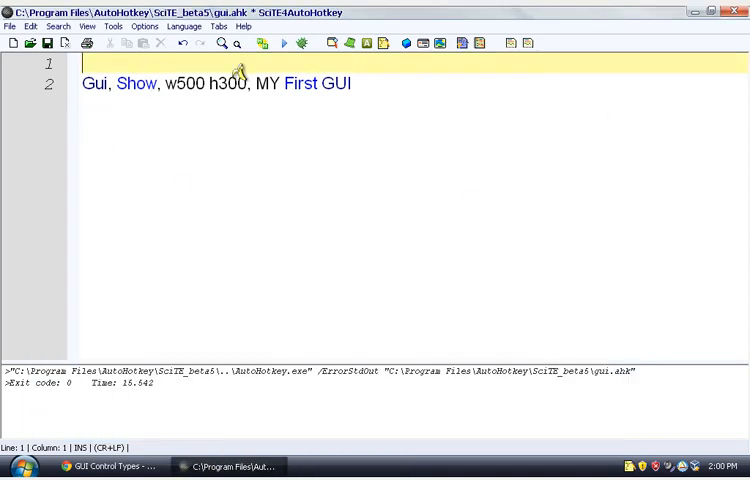
mouse_move(76, 146)
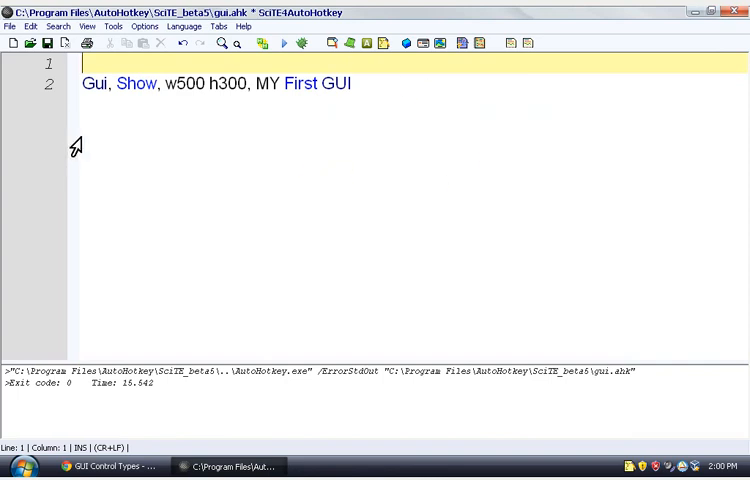
mouse_move(504, 170)
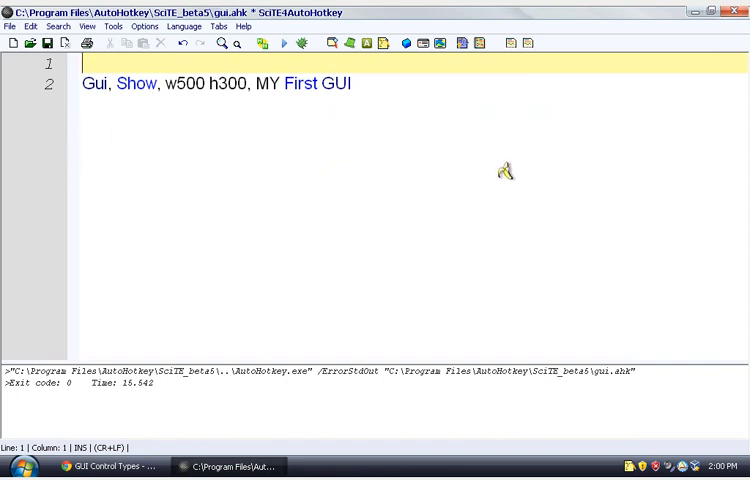
Write Gui, Add, Edit, r30 w450 vMyEdit above the Gui, Show line.
type("Gui, A")
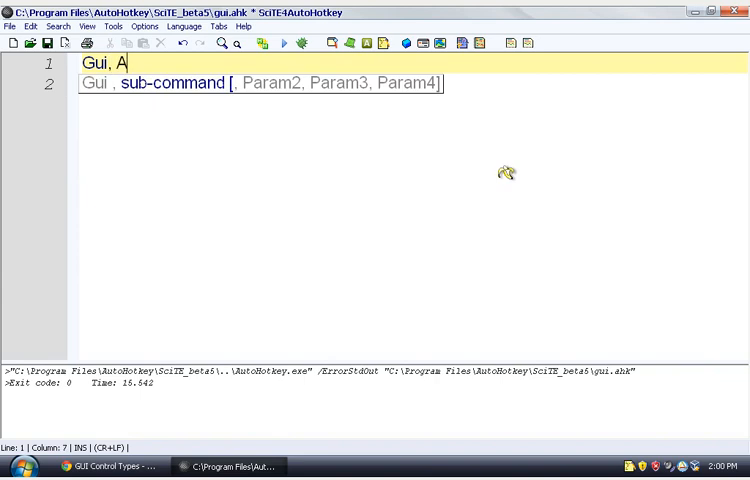
type("dd, Edit,")
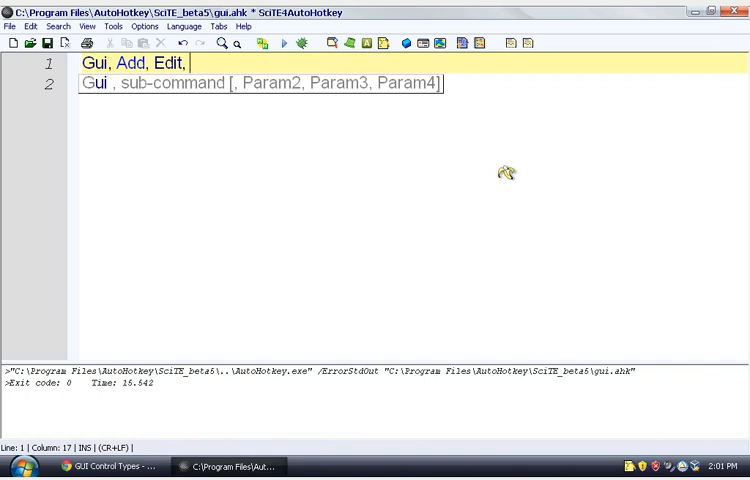
type("r")
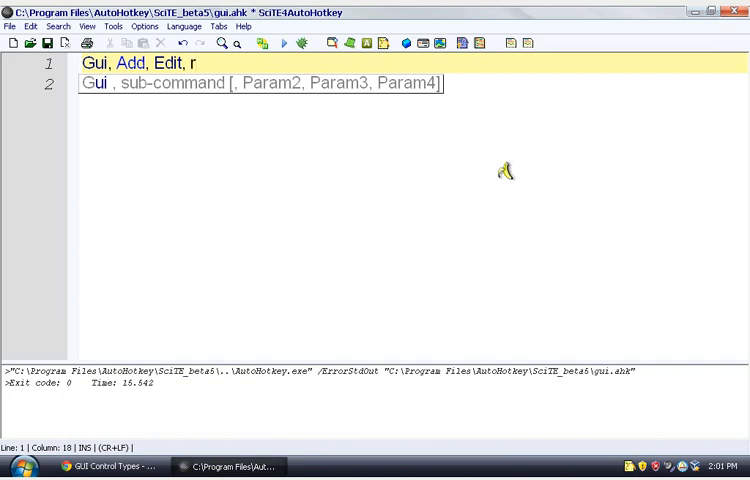
type("30")
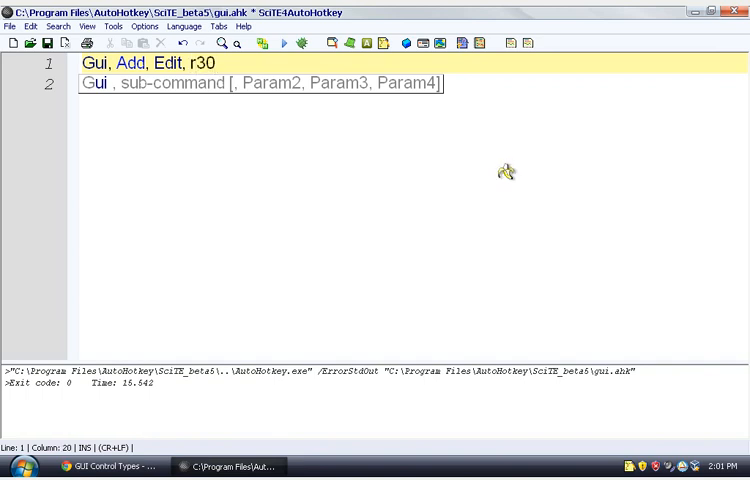
mouse_move(504, 170)
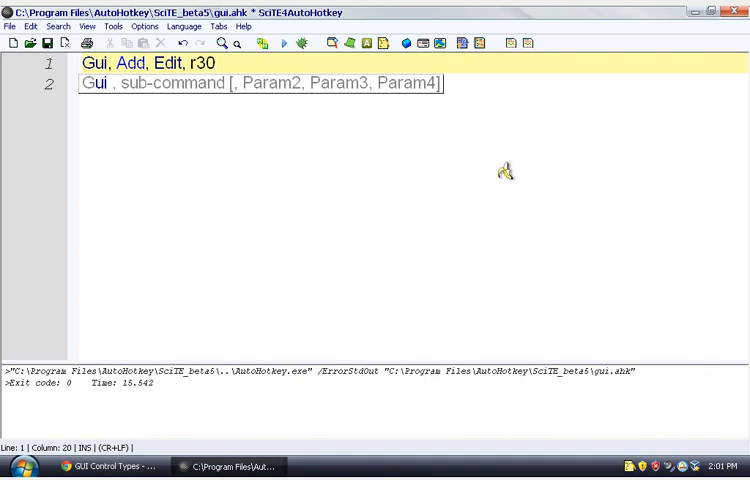
type("w")
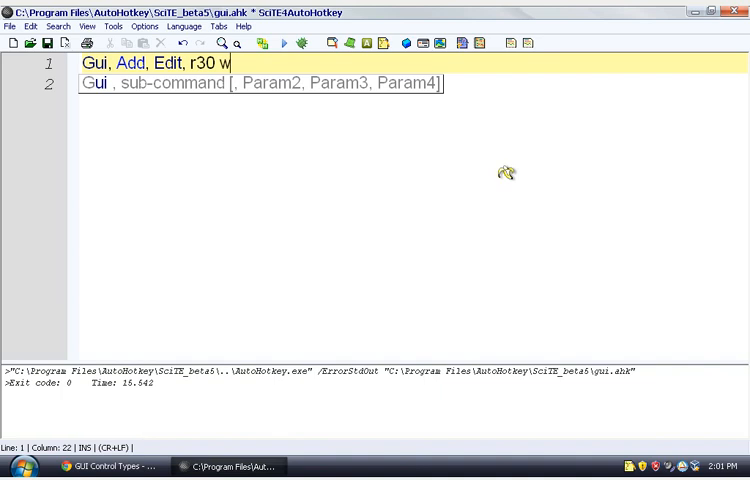
type("Gui, Show, w400 h300, MY First GUI")
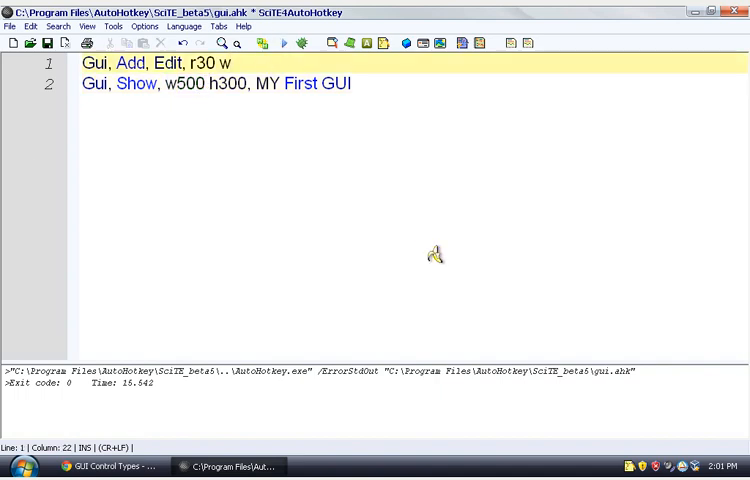
type("450")
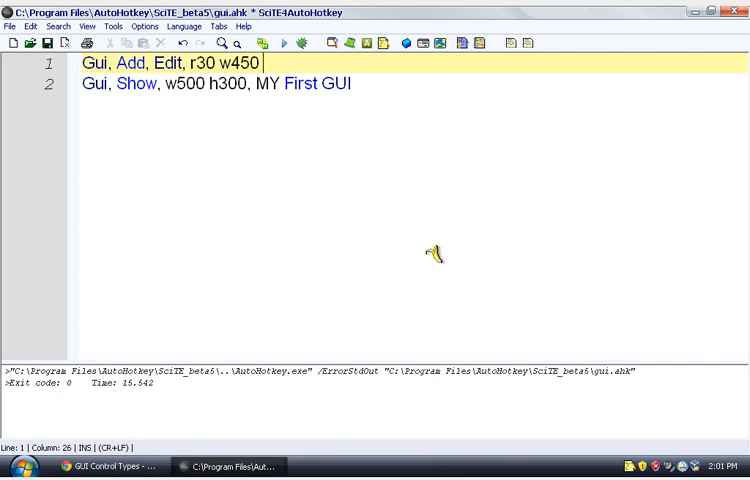
mouse_move(434, 252)
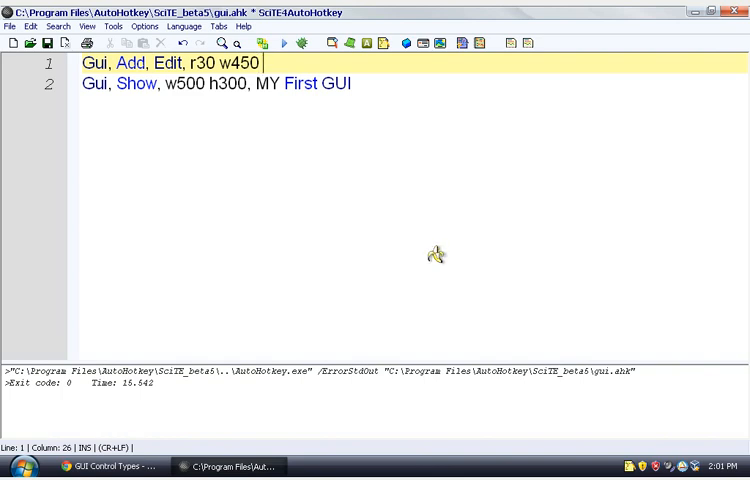
type("v")
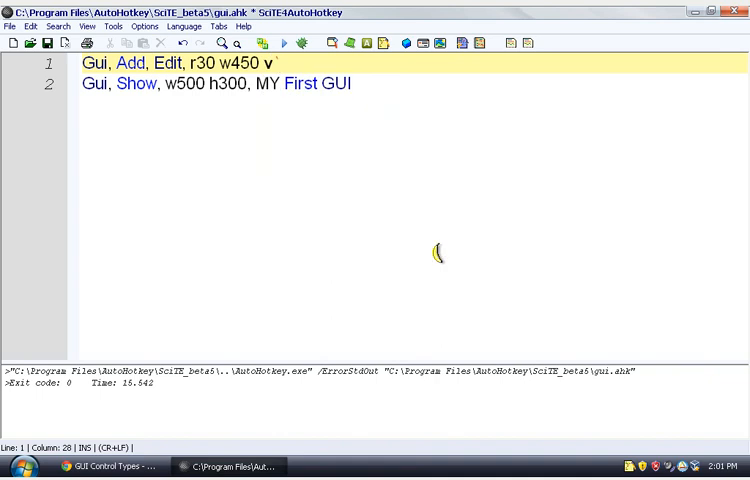
type("MyEdit")
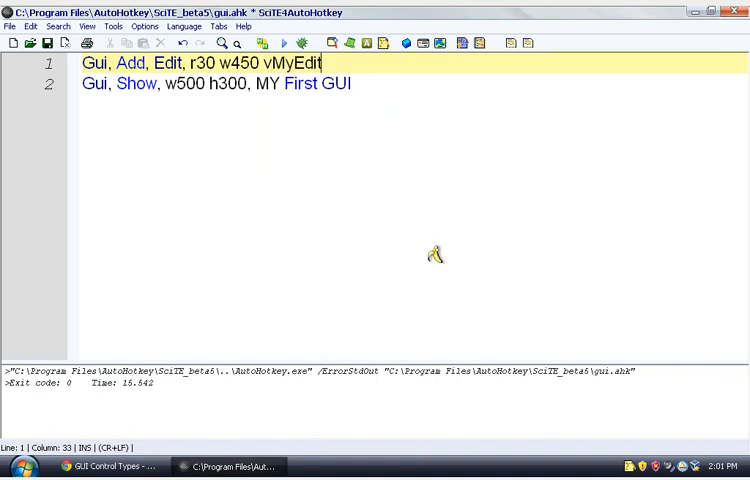
mouse_move(178, 56)
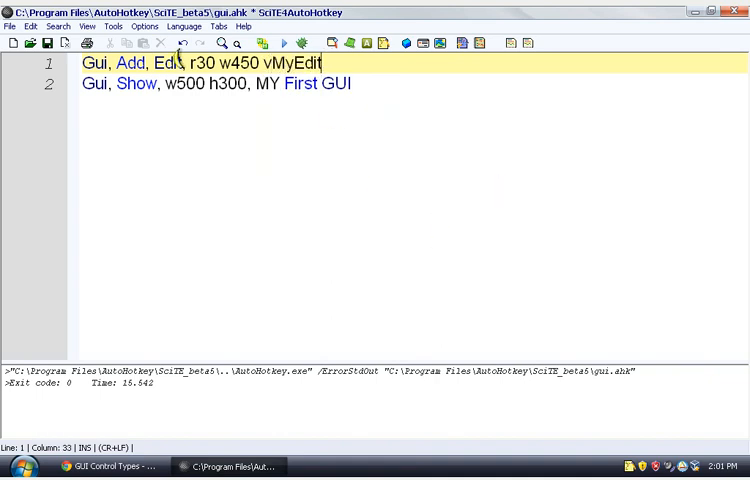
Rework the end of the Edit control line, removing the MyEdit variable name.
left_click(218, 84)
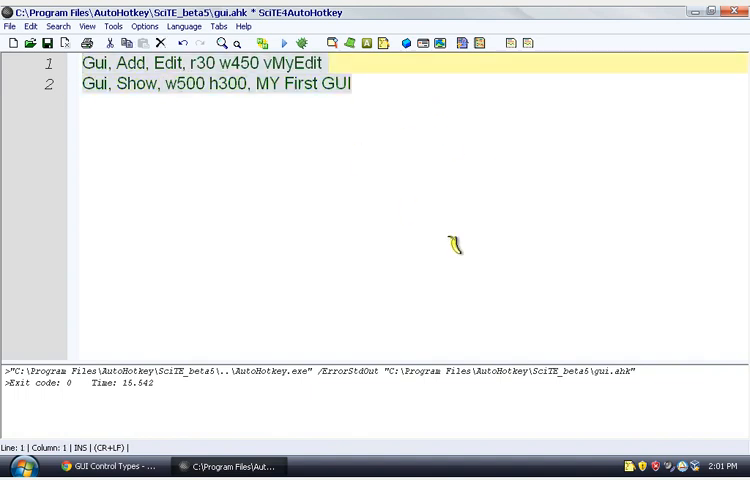
left_click(350, 84)
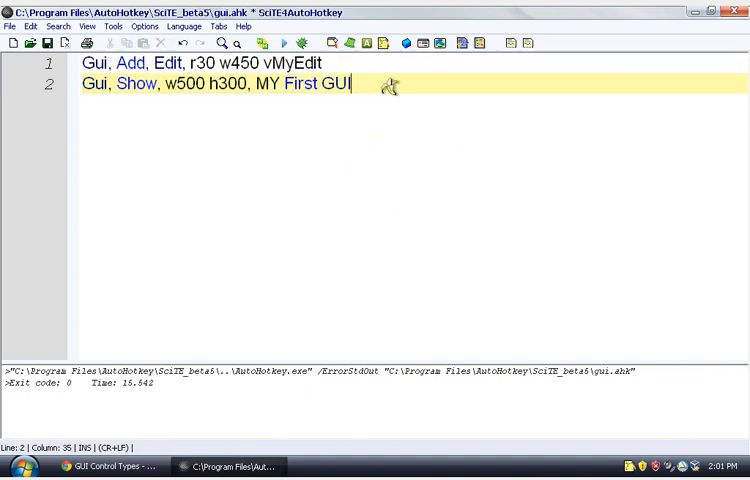
left_click(92, 84)
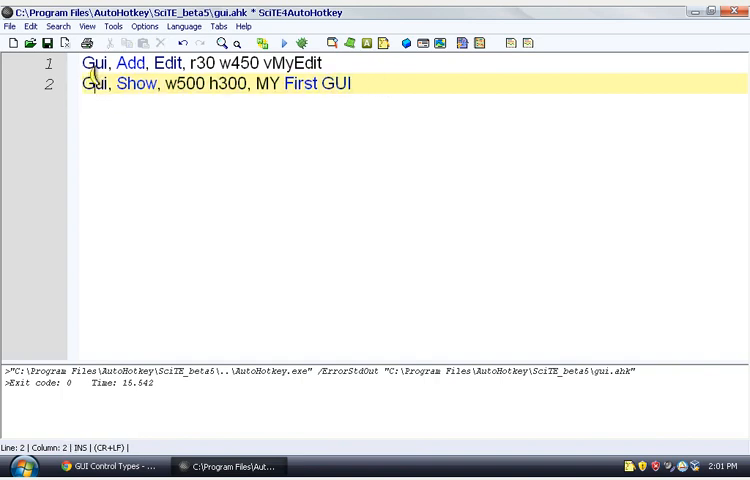
left_click(132, 64)
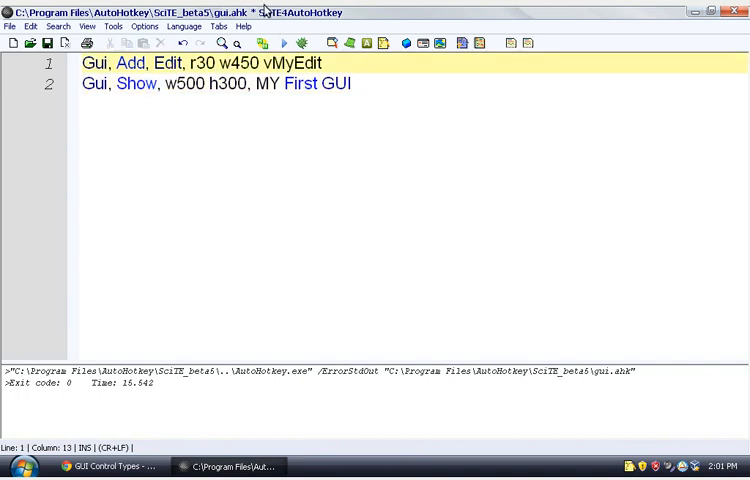
mouse_move(338, 84)
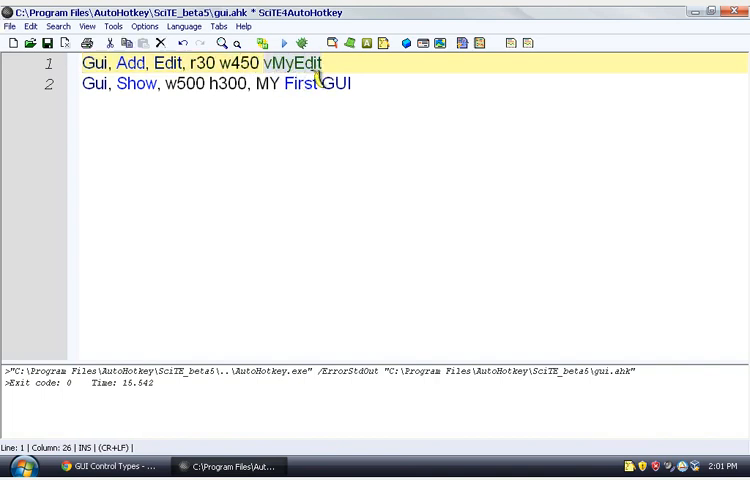
key("Delete")
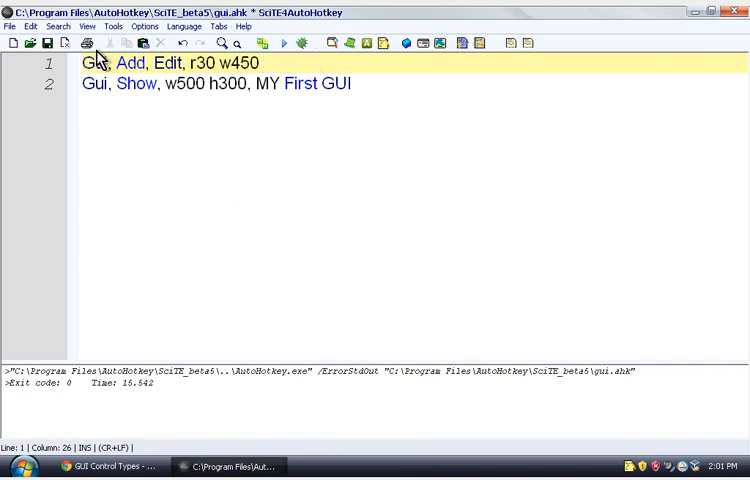
left_click(114, 64)
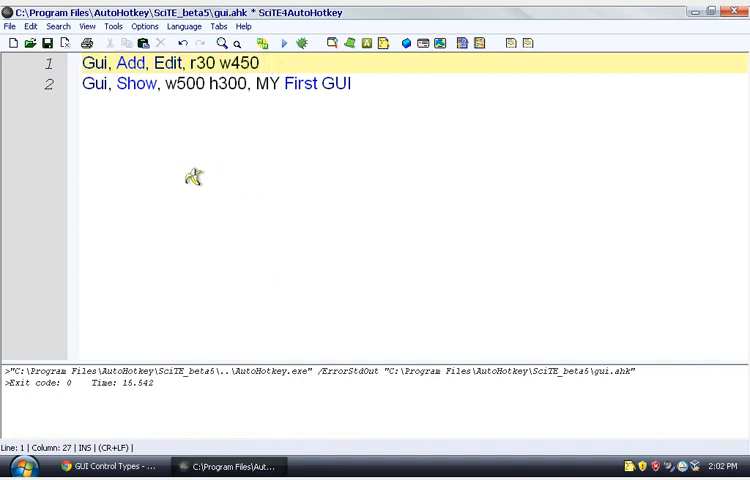
mouse_move(288, 84)
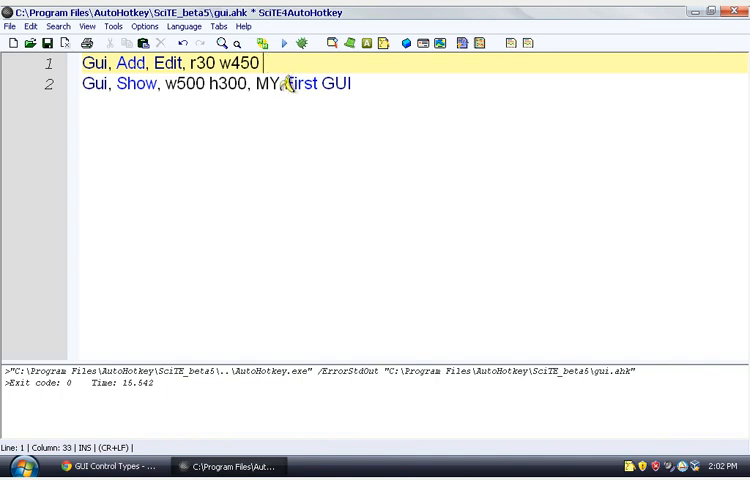
Restore vMyEdit and append the default text ABC to the Edit line.
type("vMyEdit")
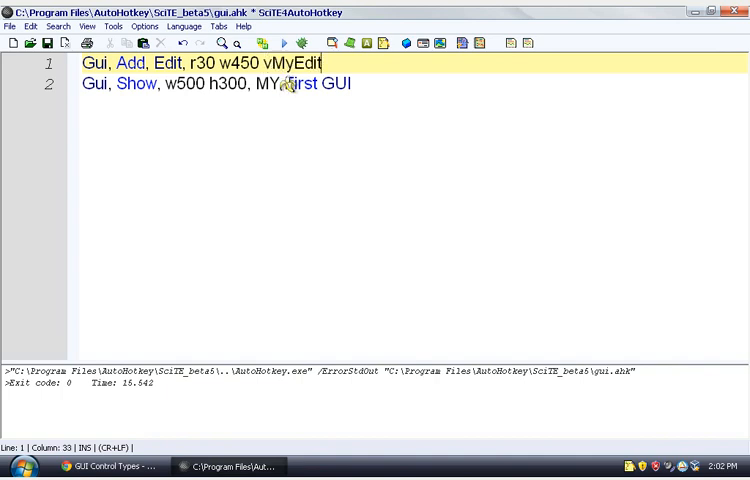
type("(")
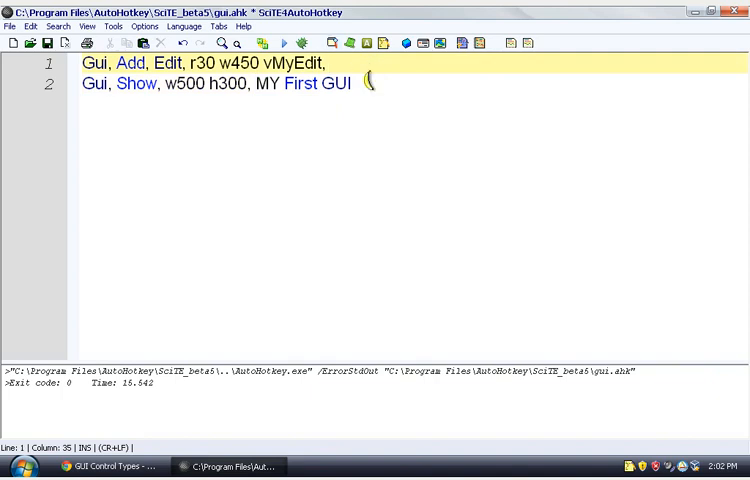
mouse_move(452, 222)
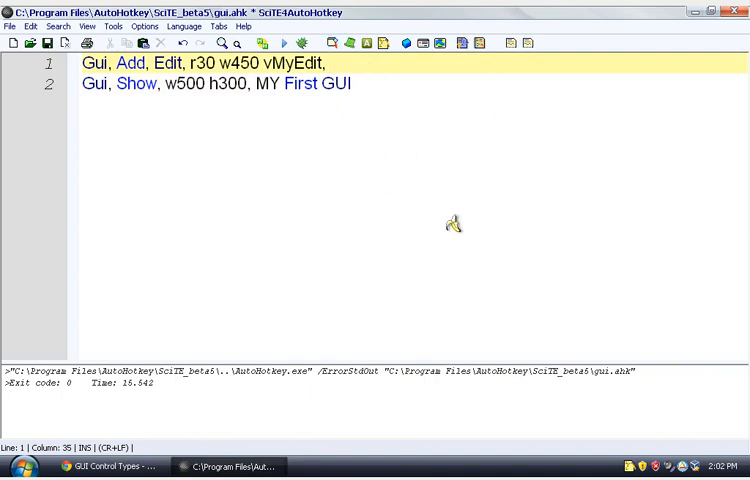
type("ABC")
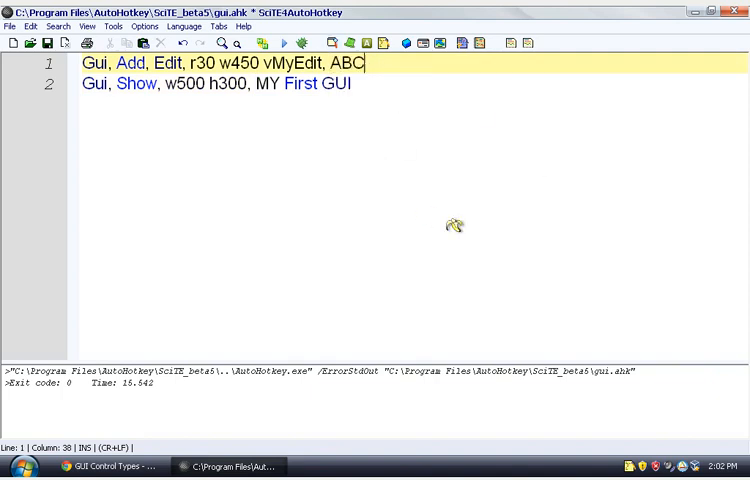
mouse_move(272, 196)
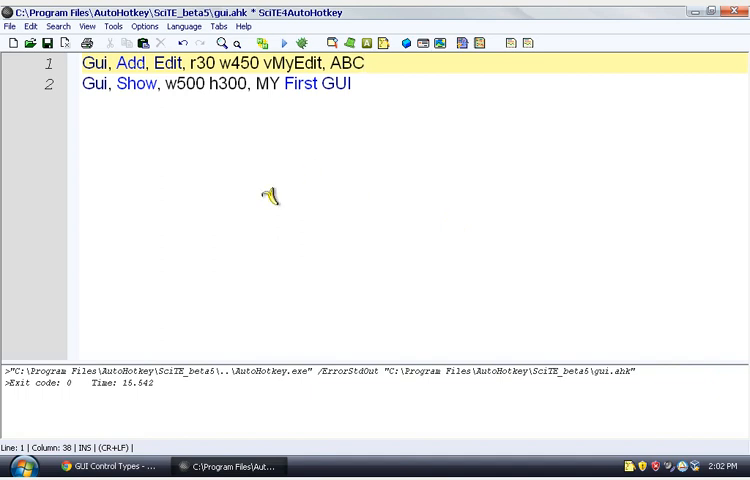
mouse_move(108, 90)
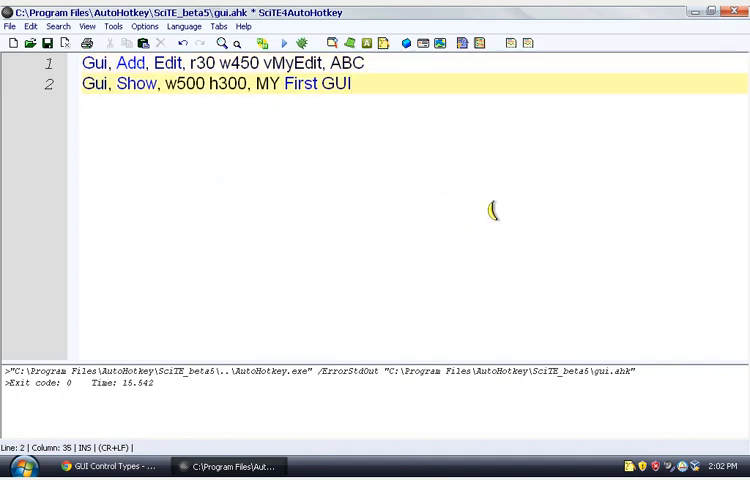
mouse_move(280, 244)
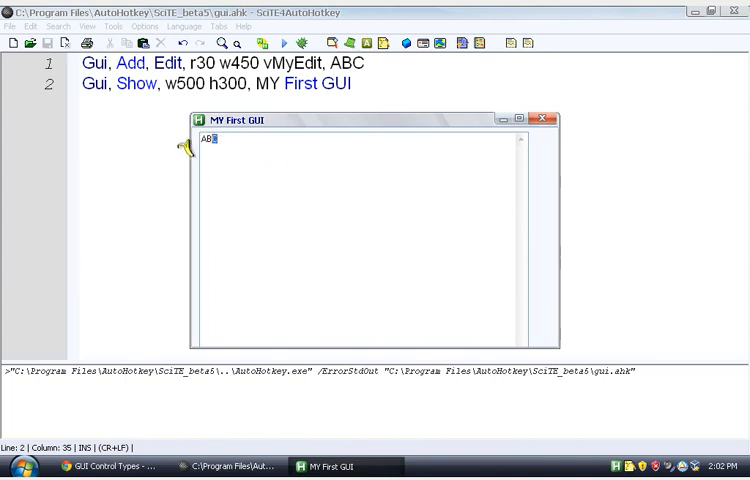
type("jksfnasjkgnawjkgwa")
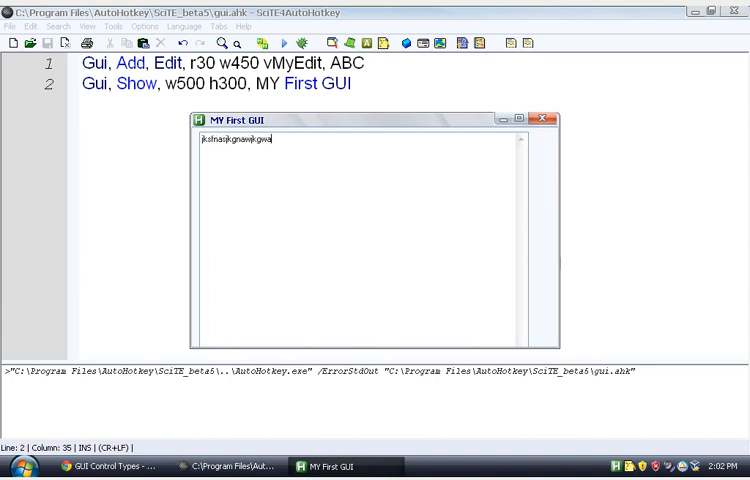
type("aKLgnmaklgl")
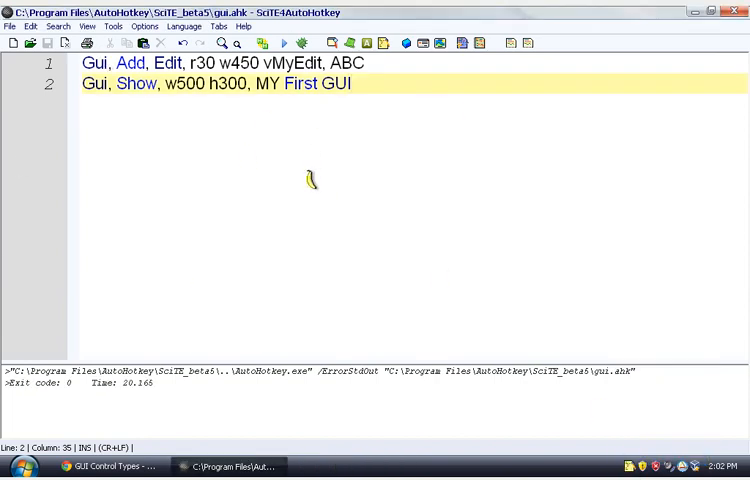
mouse_move(300, 84)
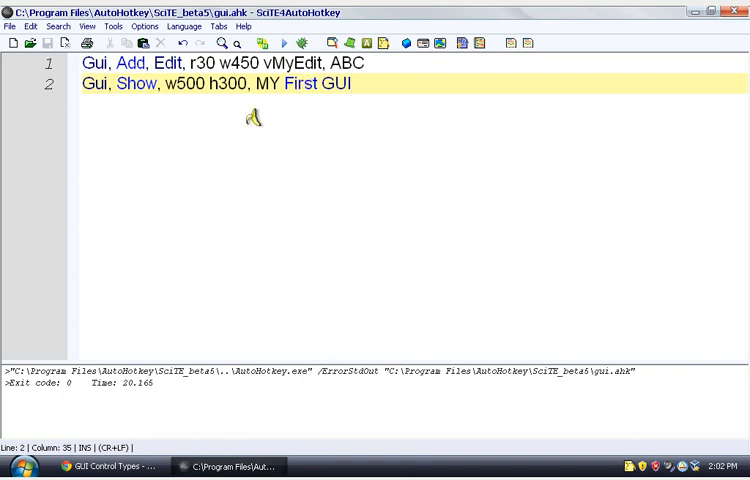
mouse_move(360, 136)
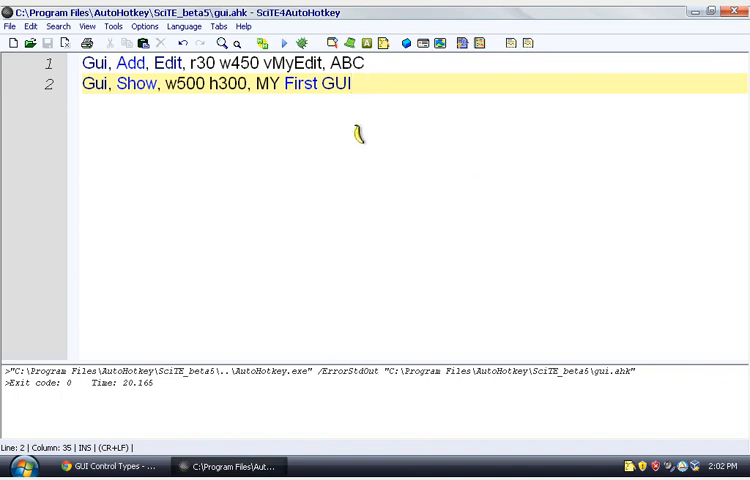
mouse_move(584, 68)
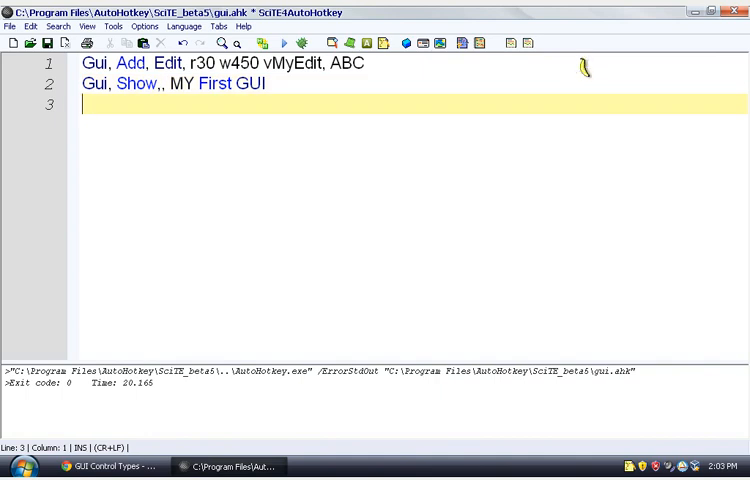
End the startup section with a return line after the trimmed Gui, Show line.
type("return")
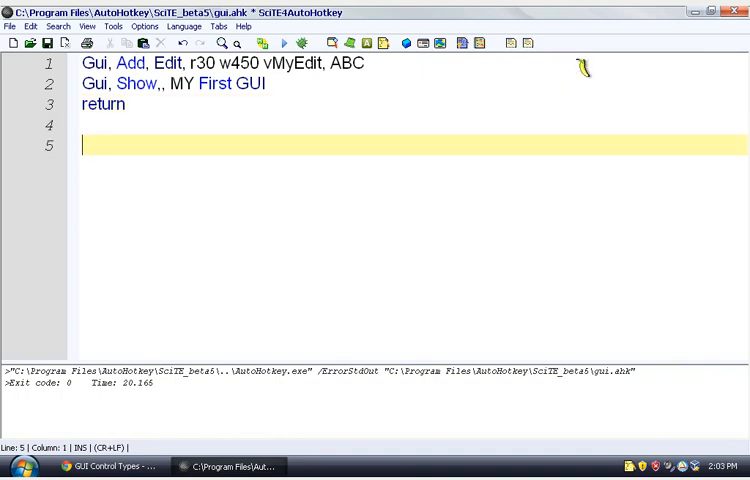
Add a ^s:: hotkey with Gui, Submit, NoHide and a closing return.
type("^")
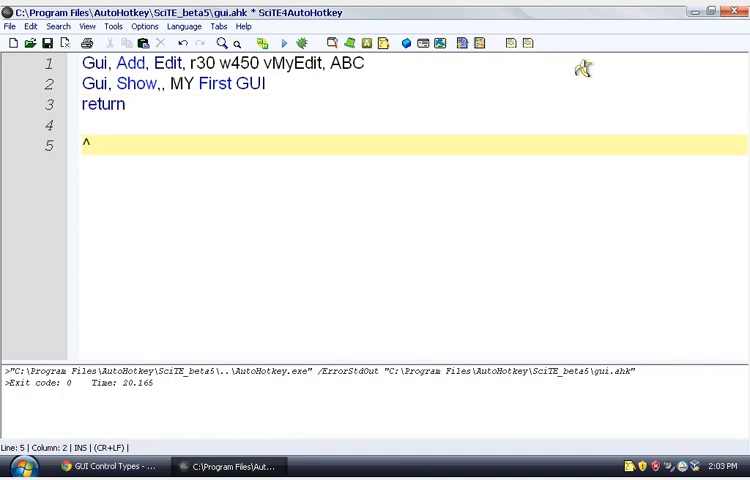
type("s::")
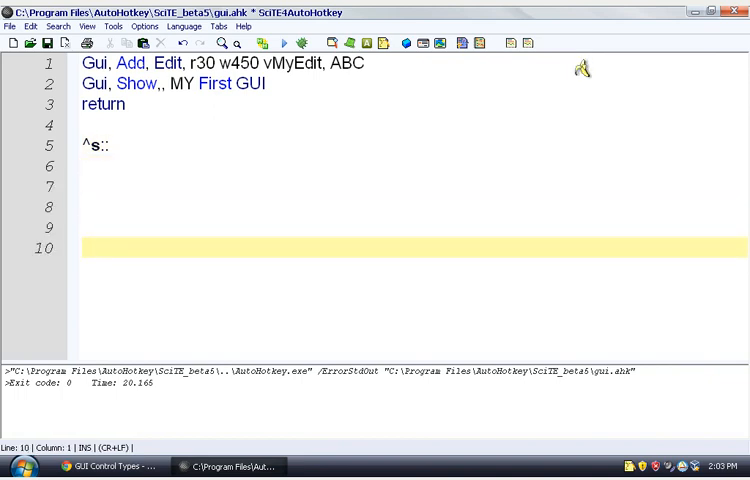
type("return")
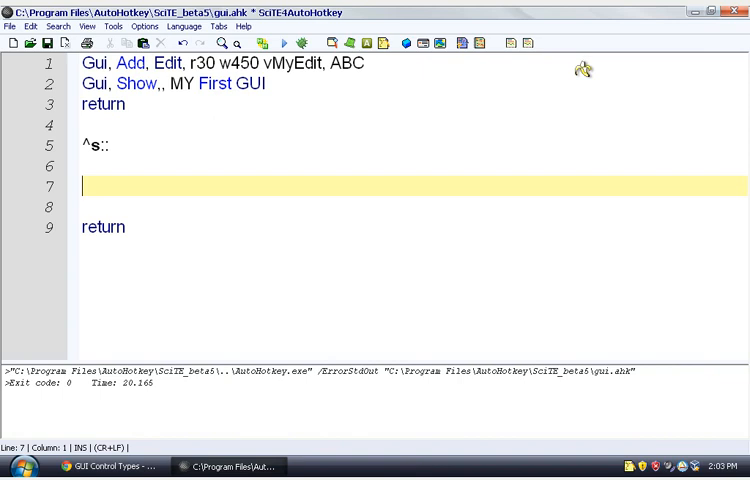
mouse_move(580, 68)
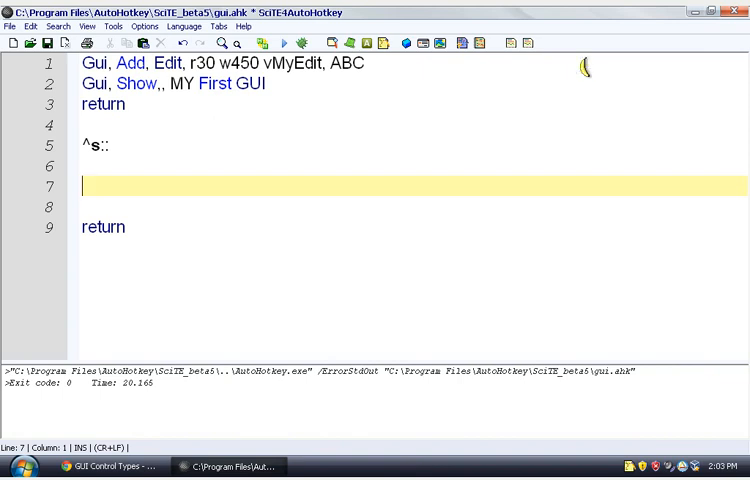
type("Gui, Submit")
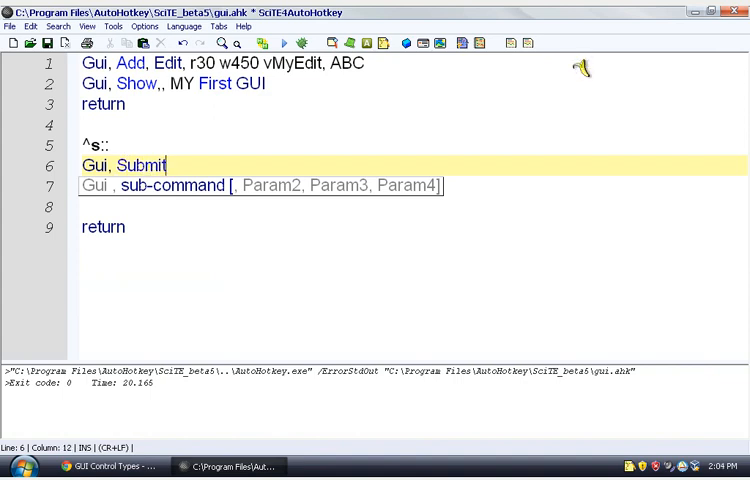
mouse_move(352, 122)
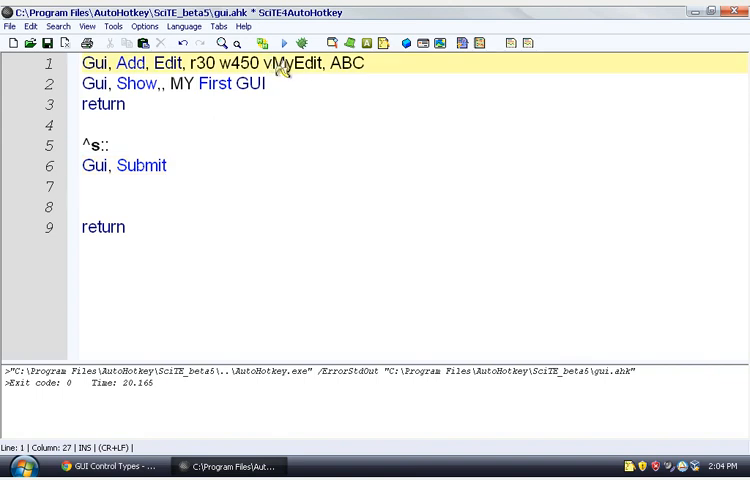
Check the vMyEdit name, discard a half-written MsgBox line and leave a blank line above return.
left_click(140, 164)
type(", NoHide")
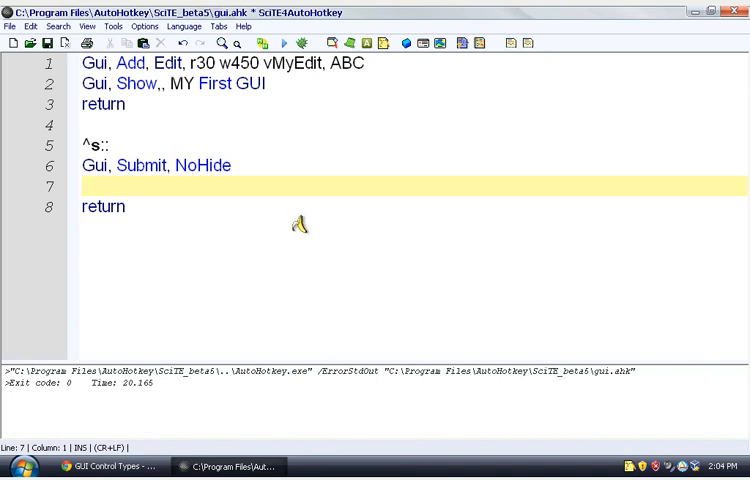
mouse_move(304, 220)
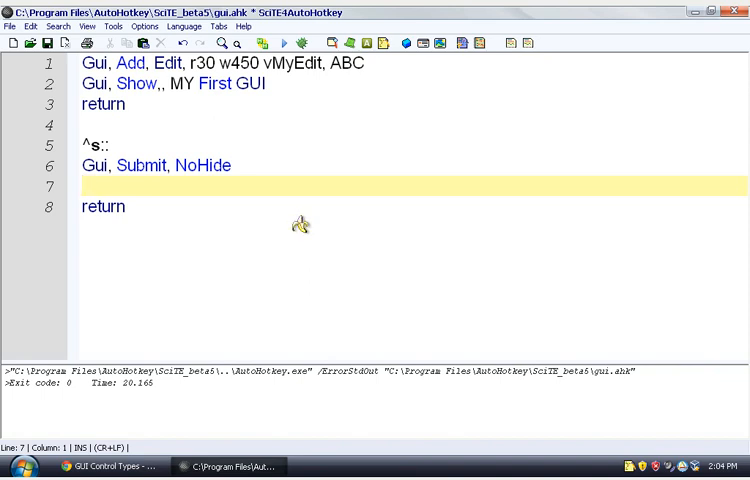
mouse_move(320, 184)
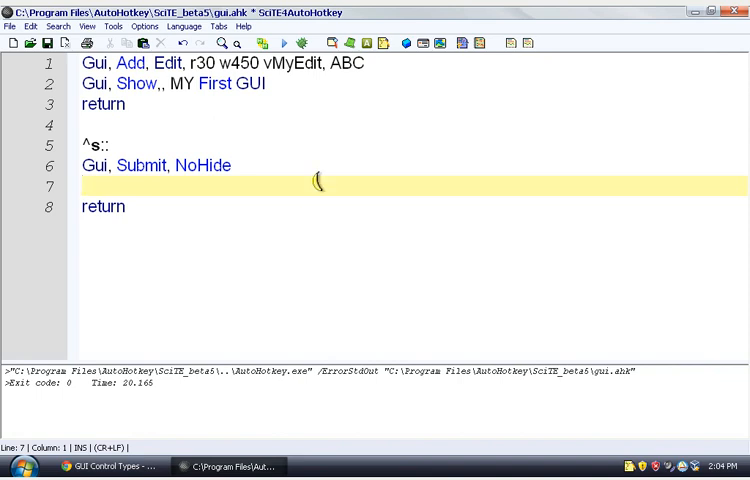
left_click(288, 64)
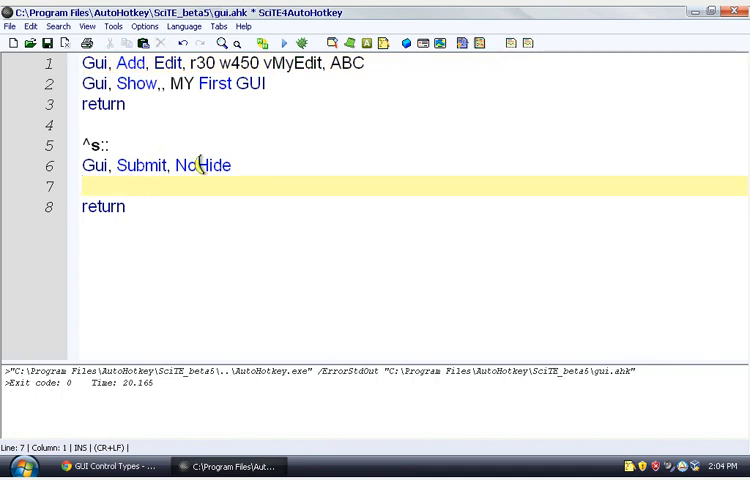
type("Msgbox %MY")
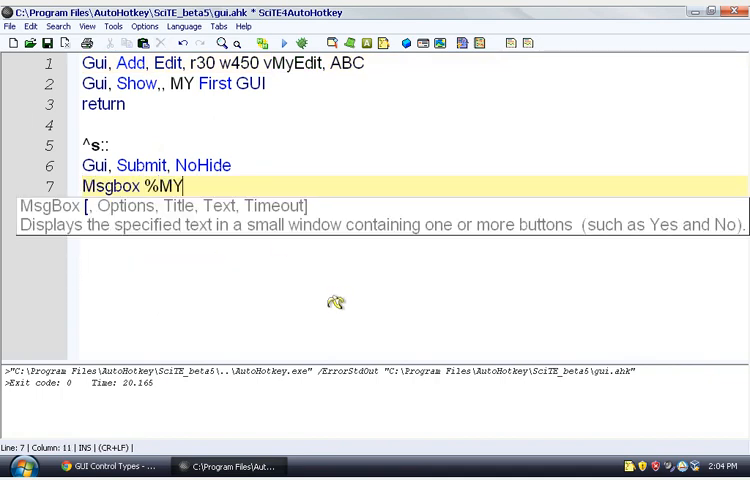
key("BackSpace")
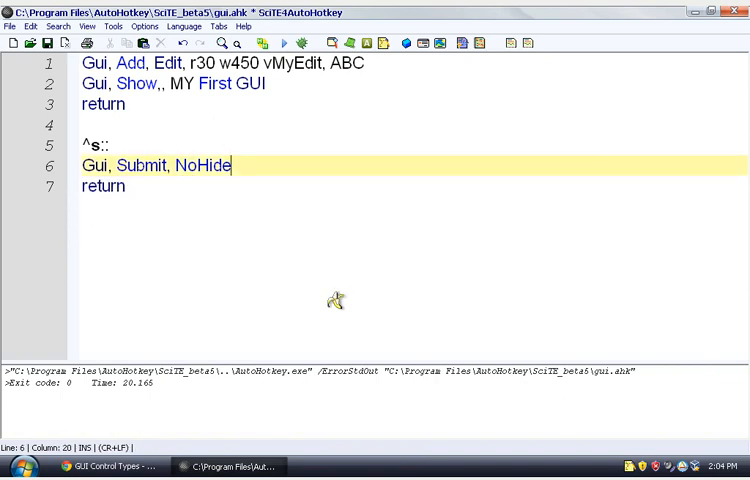
key("Return")
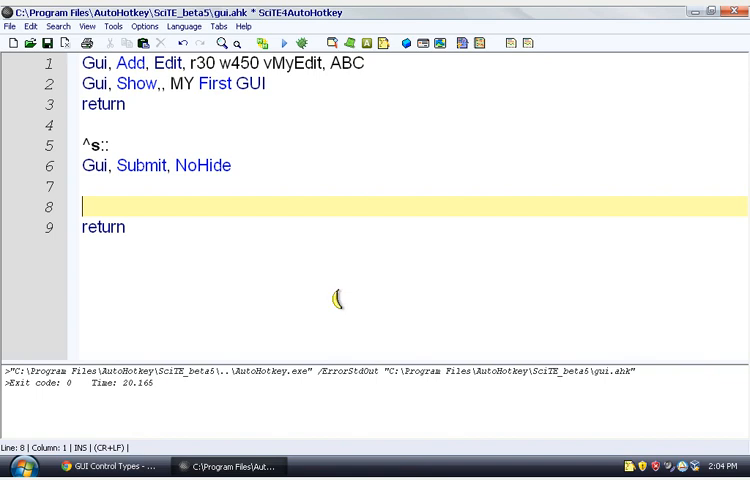
Add FileDelete, data.tex inside the ^s hotkey block.
type("FileDelete")
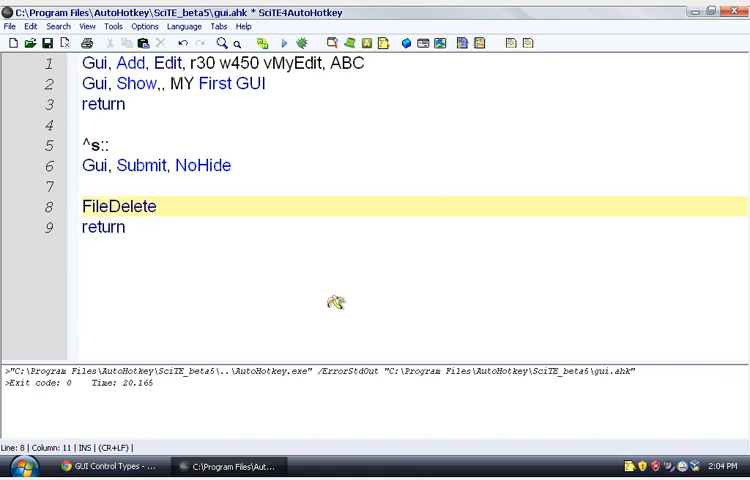
type(",")
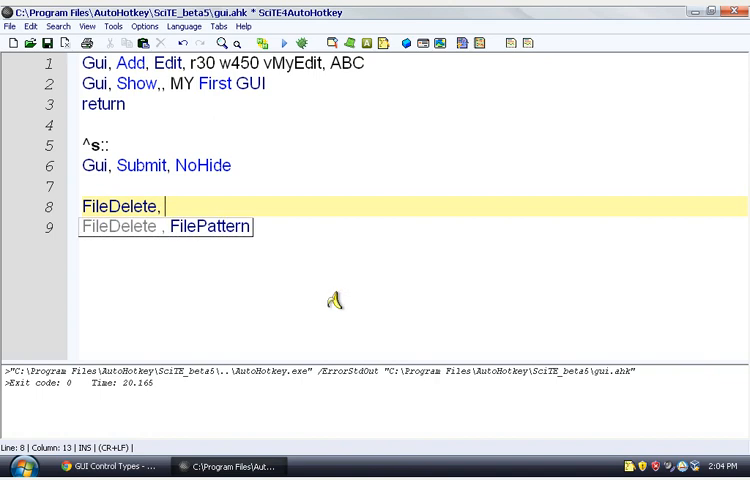
mouse_move(336, 300)
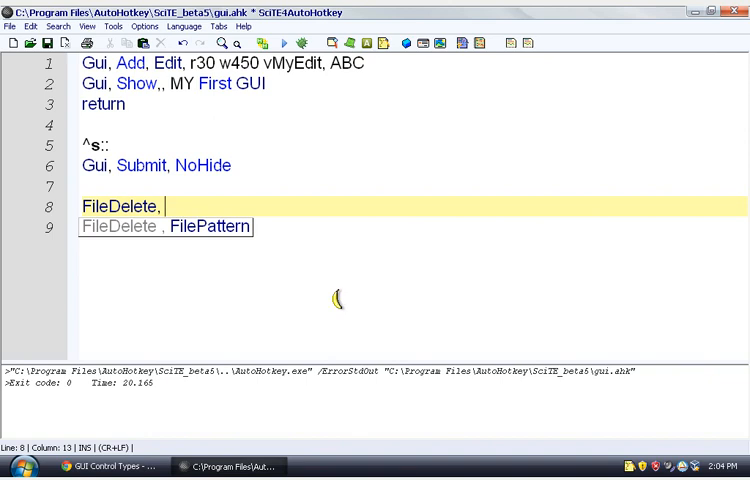
type("data.tex")
type("return")
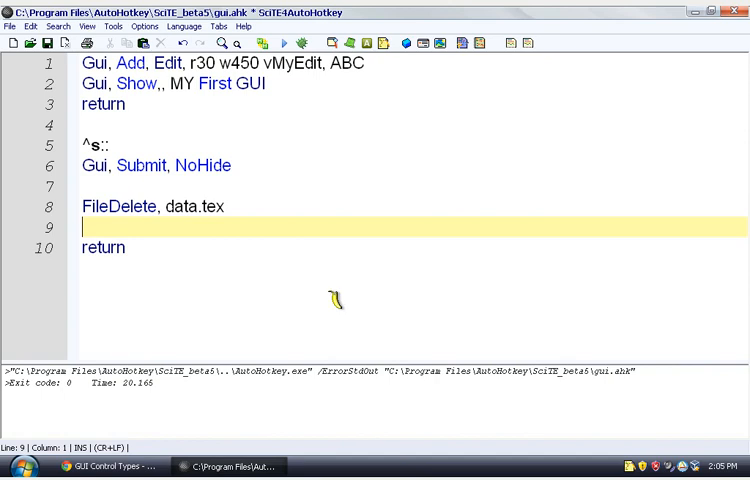
Add FileAppend, %MyEdit%, data.txt so the edit box contents are written to the file.
type("FileAppend")
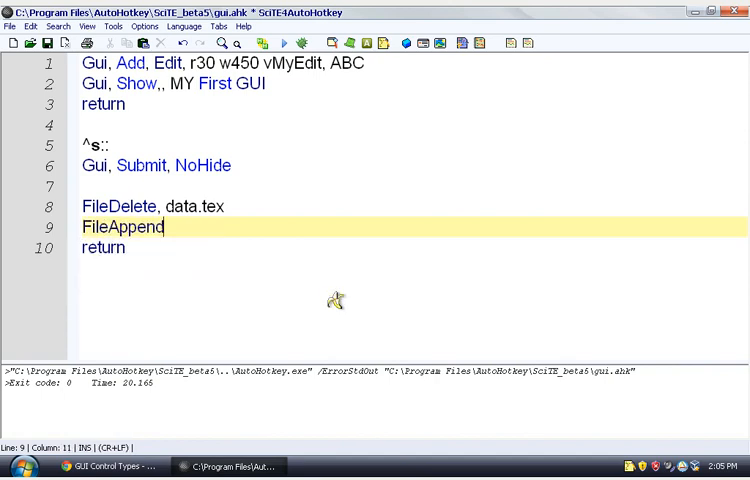
type(",")
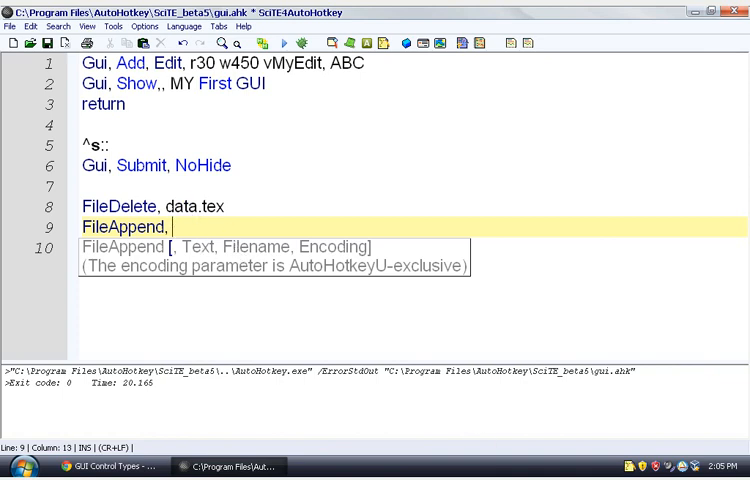
type("%MyEdit%")
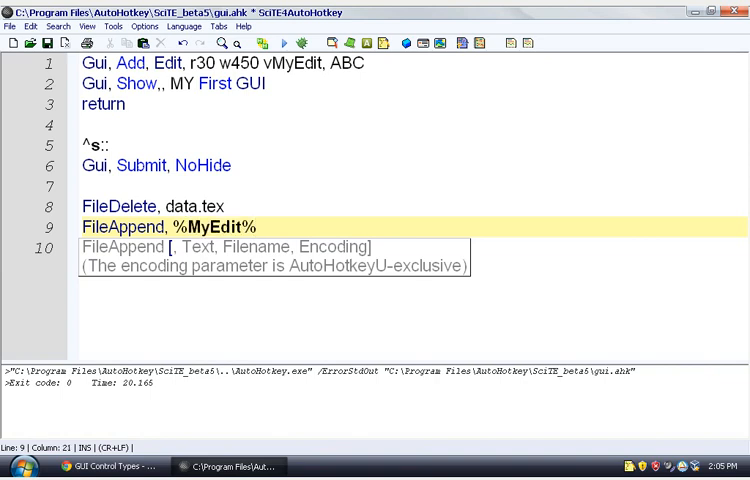
type(", dat")
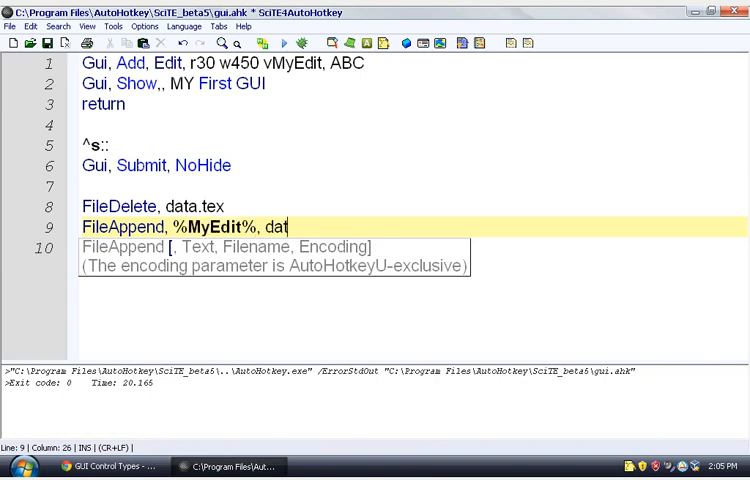
type("a.tex")
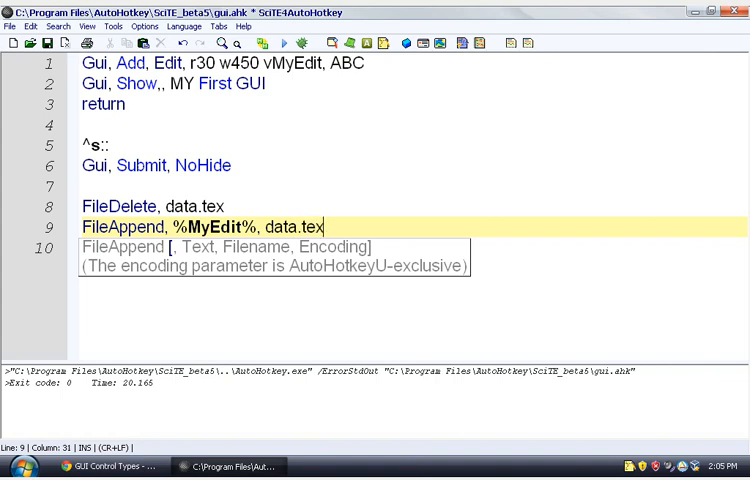
key("BackSpace")
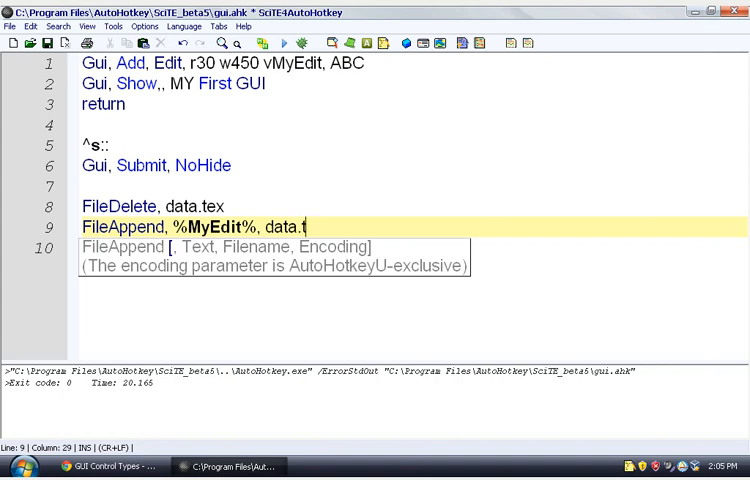
type("xt")
left_click(274, 248)
type("return")
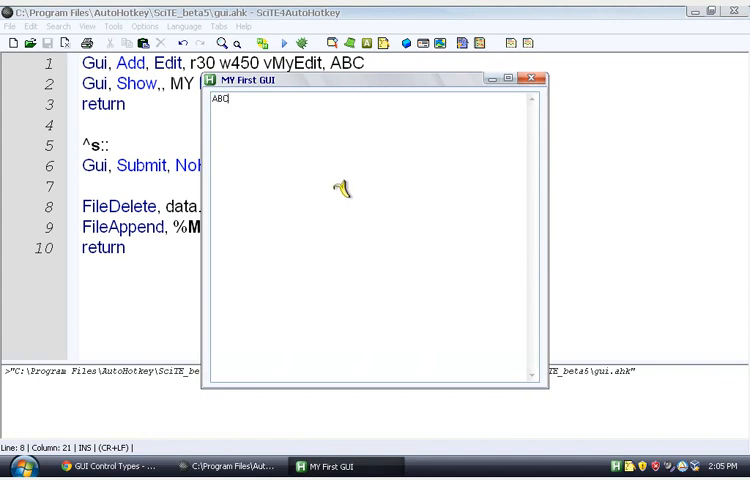
Enter 'This is my document' into the running GUI's edit box, replacing ABC.
type("This")
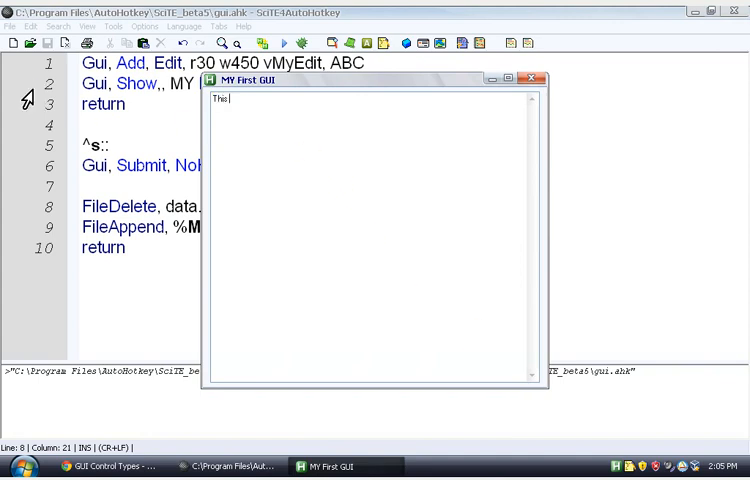
type("is my docume")
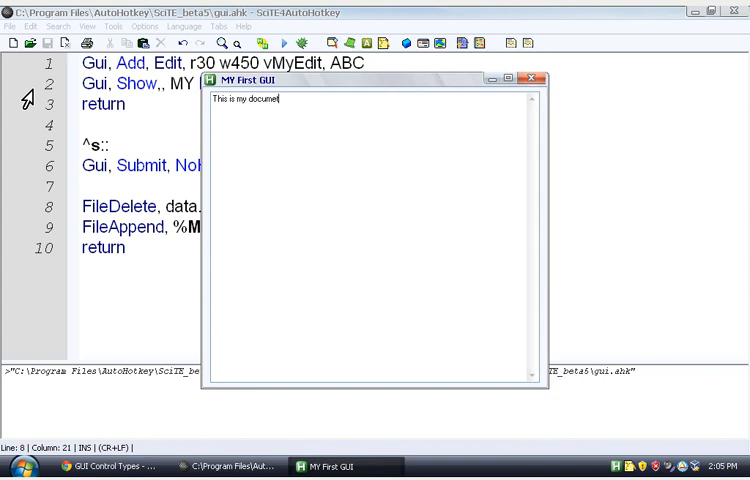
type("t")
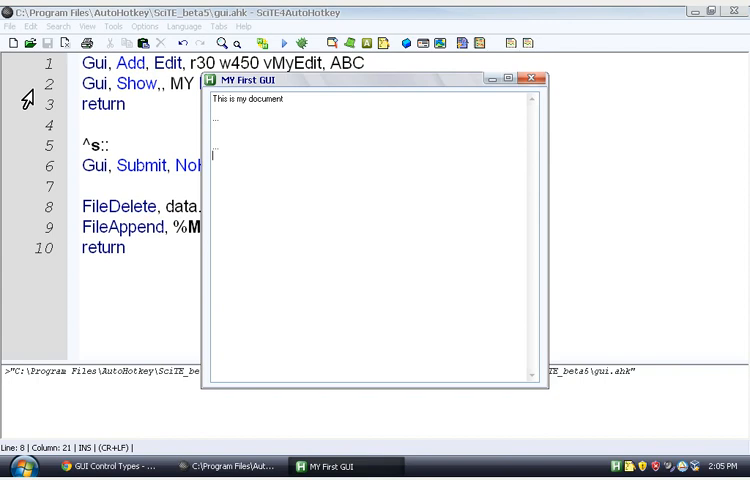
mouse_move(136, 198)
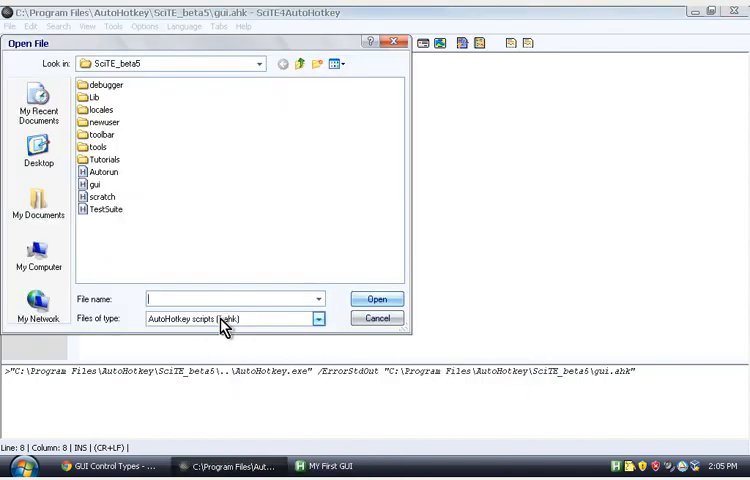
Open data.txt in a second tab and add the line sgzsdahsdehsxzd through the GUI.
left_click(316, 318)
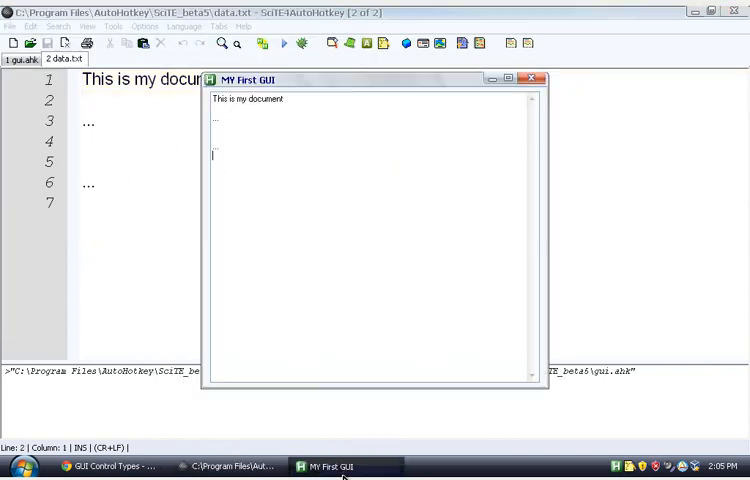
type("sgzsdahsdeh")
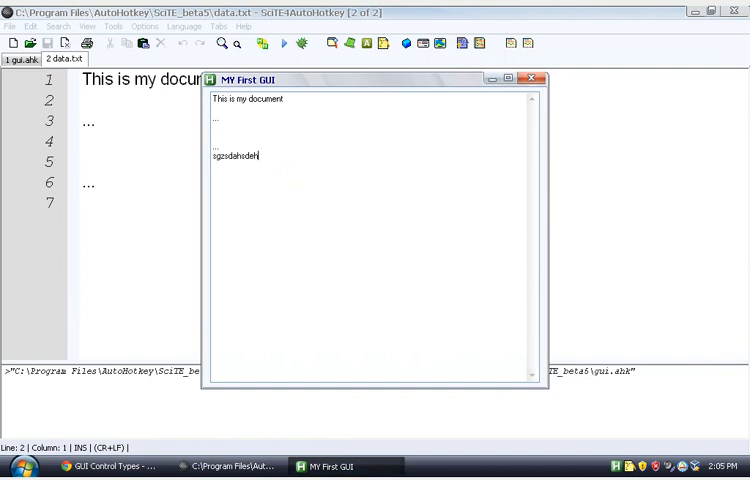
type("hsxzd")
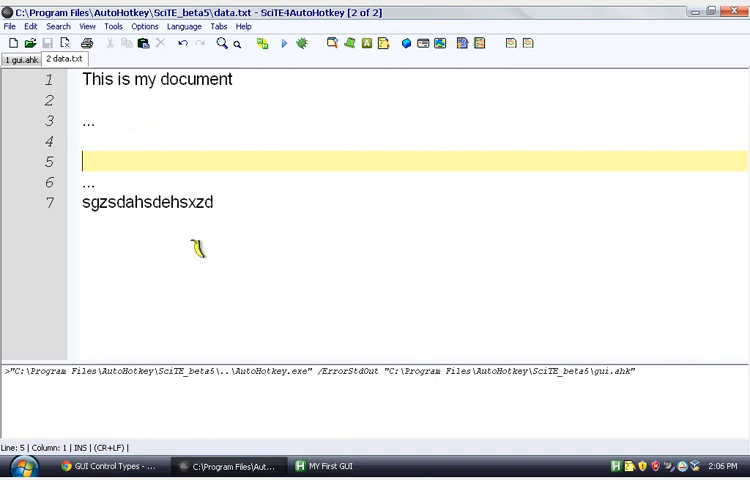
mouse_move(390, 364)
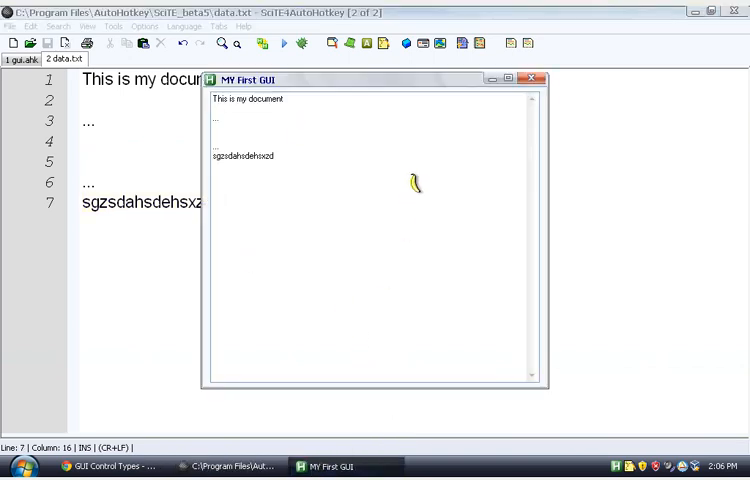
mouse_move(328, 156)
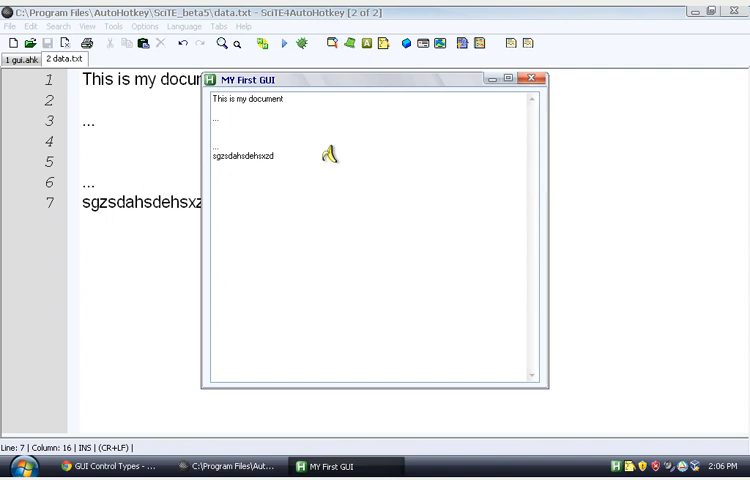
mouse_move(610, 470)
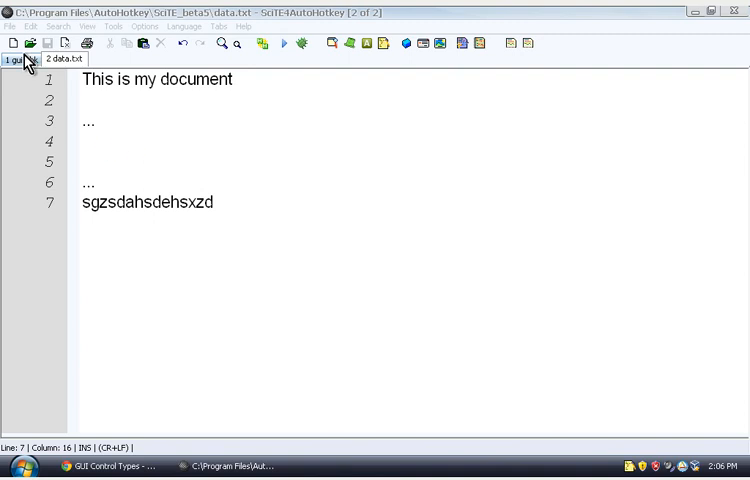
Return to the gui.ahk script tab after confirming the saved text.
left_click(20, 60)
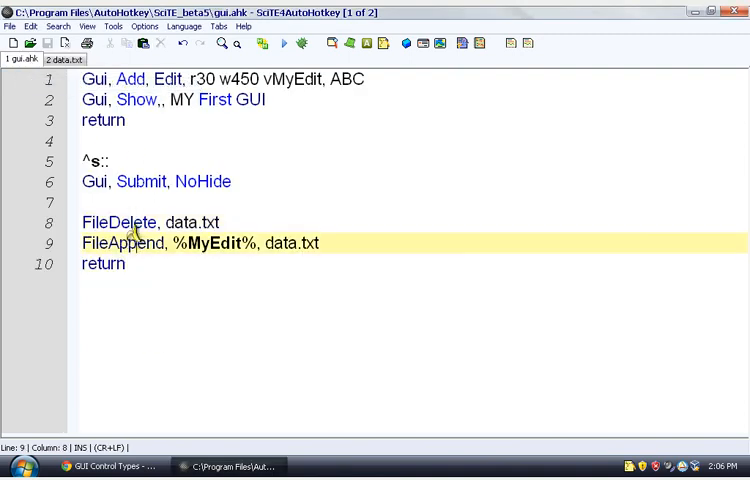
left_click(104, 100)
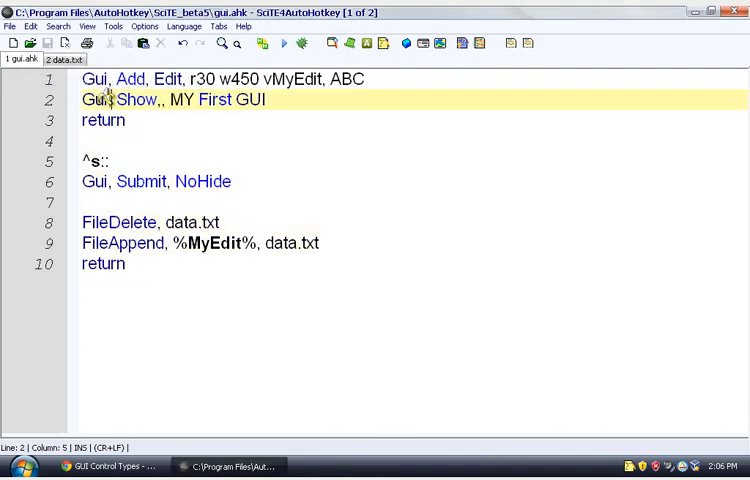
Add an empty line after the script's final return.
left_click(124, 264)
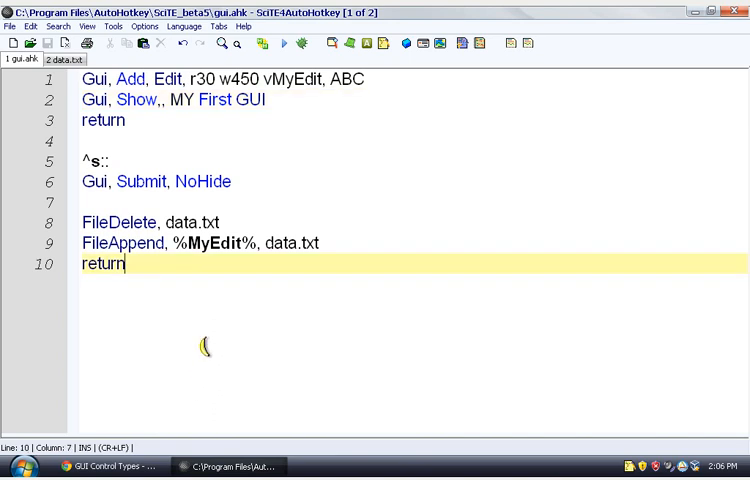
key("Return")
type("ca")
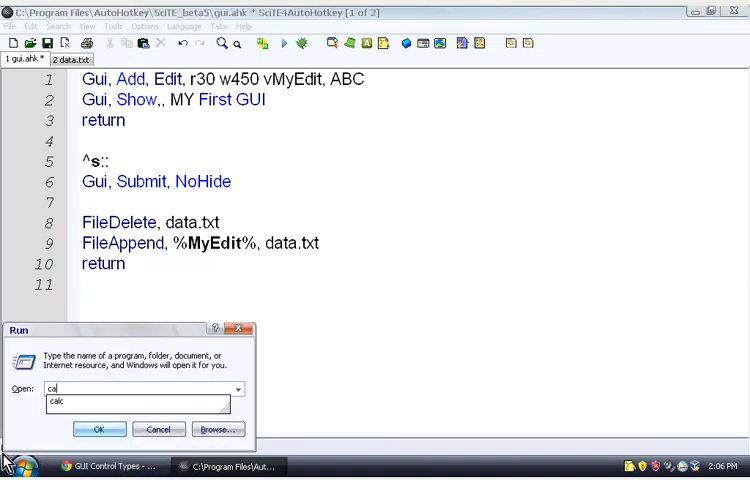
Launch the Windows Calculator via the Run dialog and close it again.
left_click(100, 428)
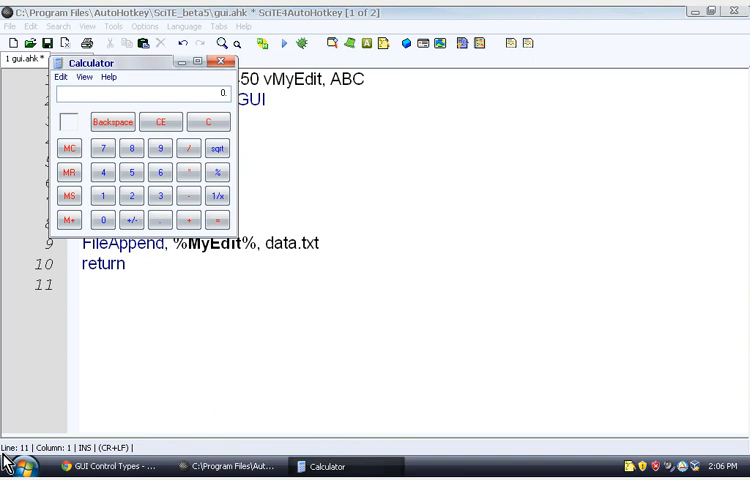
left_click(226, 62)
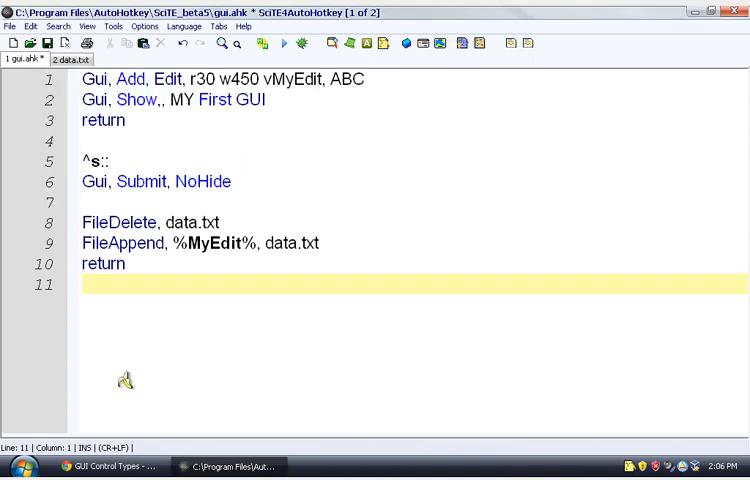
Delete the blank line so FileDelete follows Gui, Submit, NoHide, then go to the first Gui line's end.
key("Backspace")
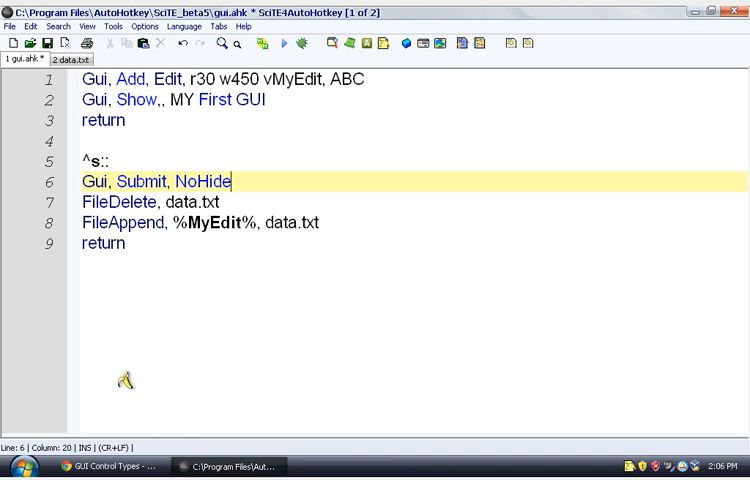
mouse_move(128, 378)
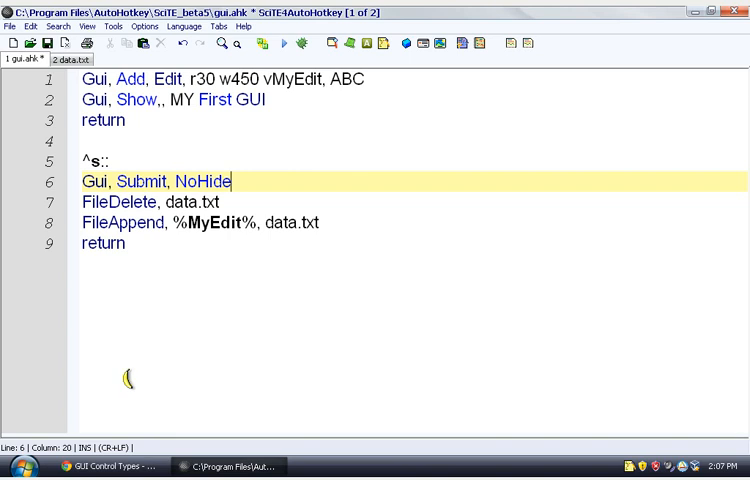
mouse_move(124, 378)
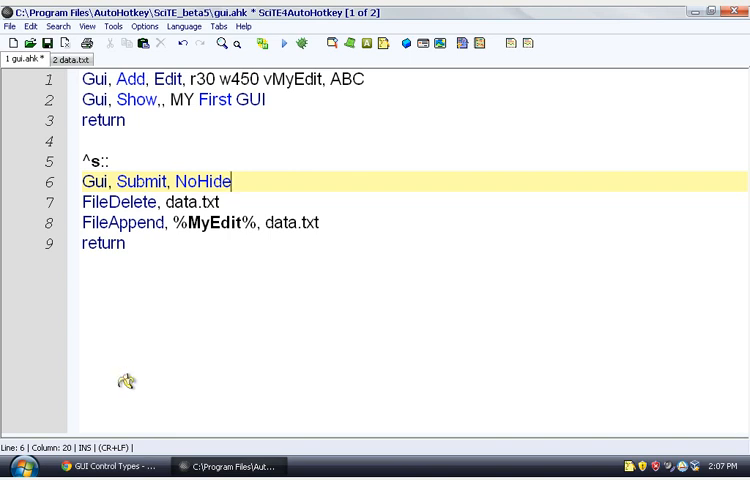
mouse_move(122, 380)
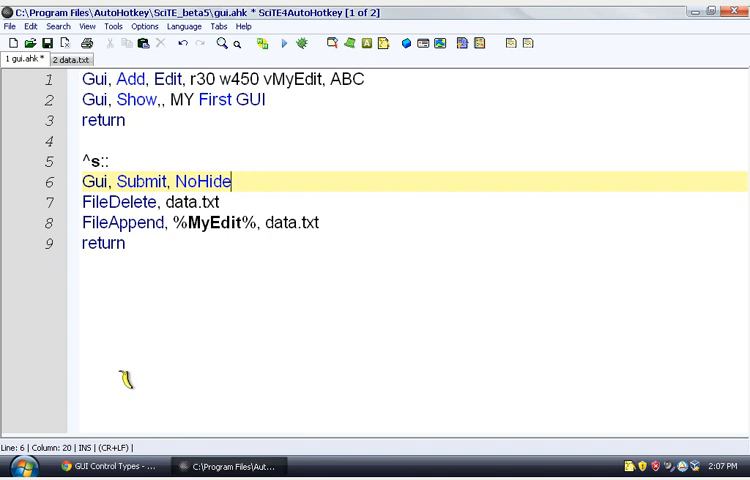
left_click(290, 100)
type("Gui, Add, Bu")
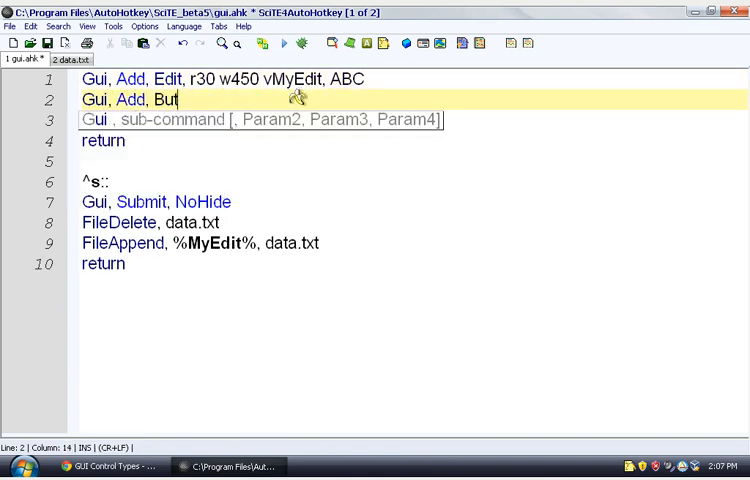
Complete the line 'Gui, Add, Button, gYouPressed, Save' above Gui, Show.
type("ton,")
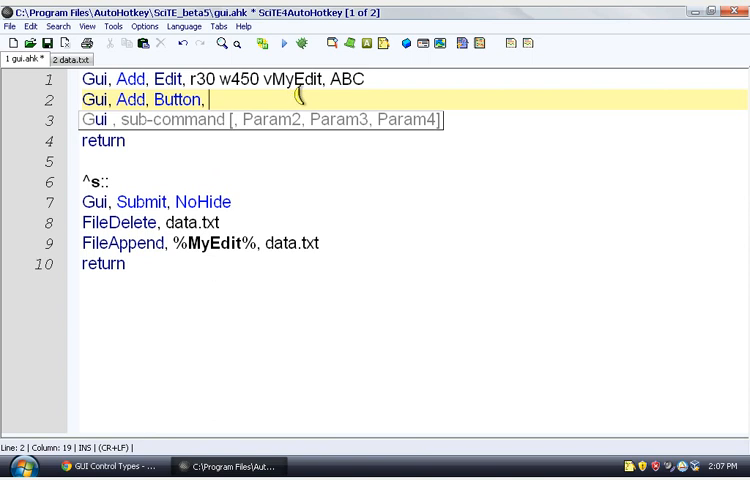
mouse_move(296, 96)
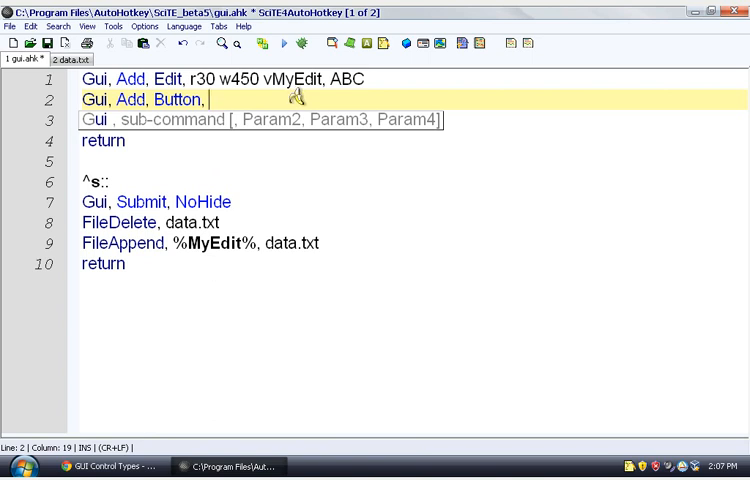
type("g")
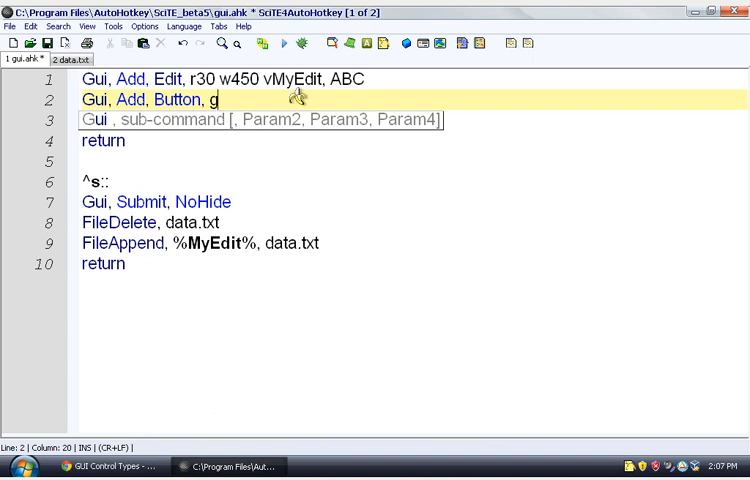
mouse_move(298, 96)
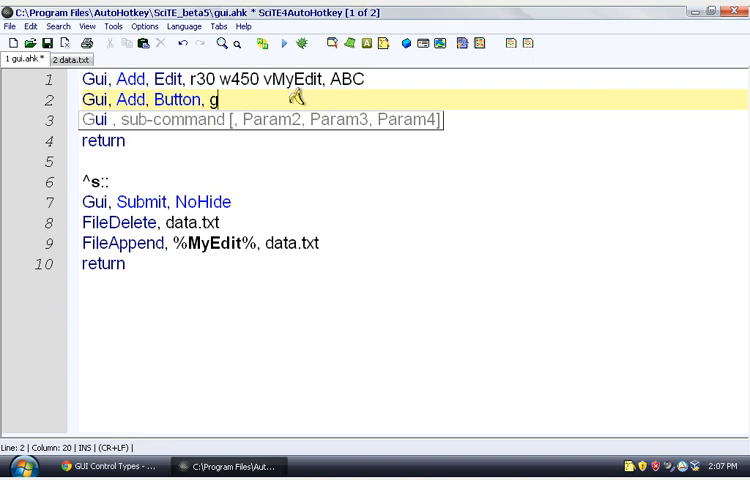
type("B")
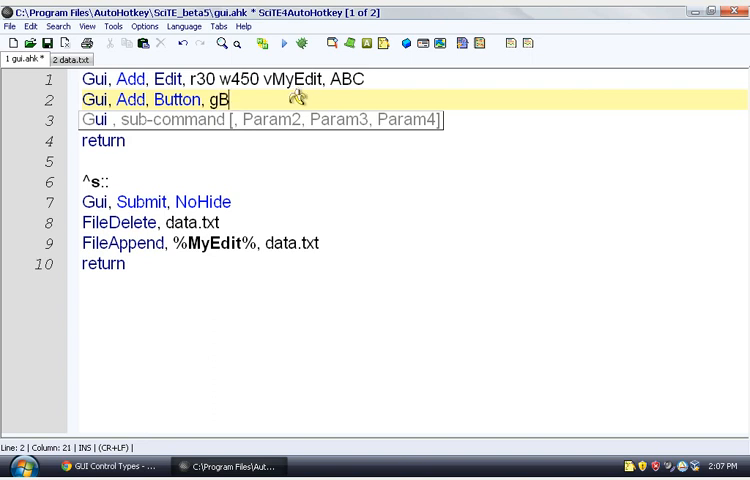
type("ou P")
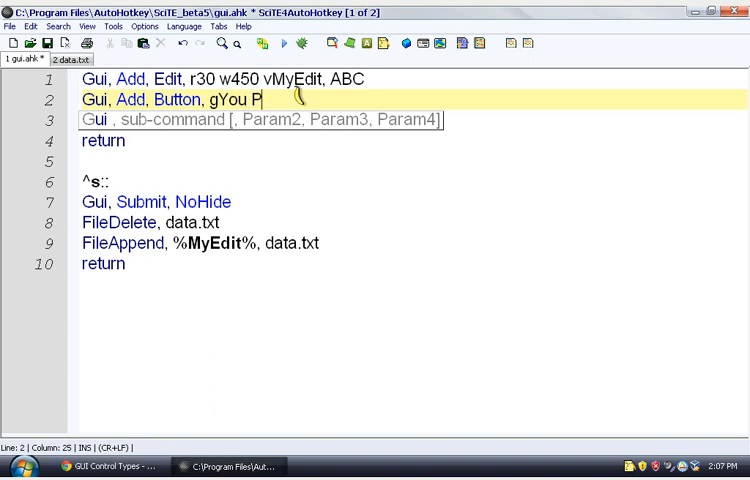
type("ressed")
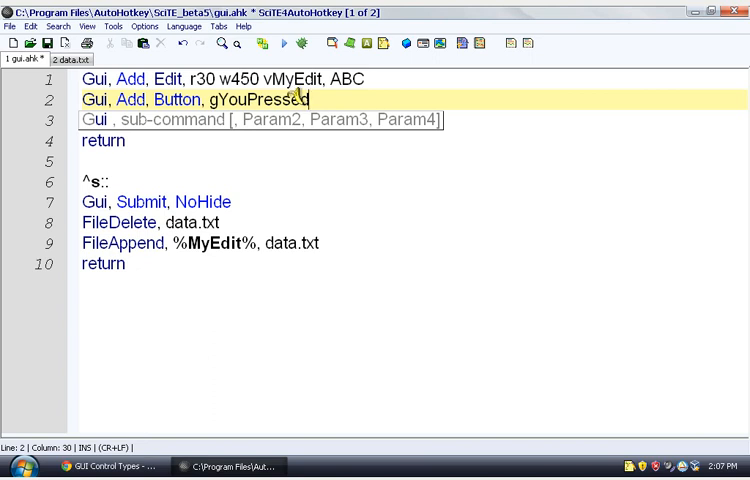
type(", Save")
type("YouP")
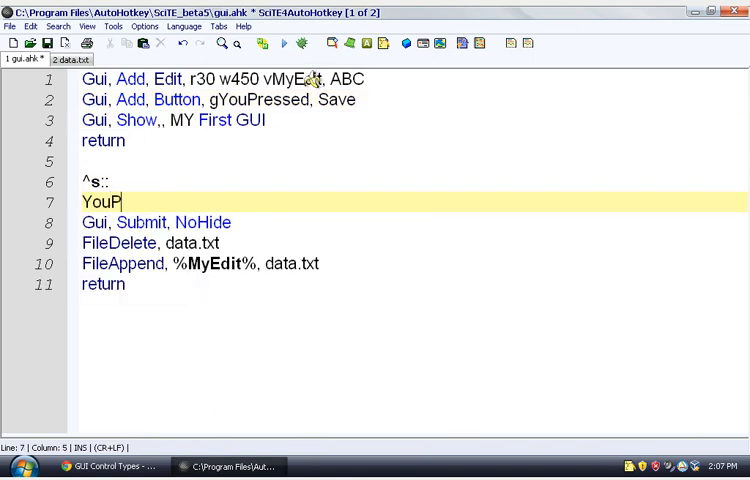
Write the YouPressed: label inside the hotkey section and move below its return.
type("ressed:")
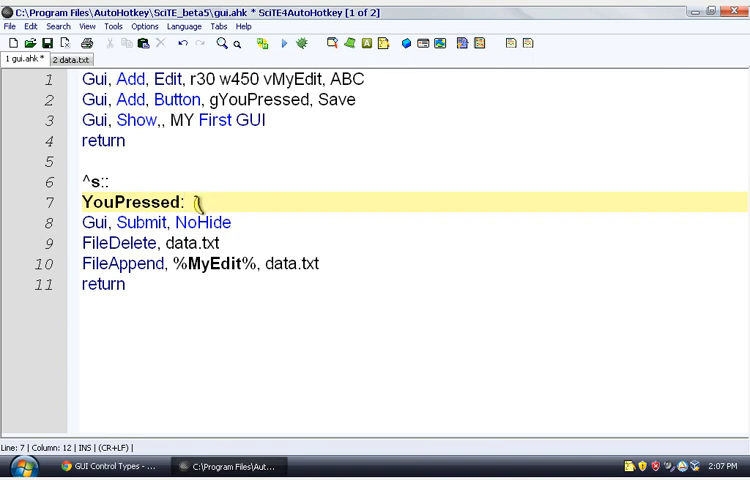
key("BackSpace")
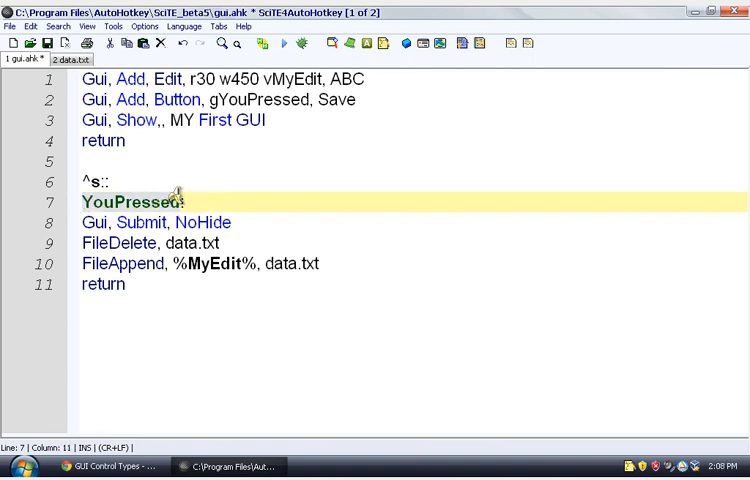
left_click(108, 180)
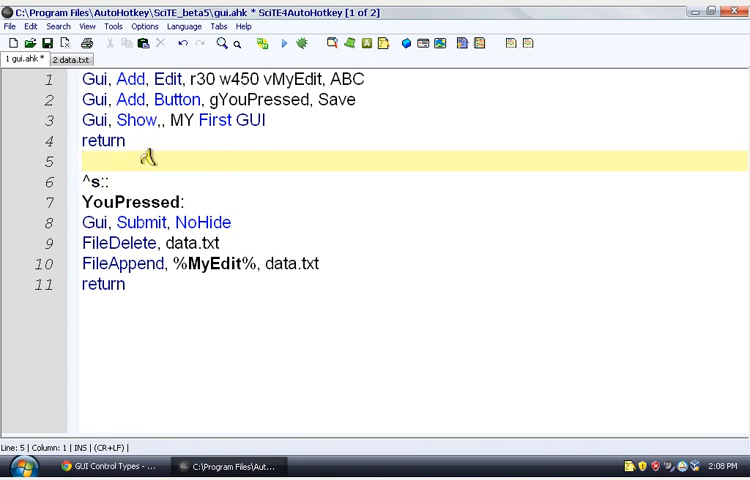
mouse_move(210, 100)
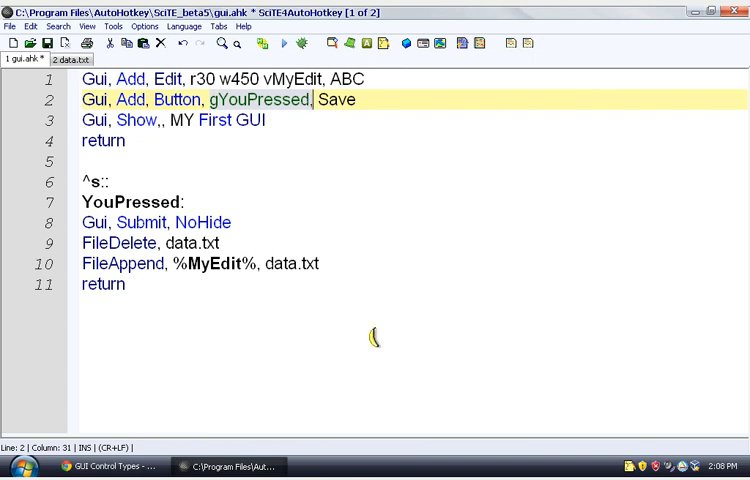
Run the script, save 'agaghashewasz' from the GUI, close it and switch to the browser docs.
left_click(284, 44)
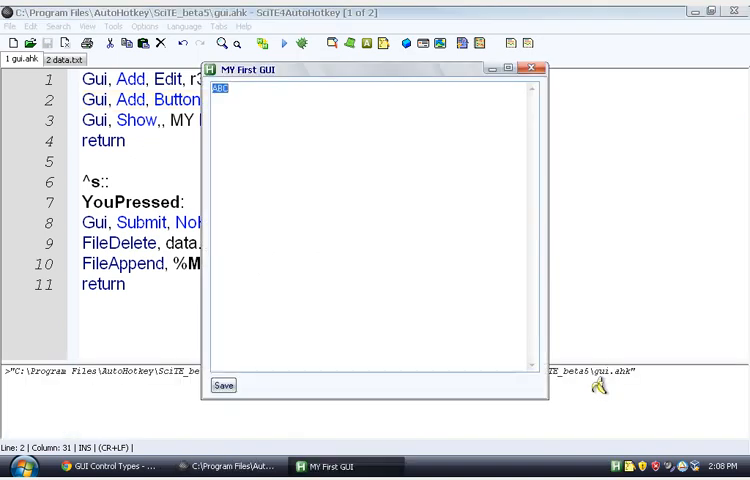
type("agaghashewaszhesw")
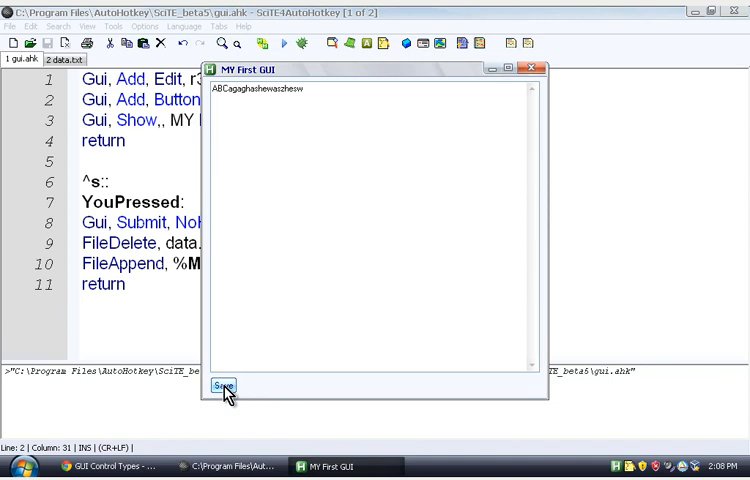
mouse_move(534, 68)
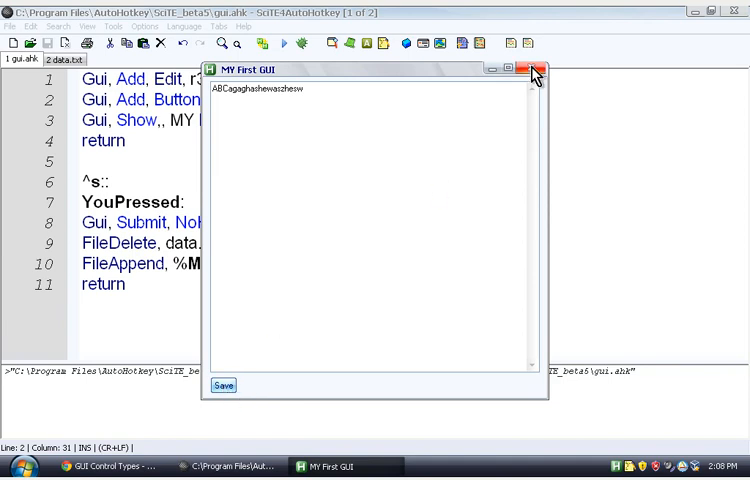
left_click(534, 68)
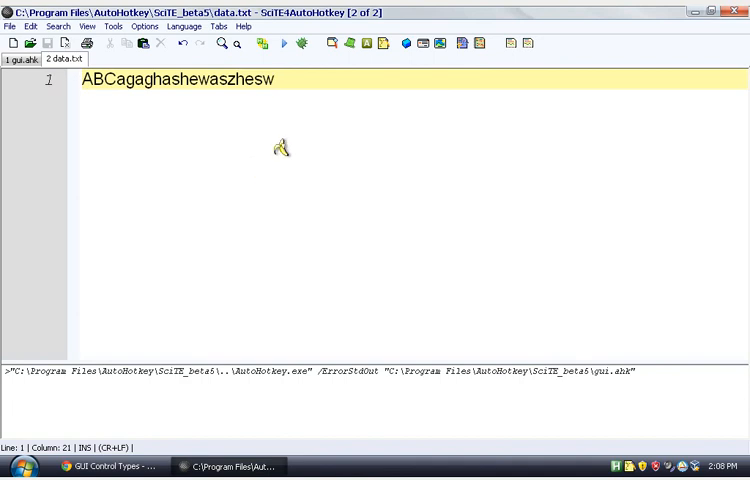
mouse_move(156, 452)
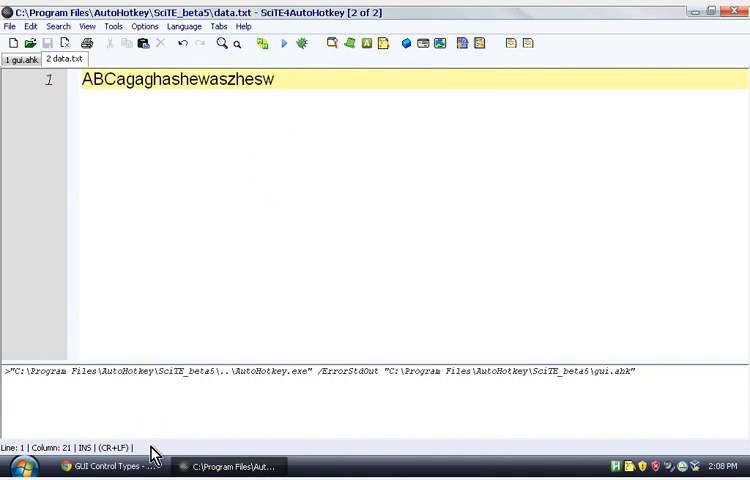
left_click(108, 466)
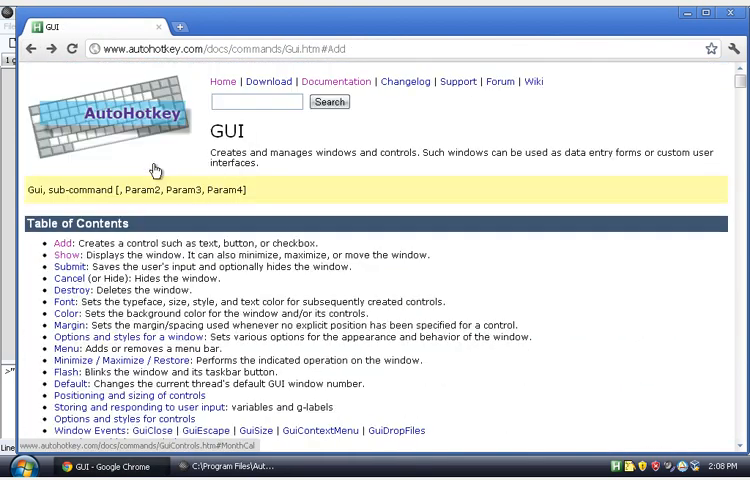
Read through the Show and window-option sections of AutoHotkey's GUI documentation in Chrome.
left_click(240, 48)
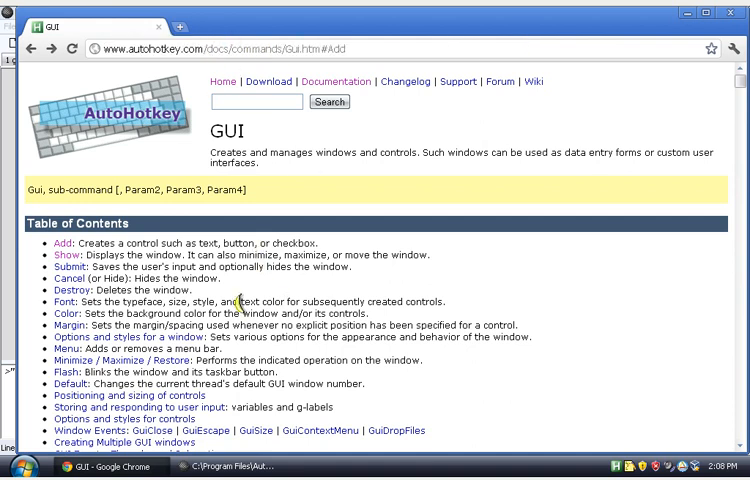
scroll("down", 3)
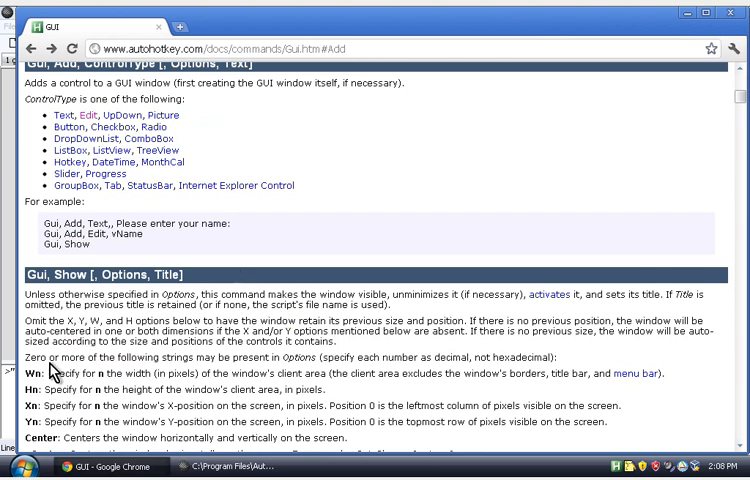
scroll("up", 3)
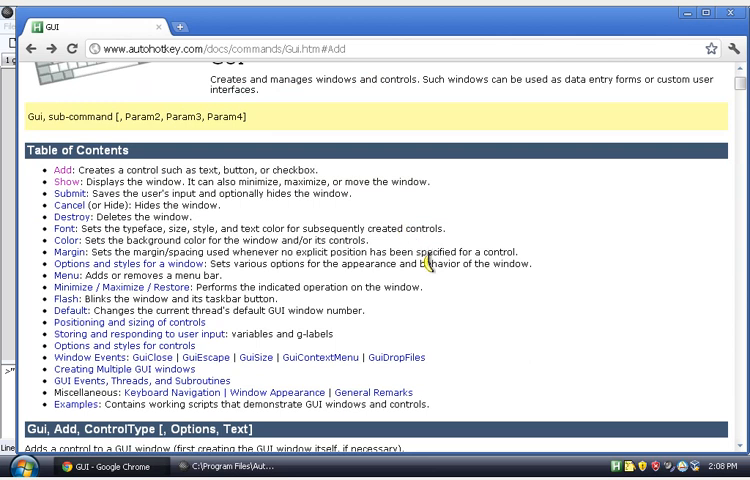
mouse_move(576, 320)
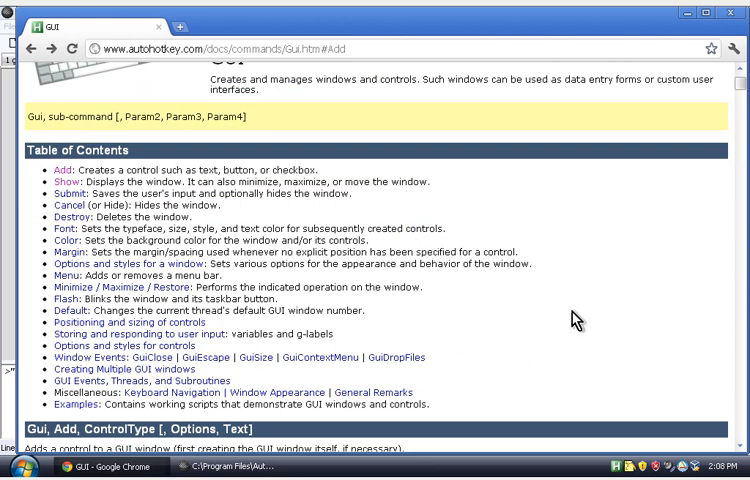
scroll("down", 3)
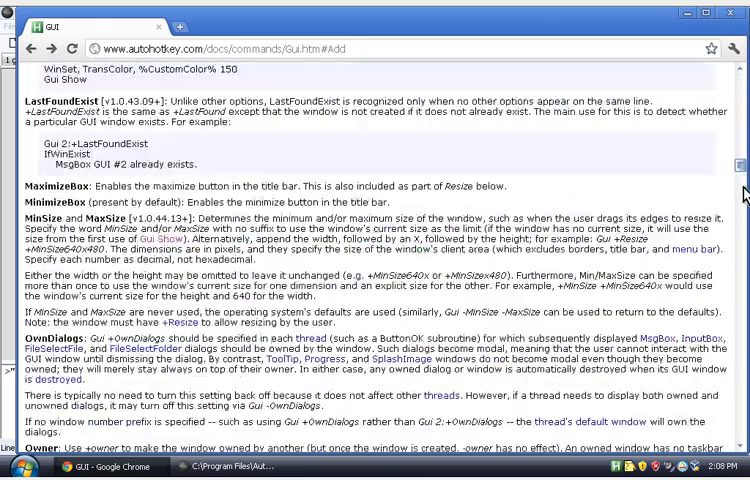
scroll("up", 3)
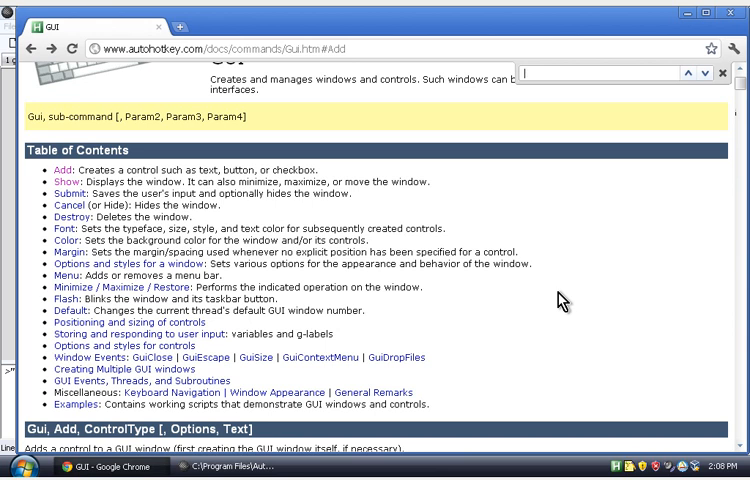
Find 'picture' on the page and read the Picture (or Pic) control type section.
type("picture")
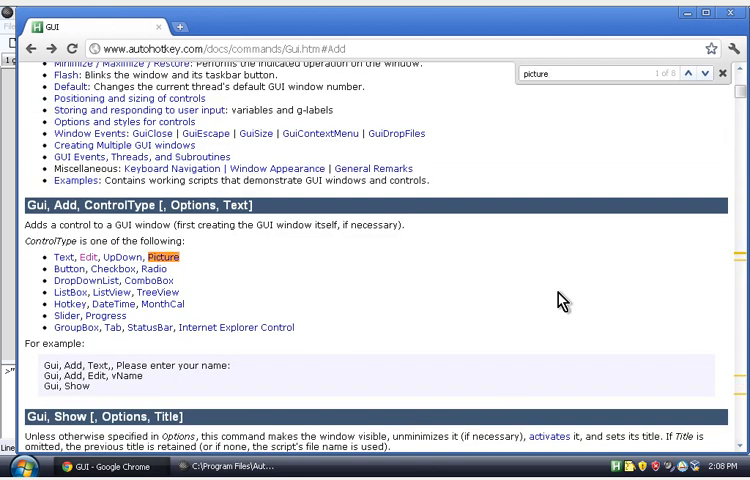
mouse_move(162, 256)
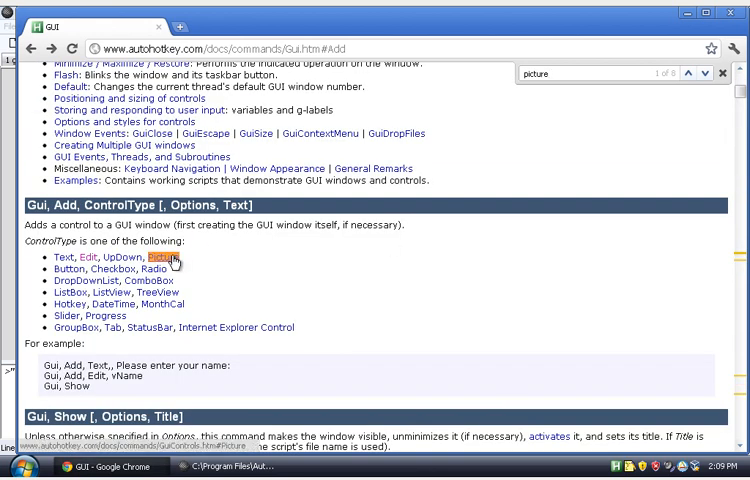
left_click(168, 260)
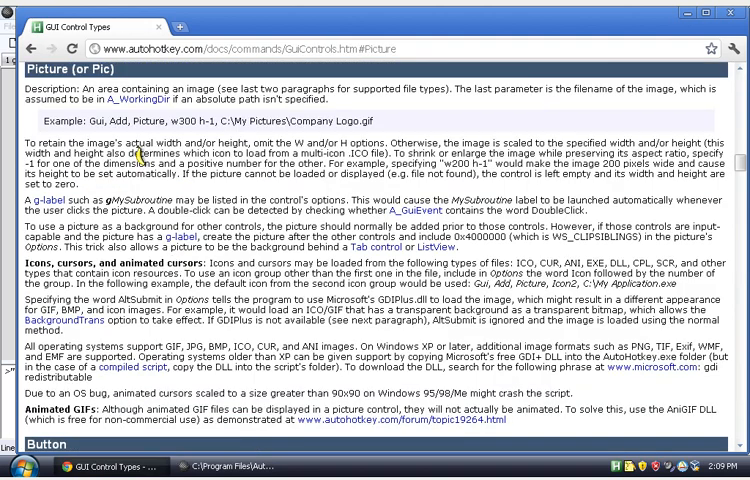
scroll("down", 3)
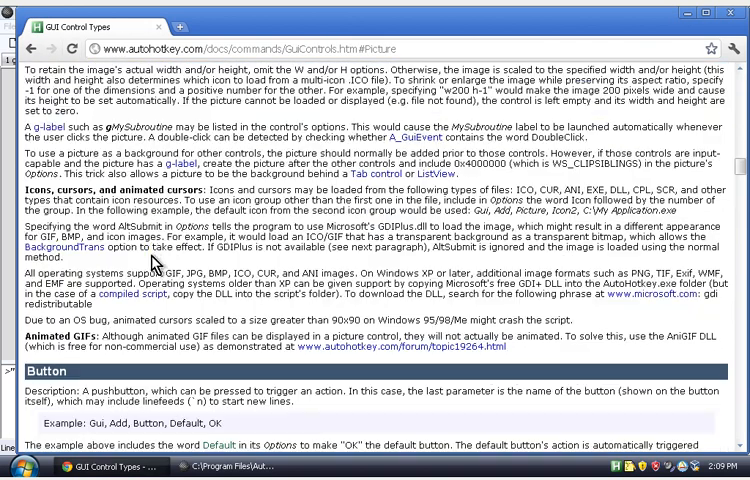
scroll("up", 3)
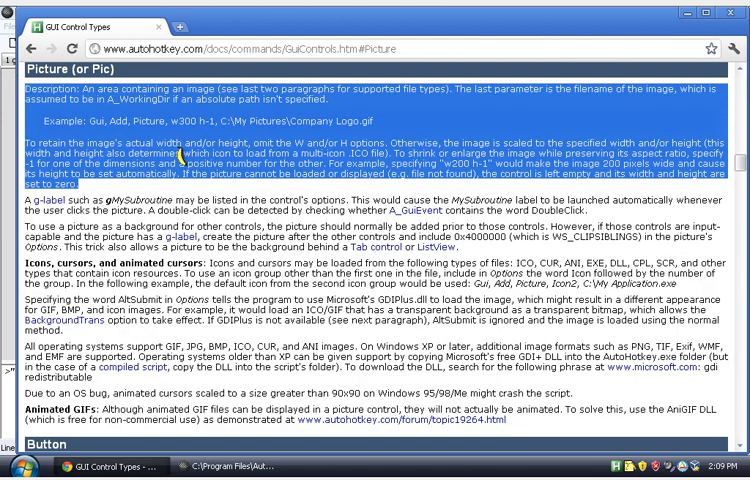
left_click(168, 196)
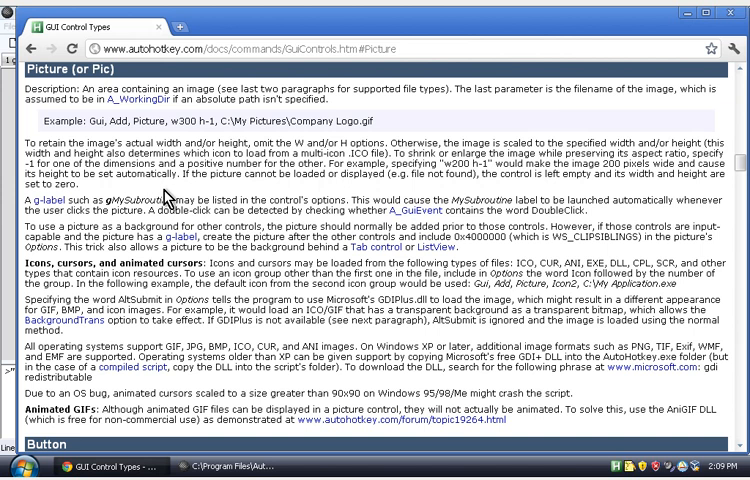
mouse_move(140, 466)
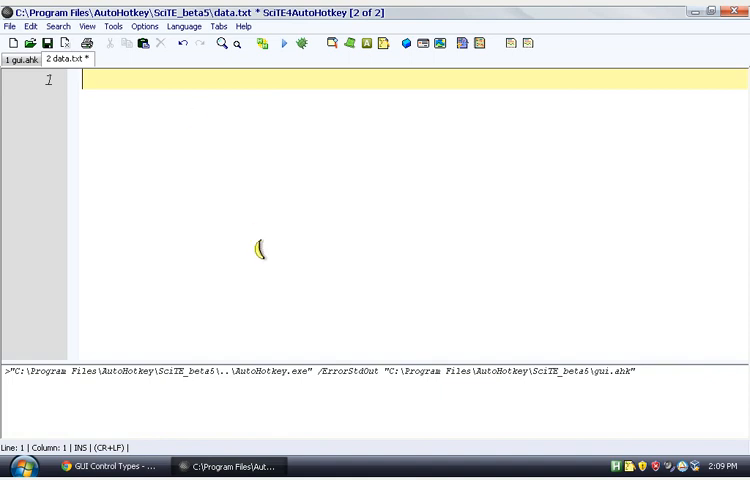
mouse_move(158, 196)
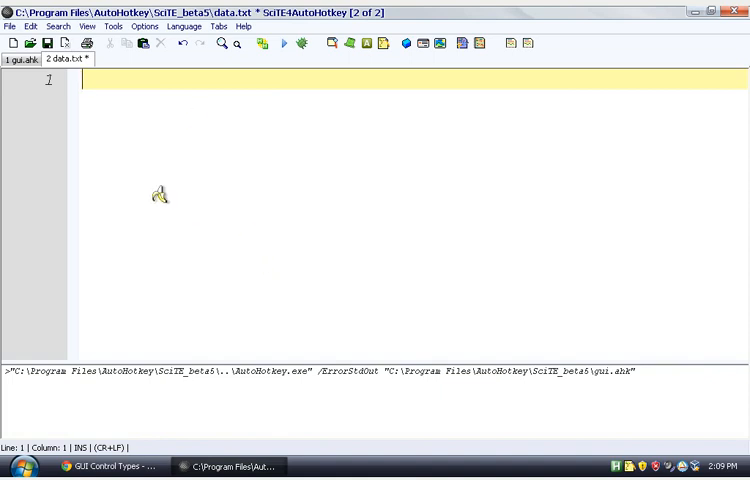
Switch from the emptied data.txt back to gui.ahk at its final return line.
left_click(22, 60)
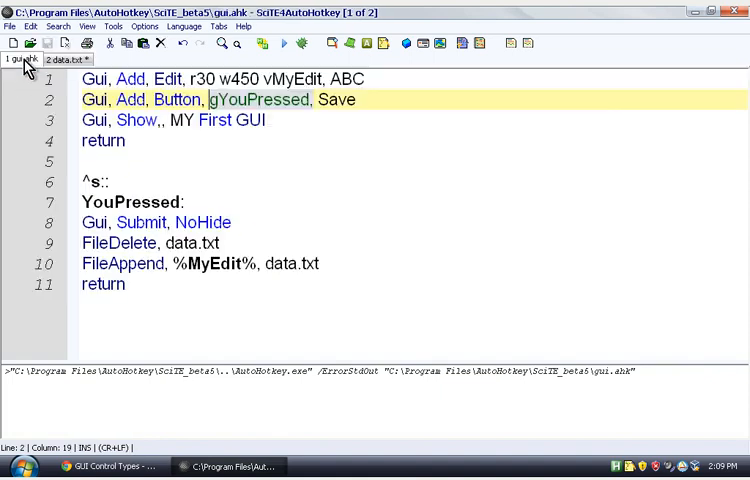
left_click(116, 284)
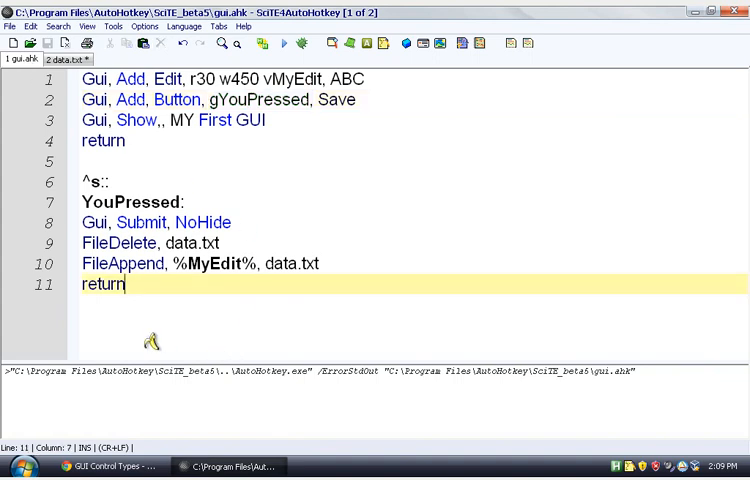
mouse_move(156, 340)
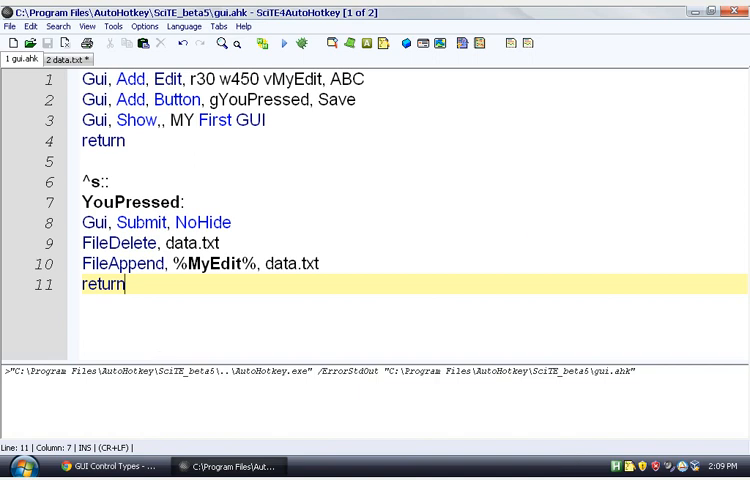
mouse_move(638, 132)
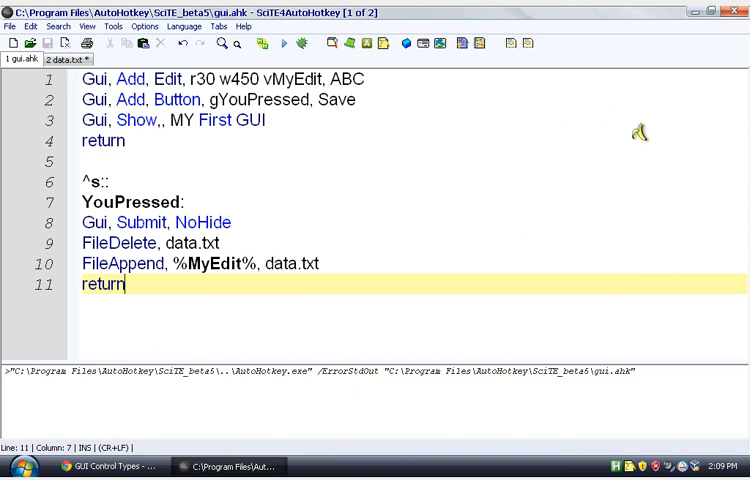